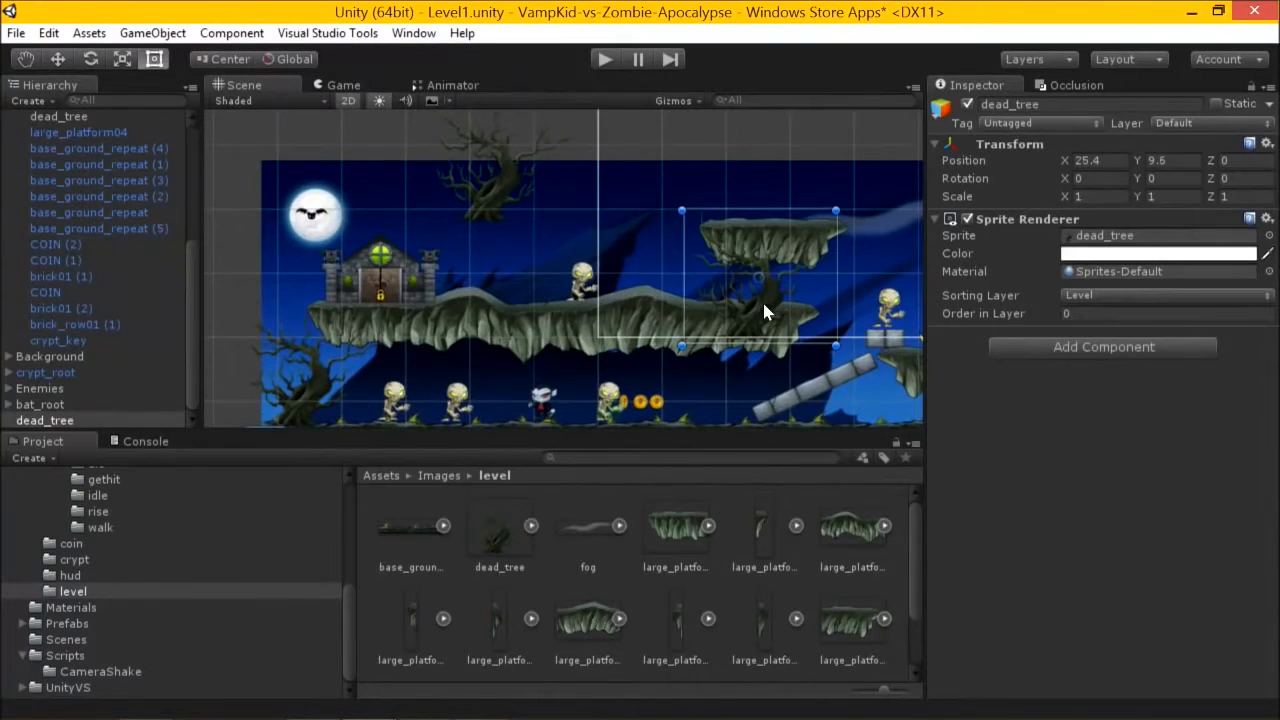
View Level1 in the Game view as the player sees it, then return to the Scene view
click(342, 84)
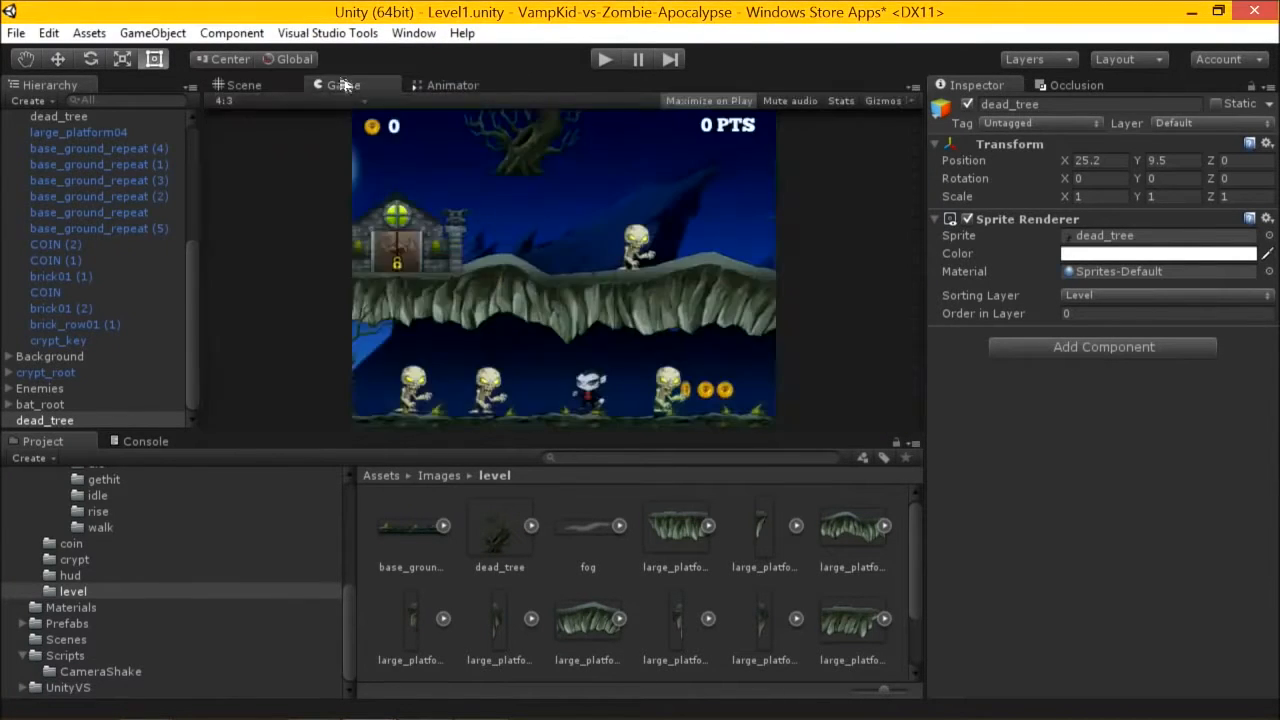
click(244, 84)
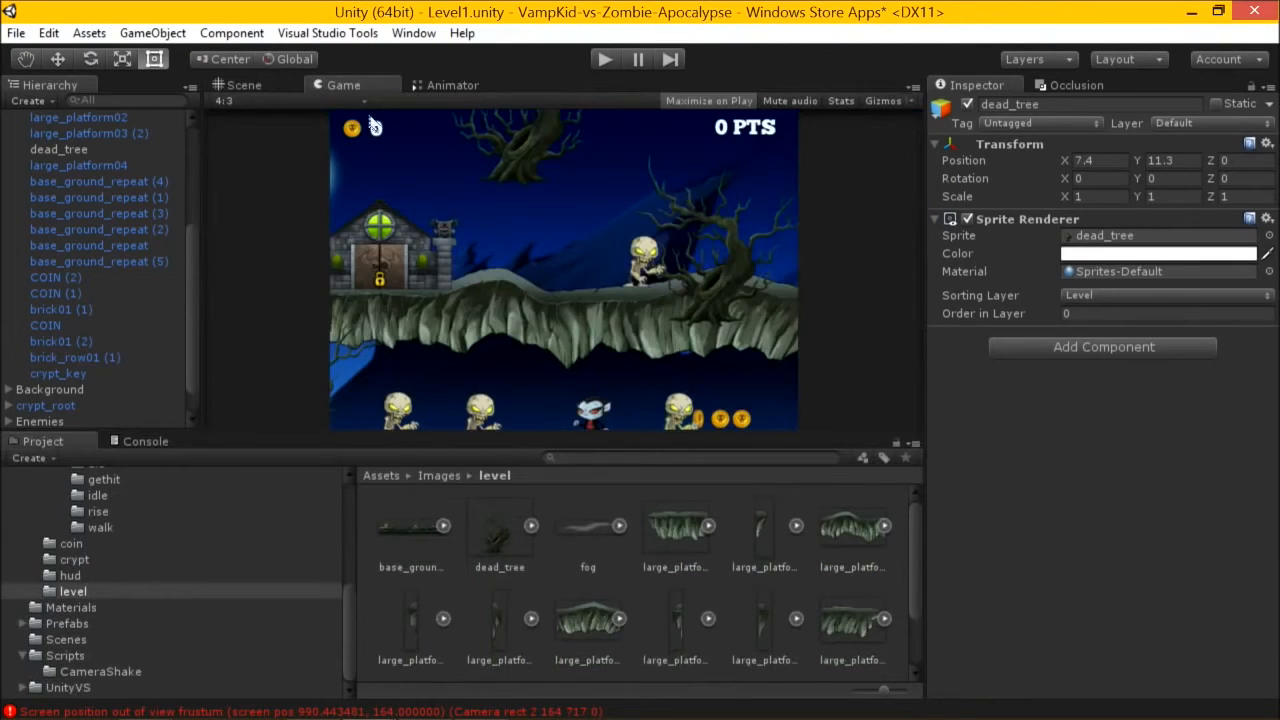
Move the dead tree left in Level1 and switch the scene shading to Wireframe
click(244, 84)
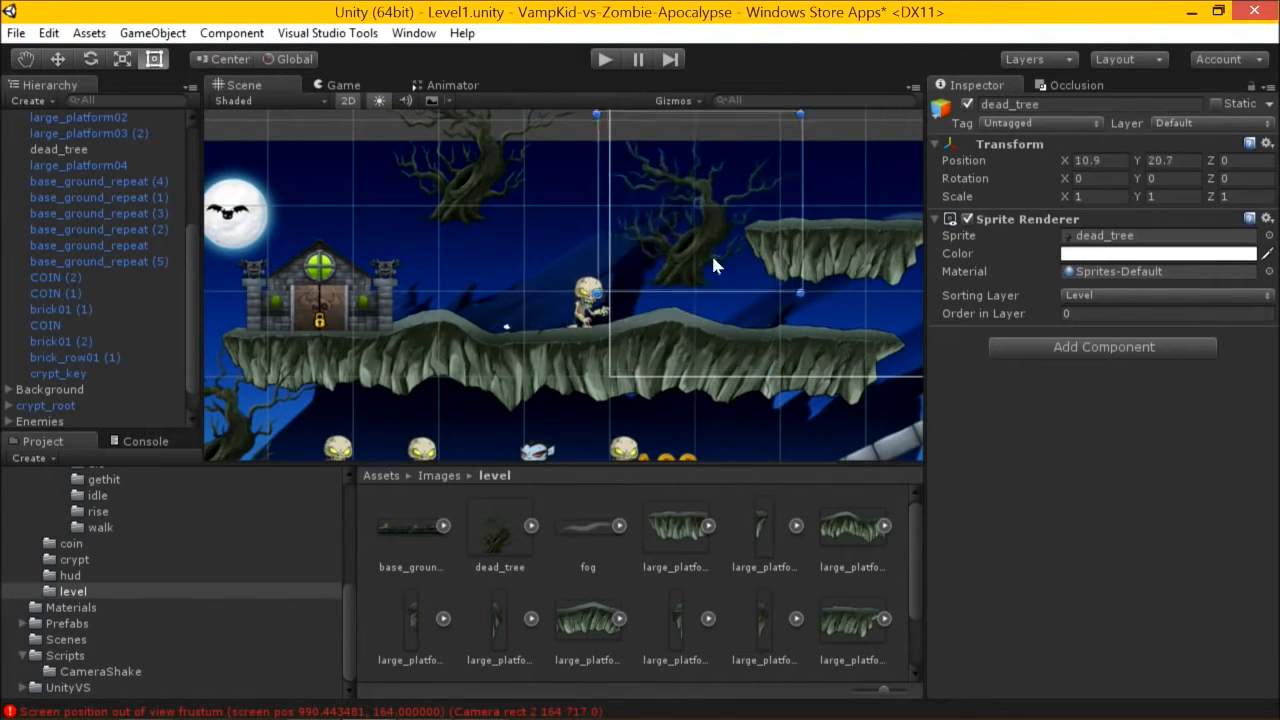
drag(716, 264, 500, 340)
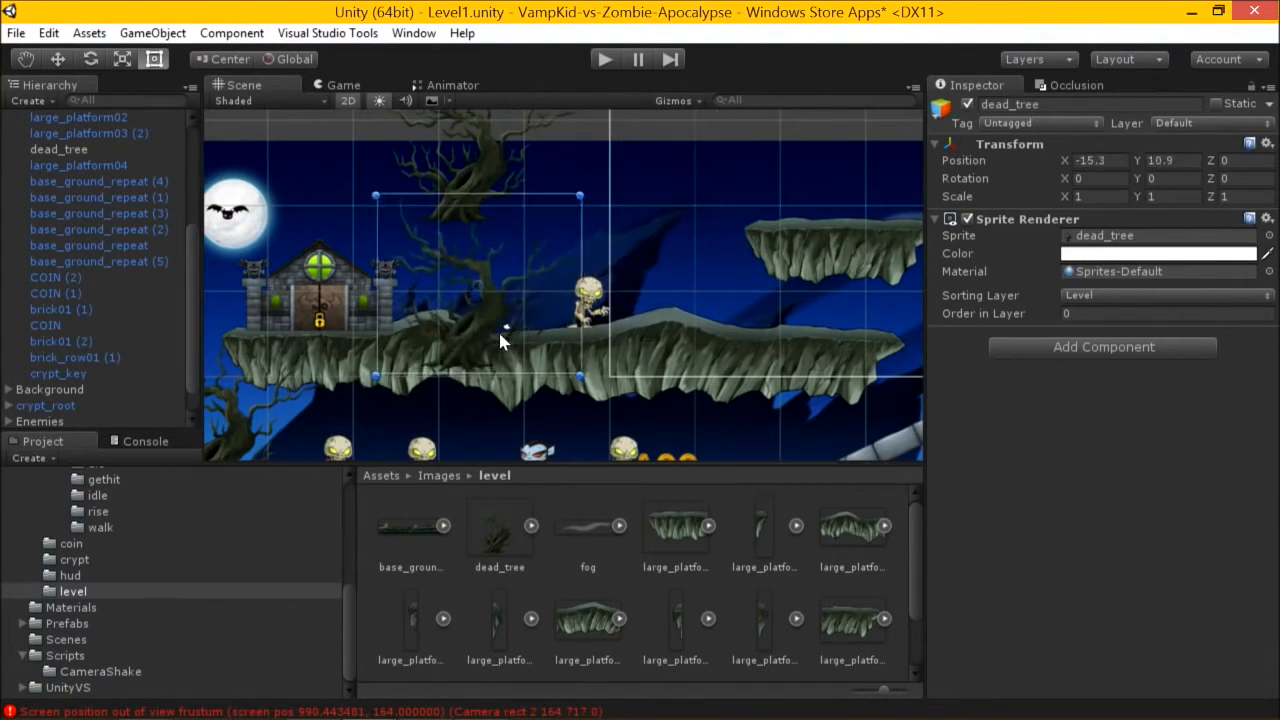
click(264, 100)
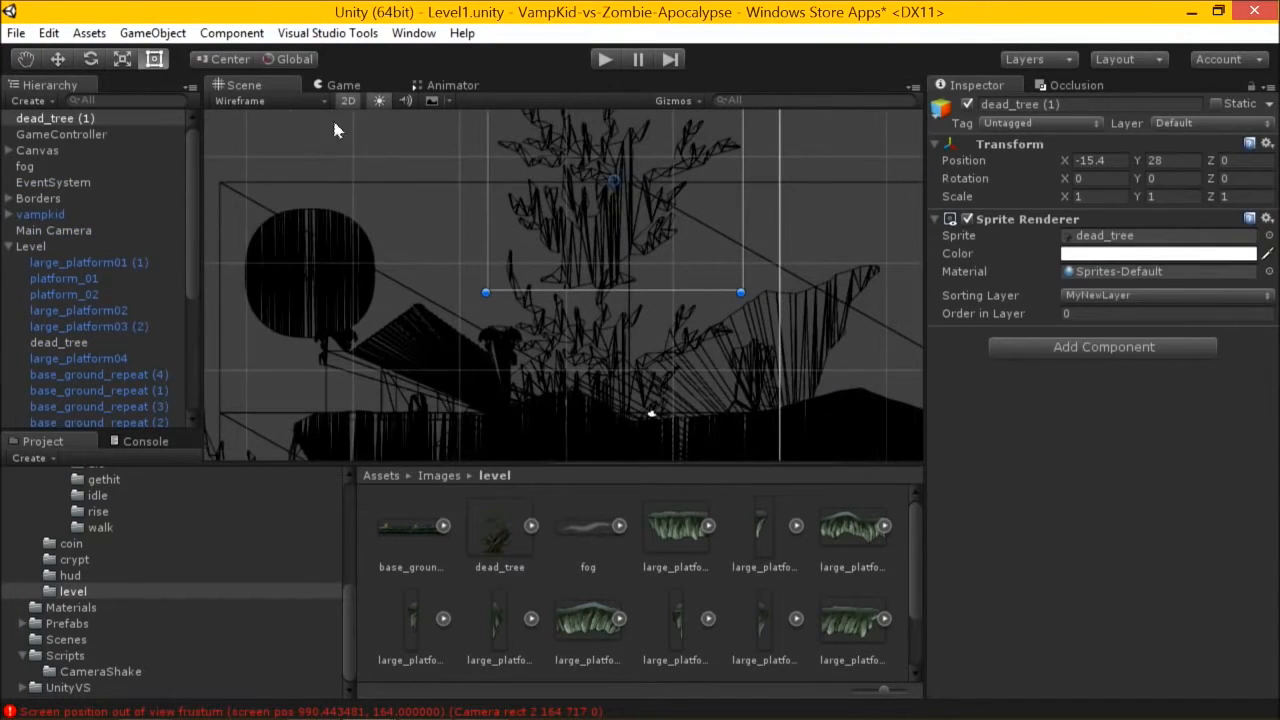
Restore Shaded scene view and assign the copied dead tree to the Level sorting layer
click(270, 100)
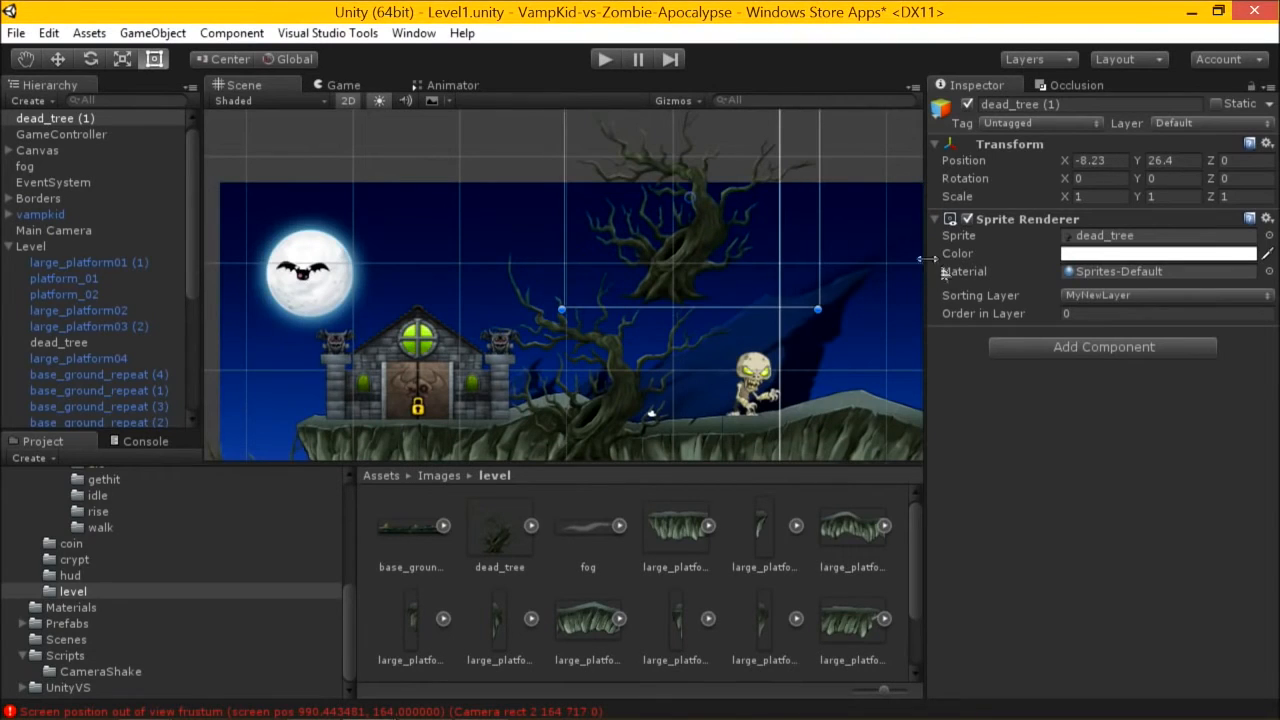
click(1164, 294)
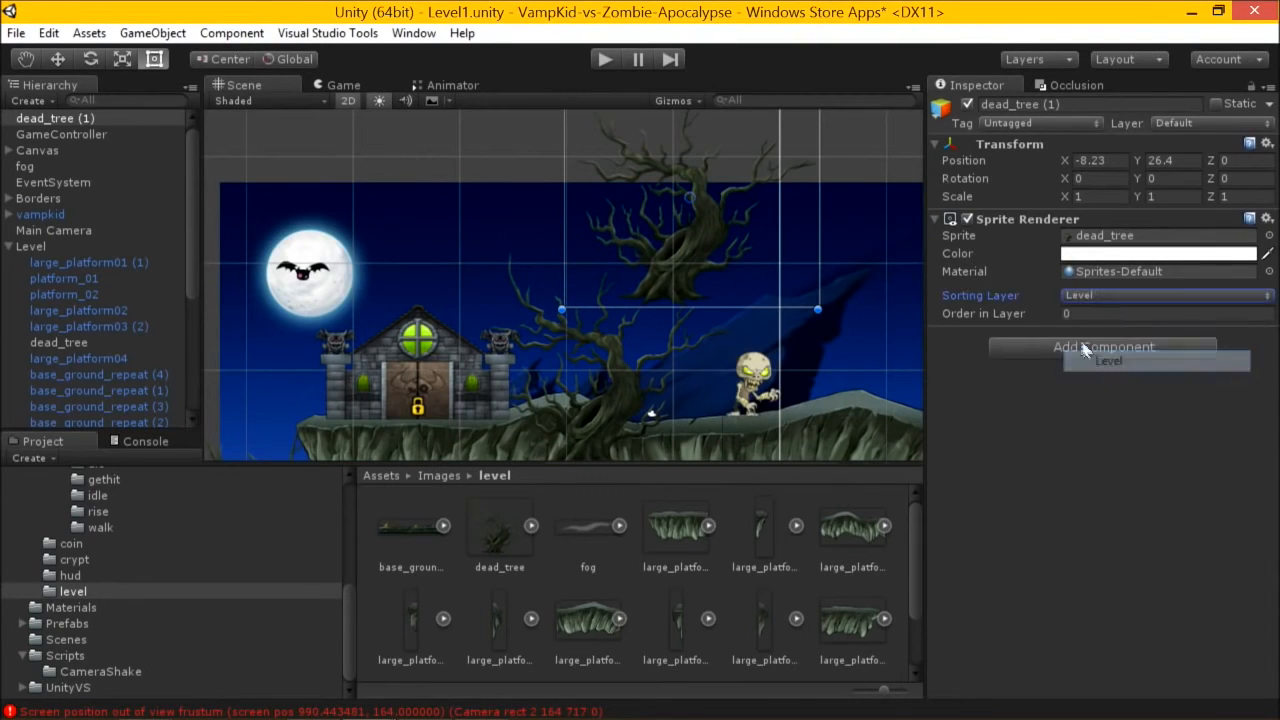
click(1164, 312)
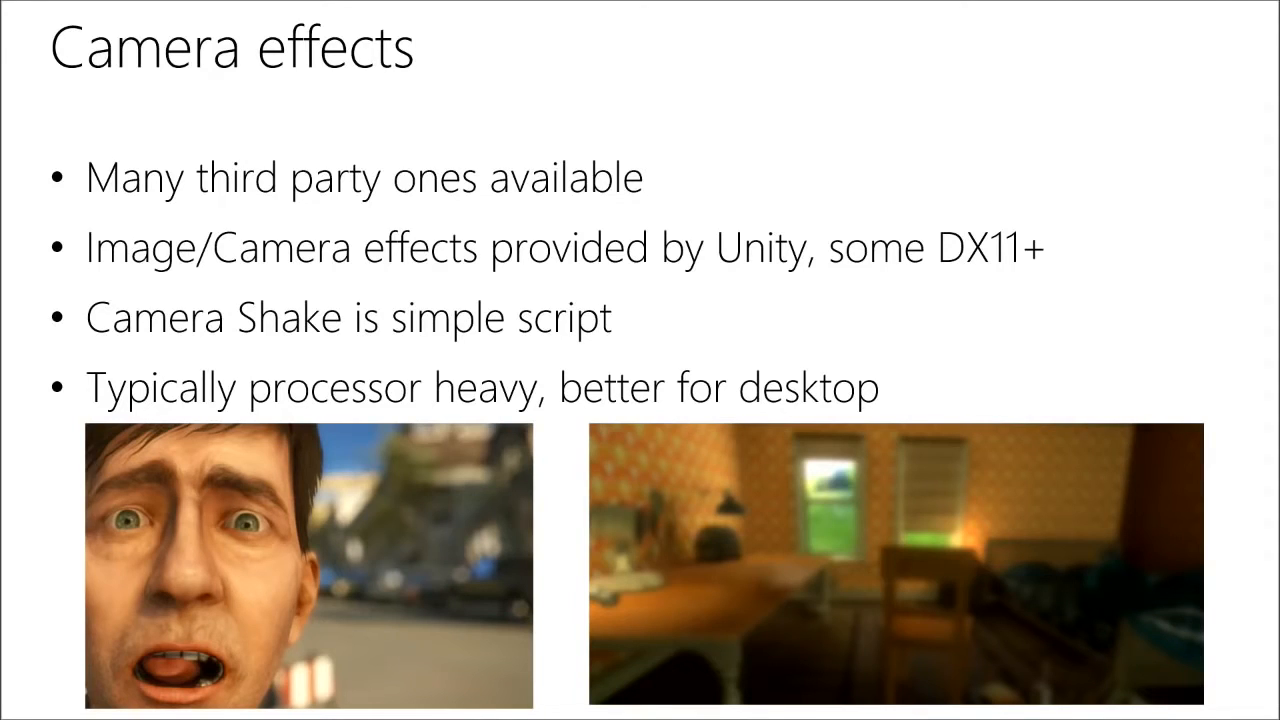
Advance from the Camera effects slide to the Camera Effects demo slide
key(alt+tab)
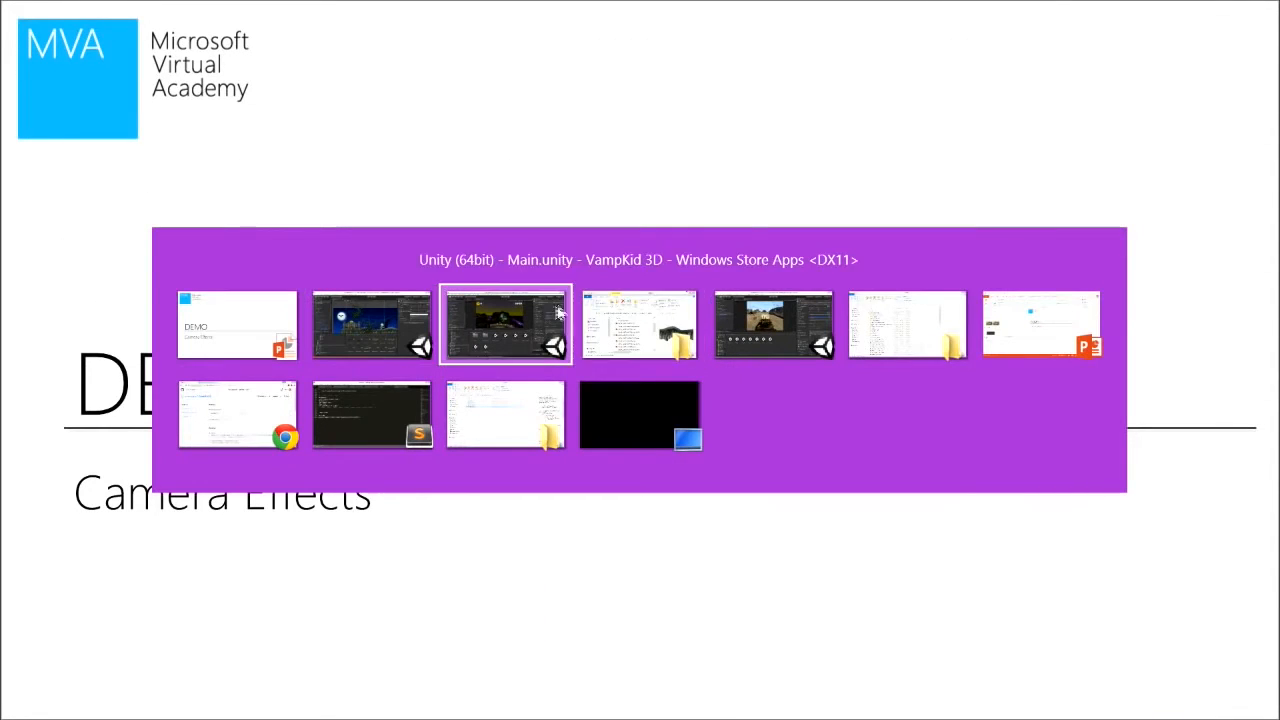
Switch to the VampKid 3D Unity project window
click(504, 324)
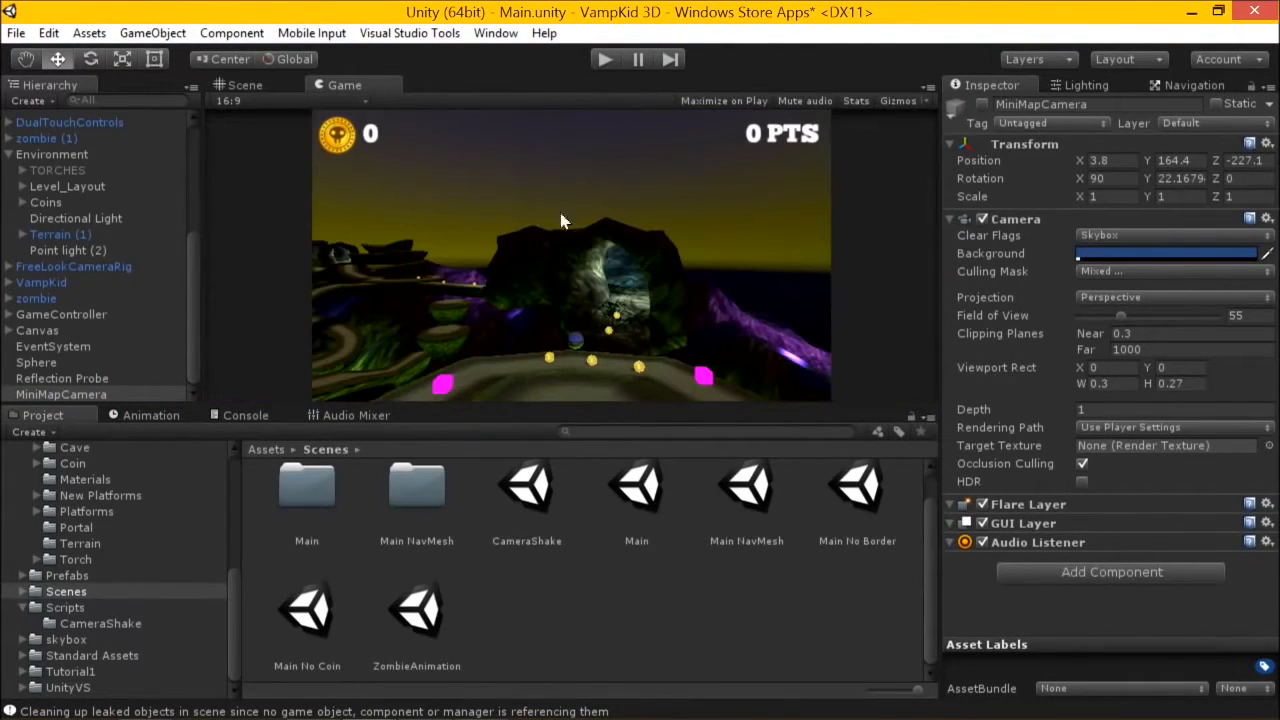
mouse_move(500, 336)
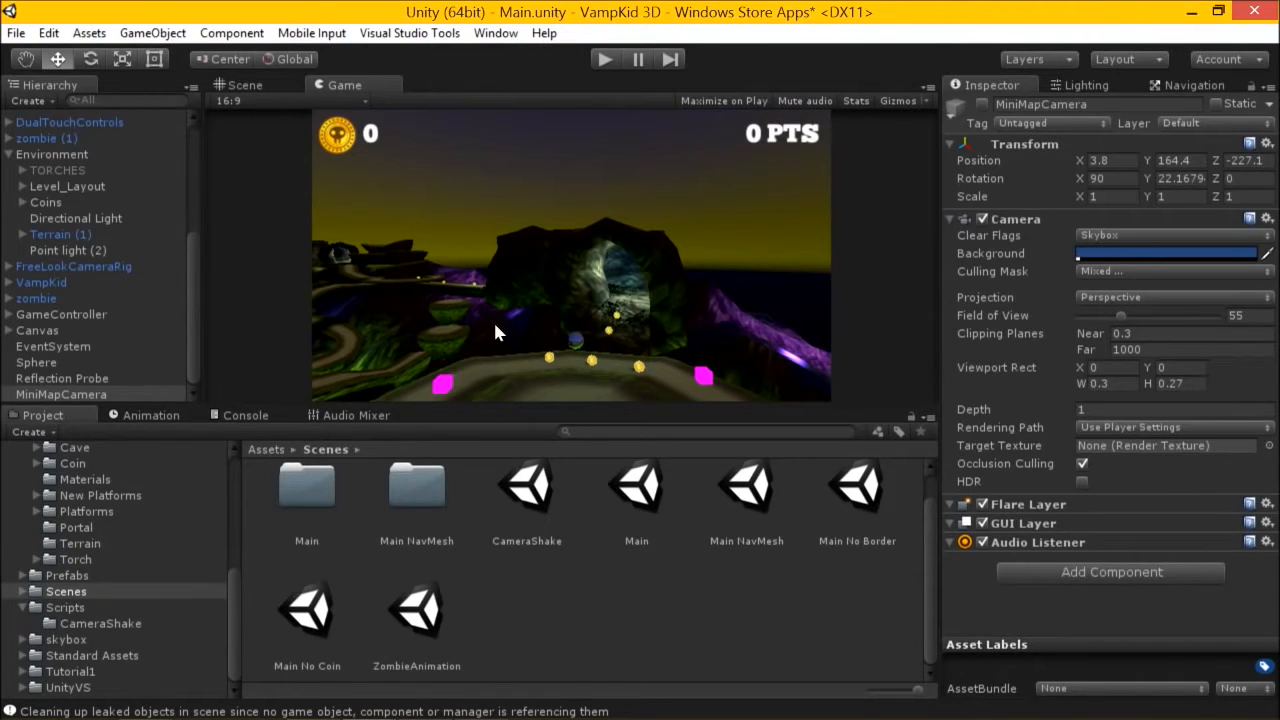
mouse_move(490, 336)
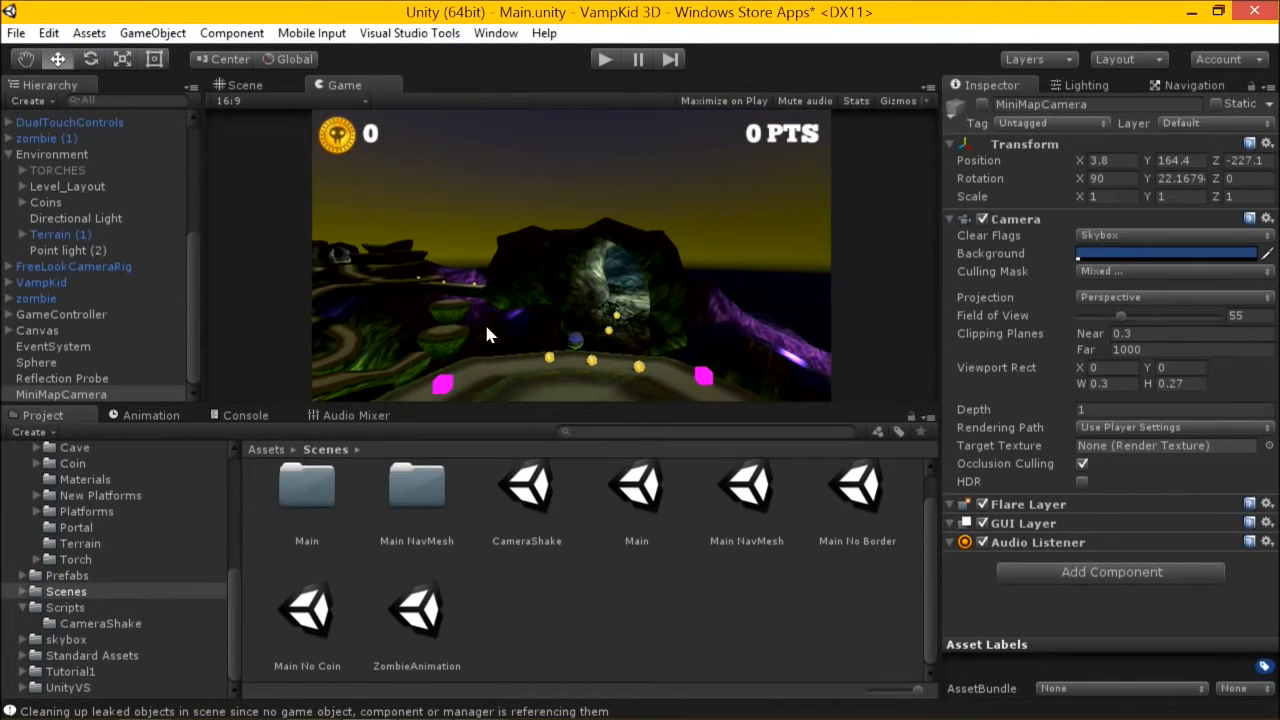
mouse_move(250, 108)
text(camera)
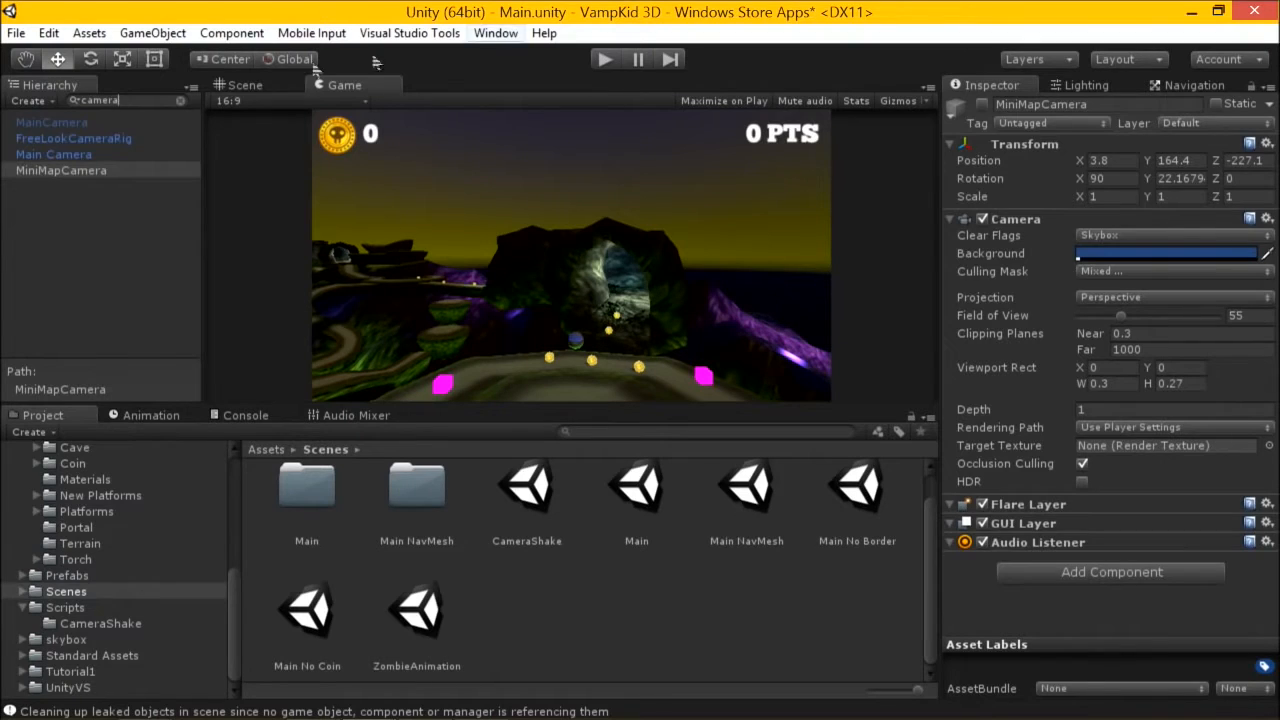
Select the Main Camera, clear the hierarchy filter and browse the Image Effects and Effects package menus
click(54, 154)
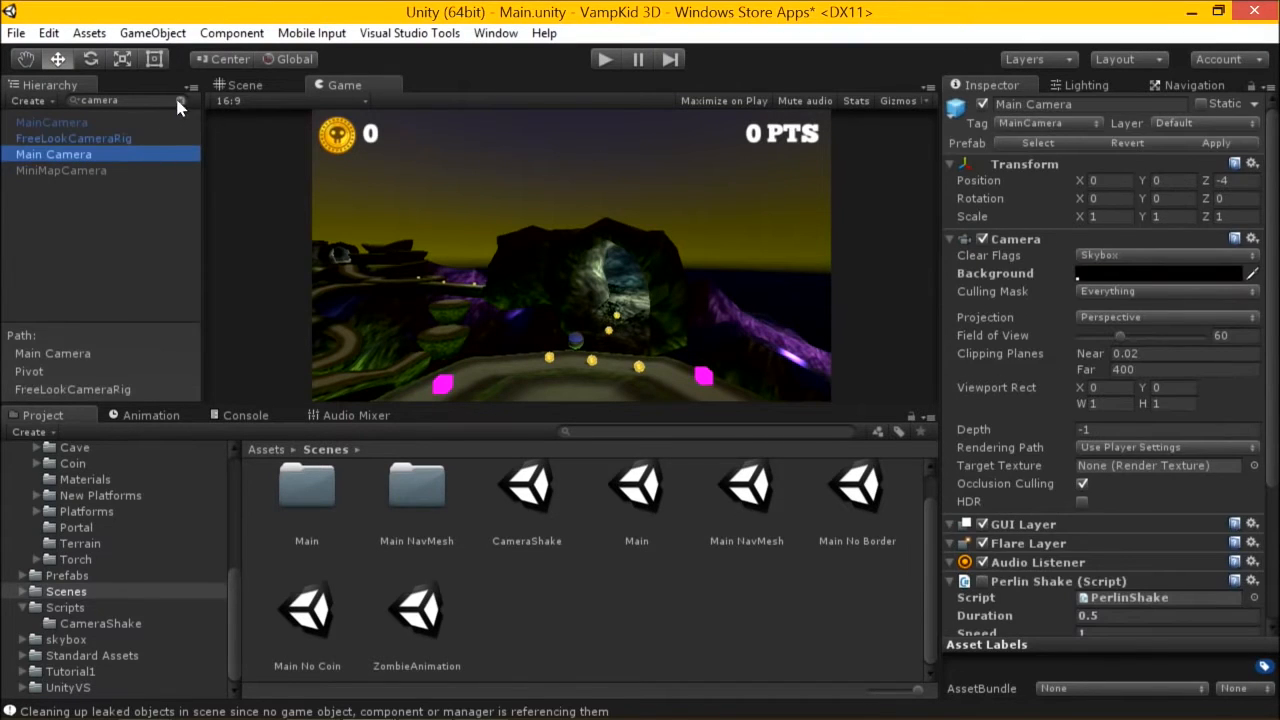
click(232, 32)
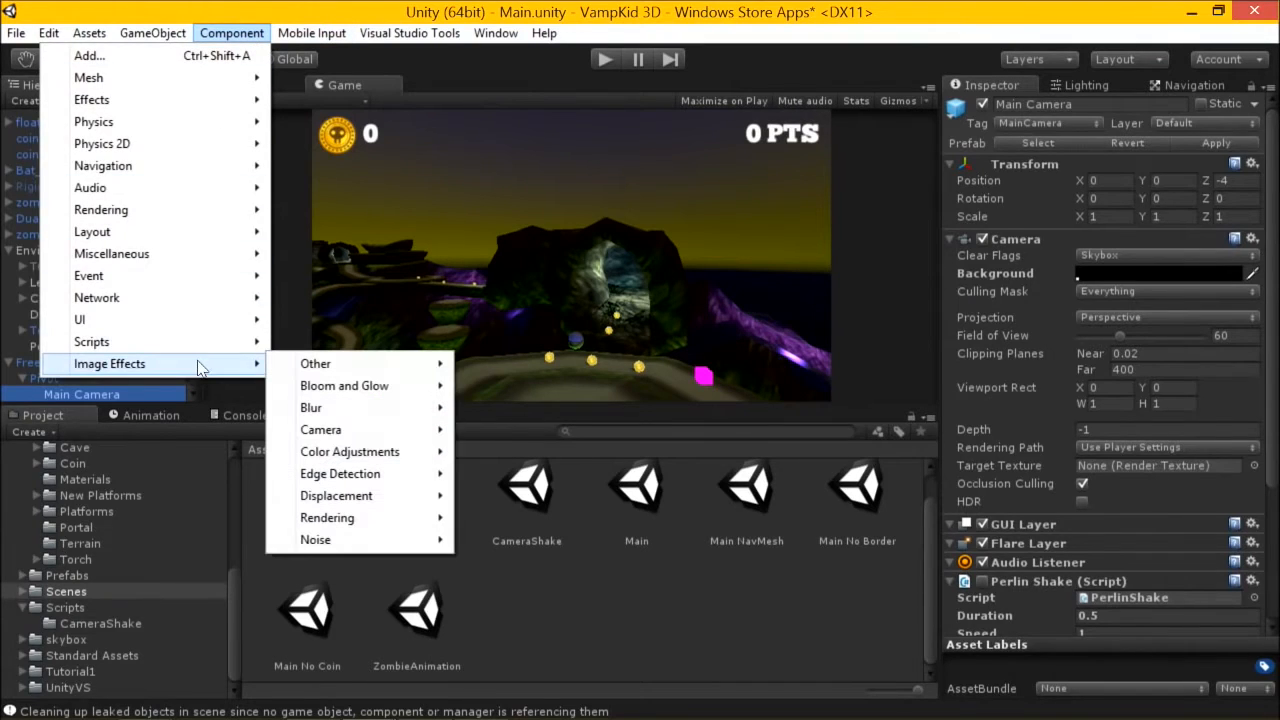
mouse_move(344, 384)
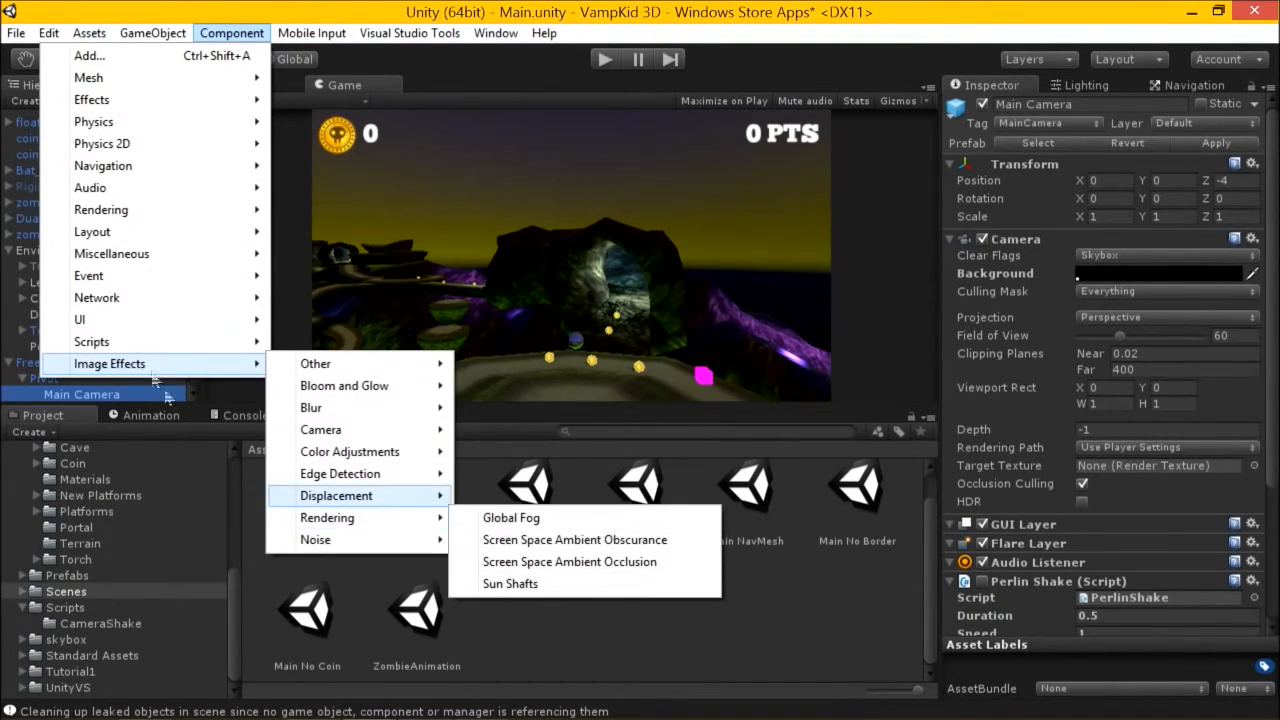
click(88, 32)
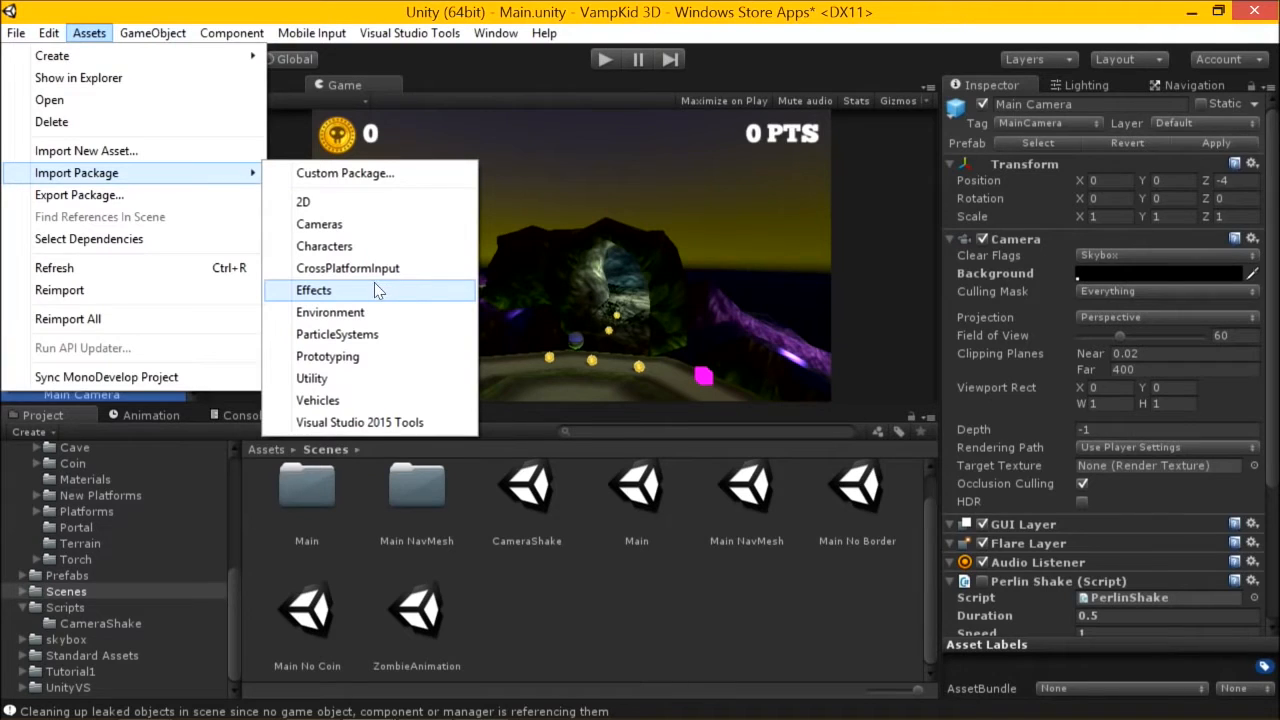
click(232, 32)
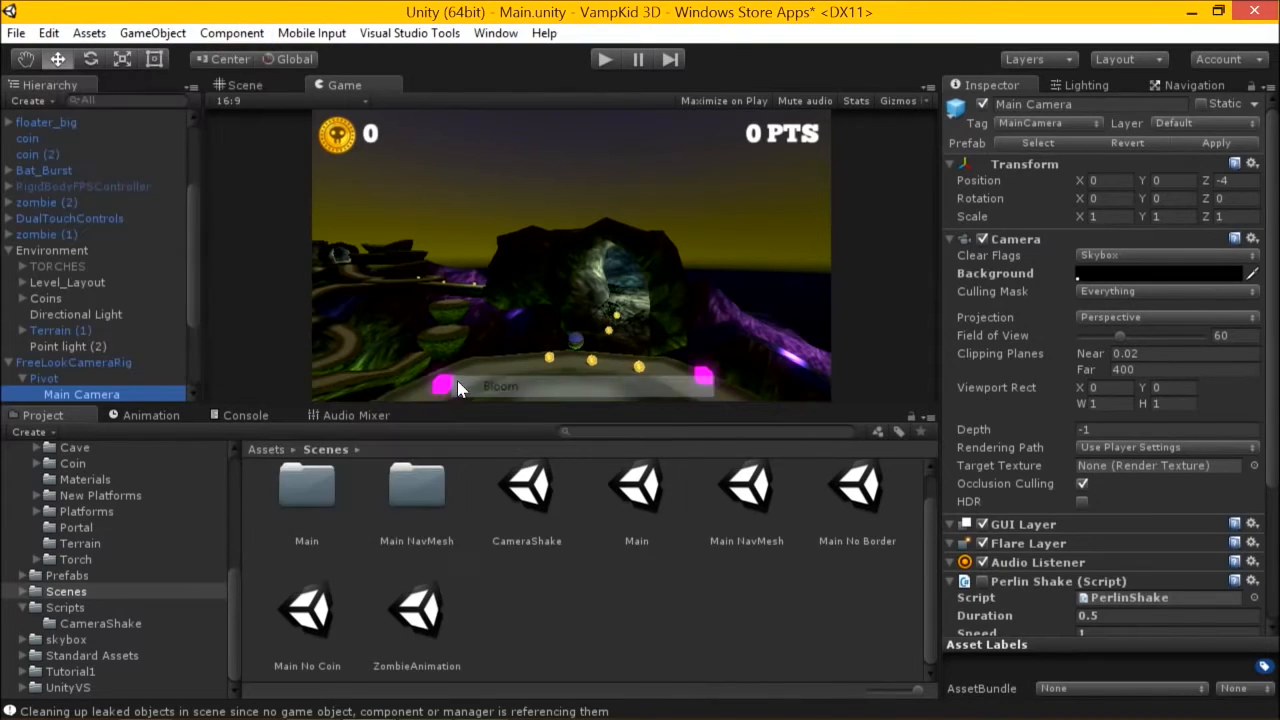
Lower the Bloom threshold to 0.01 and set Bloom to Complex mode with High quality
scroll(down, 3)
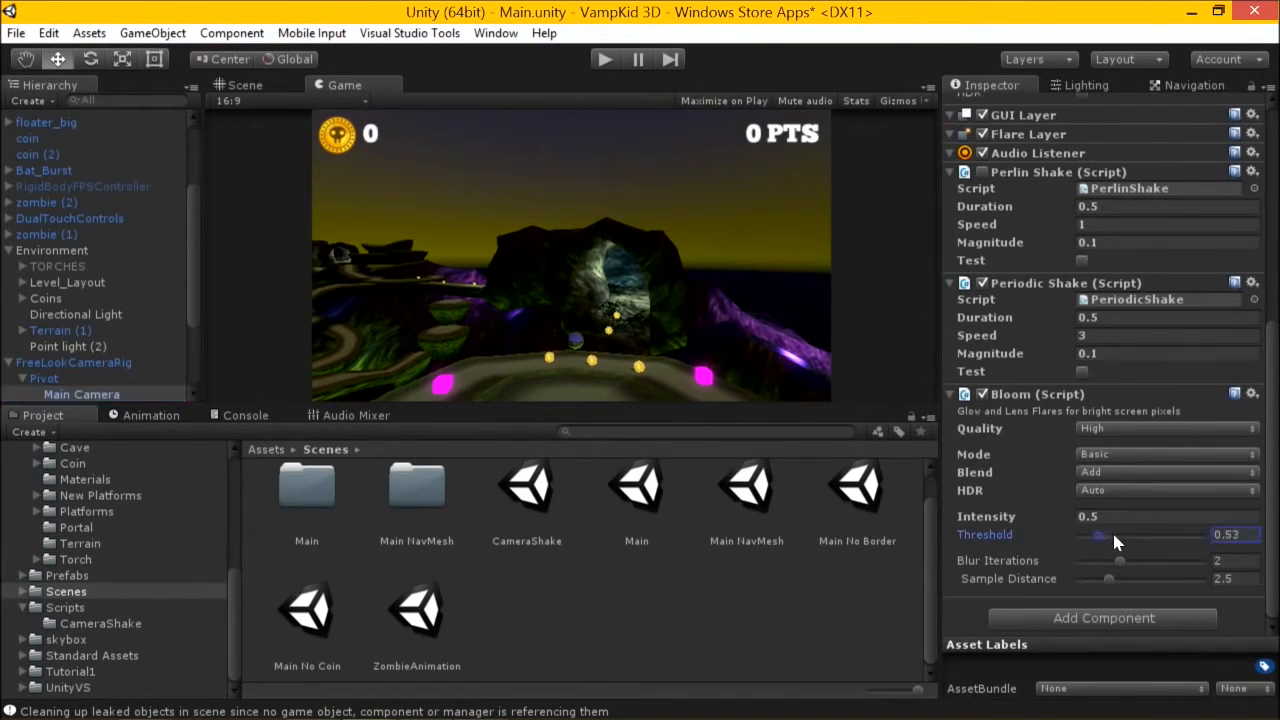
drag(1110, 540, 1084, 540)
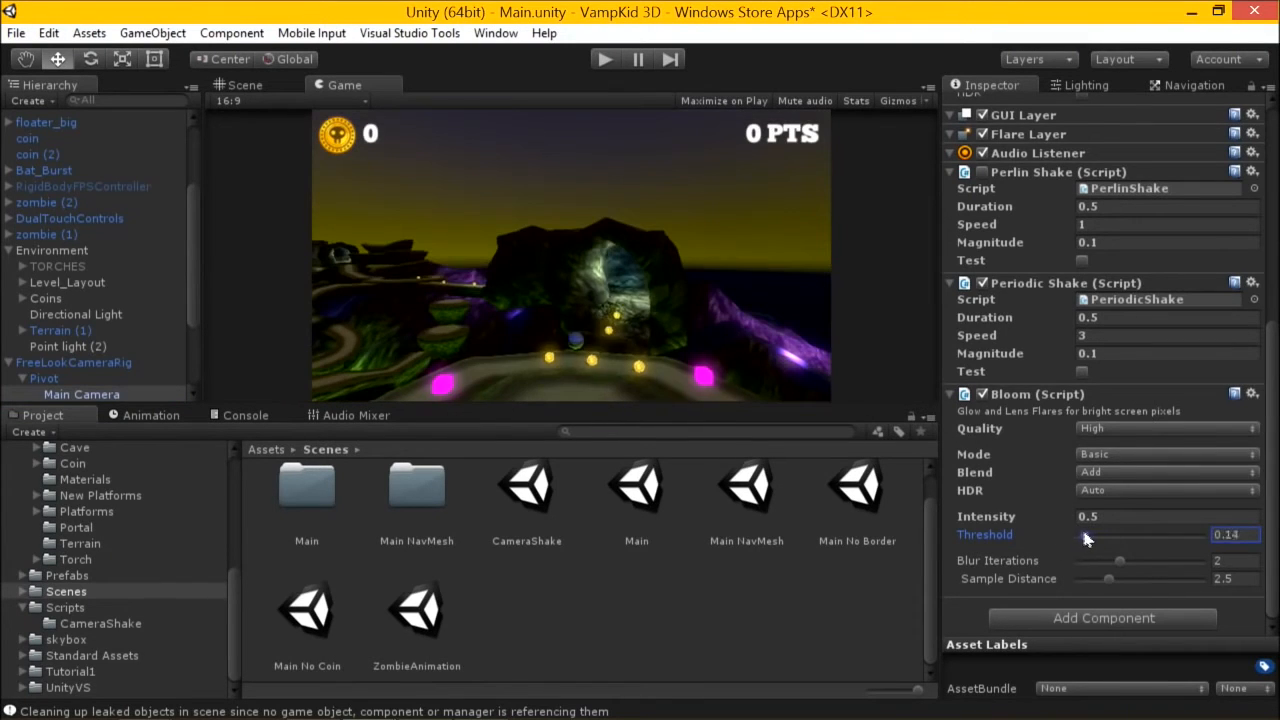
drag(1108, 536, 1080, 536)
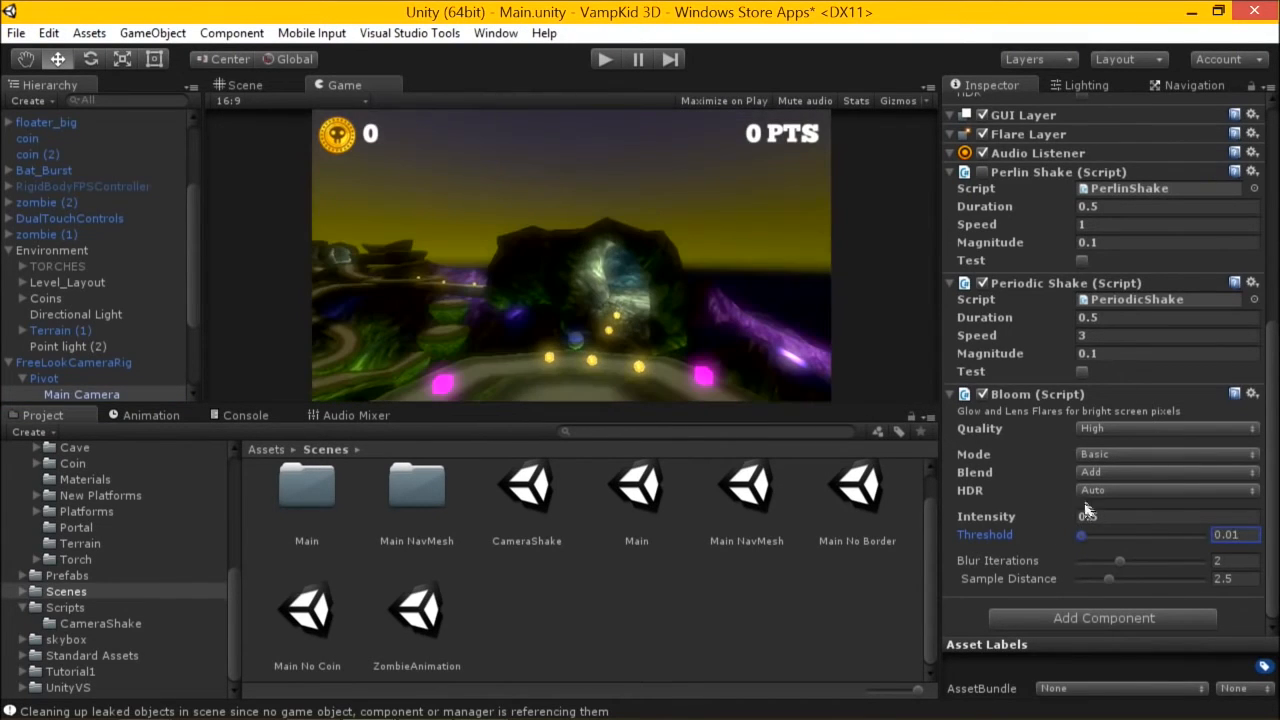
click(1164, 454)
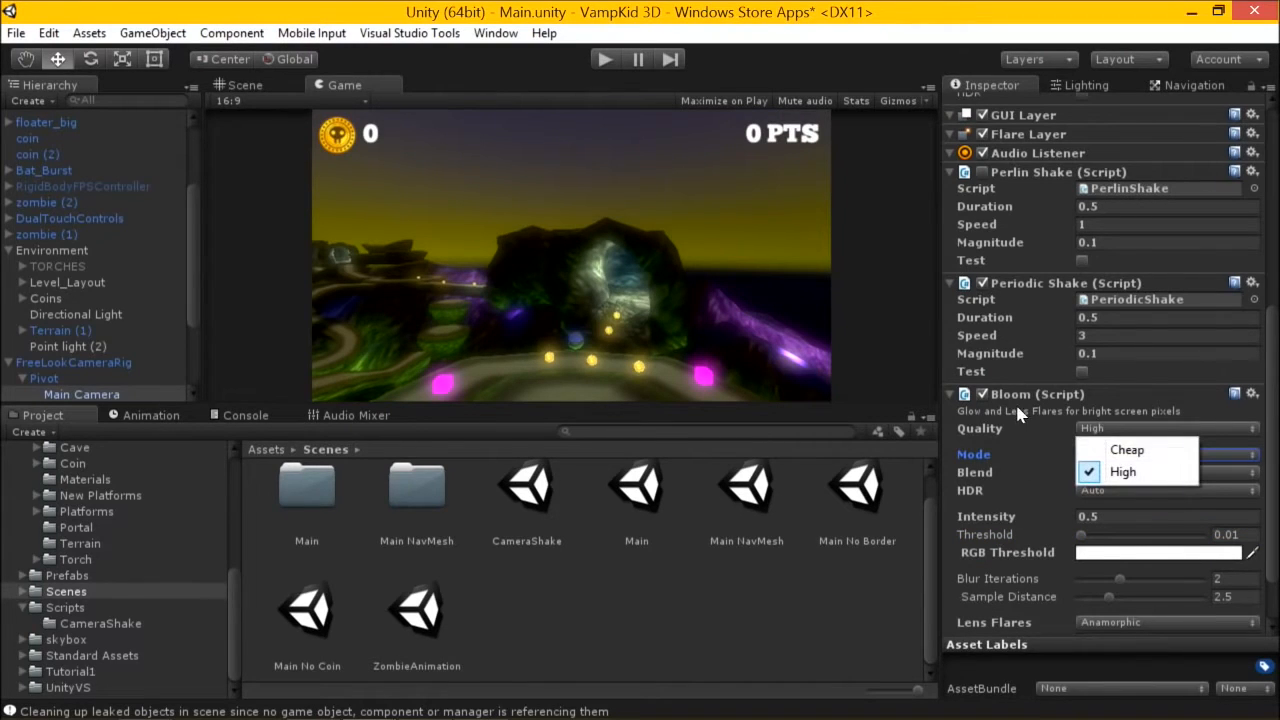
click(1122, 472)
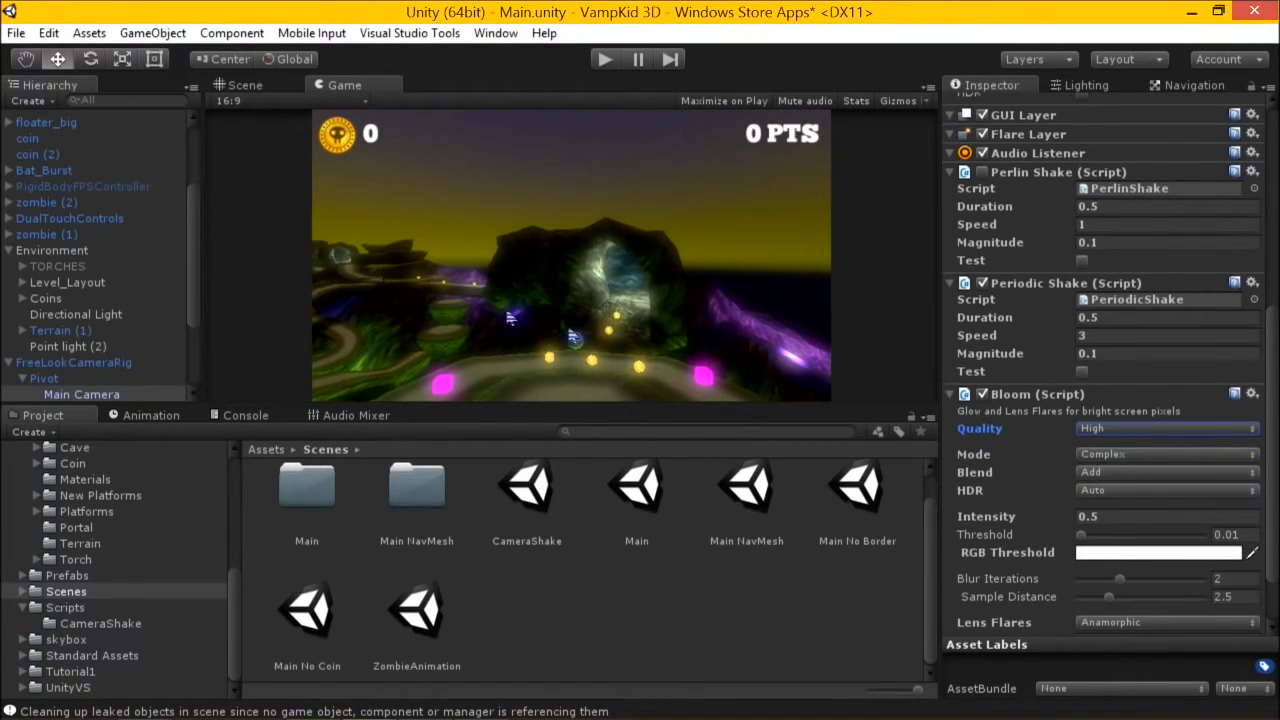
mouse_move(650, 320)
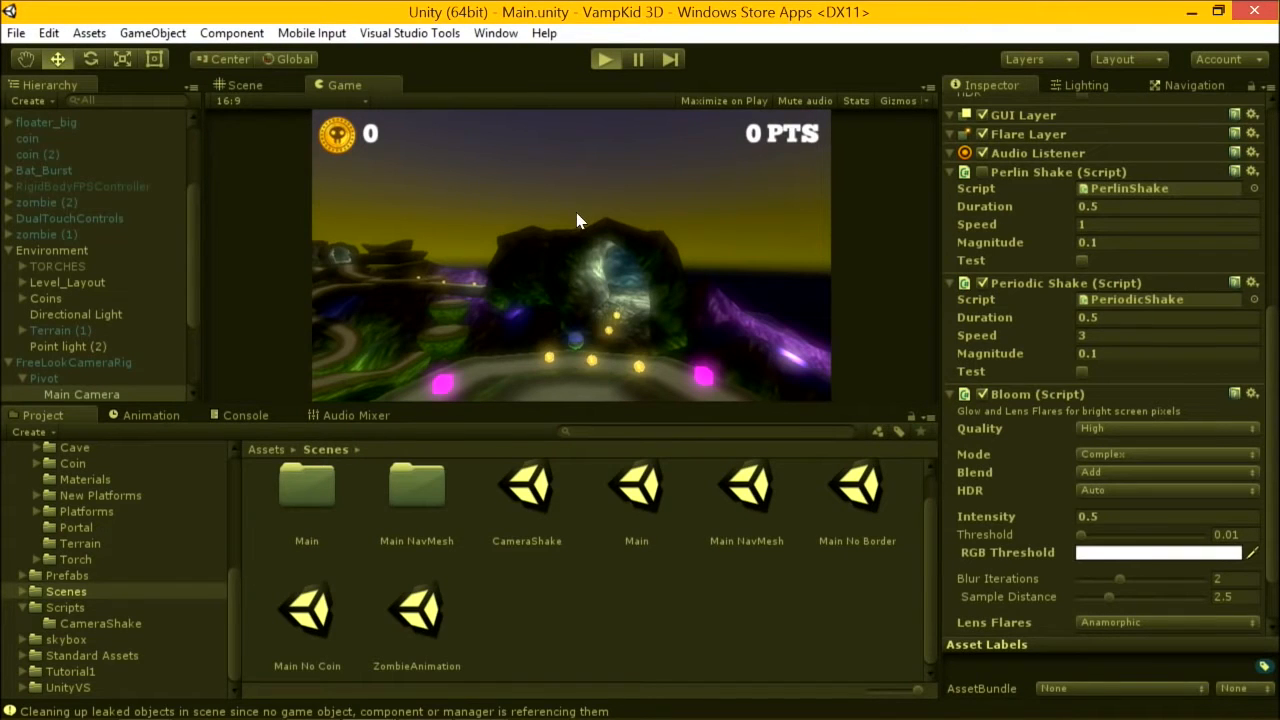
Play the Main scene to preview the shake and Bloom glow, then stop playback
click(604, 60)
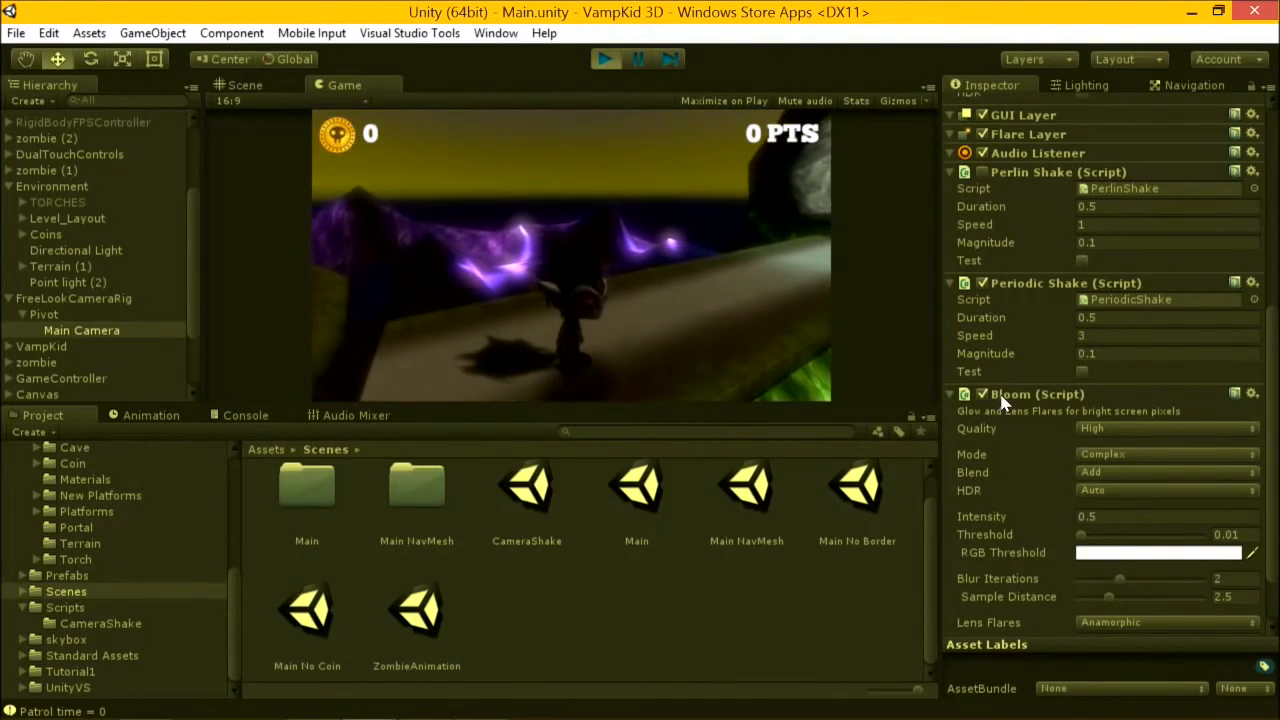
click(980, 392)
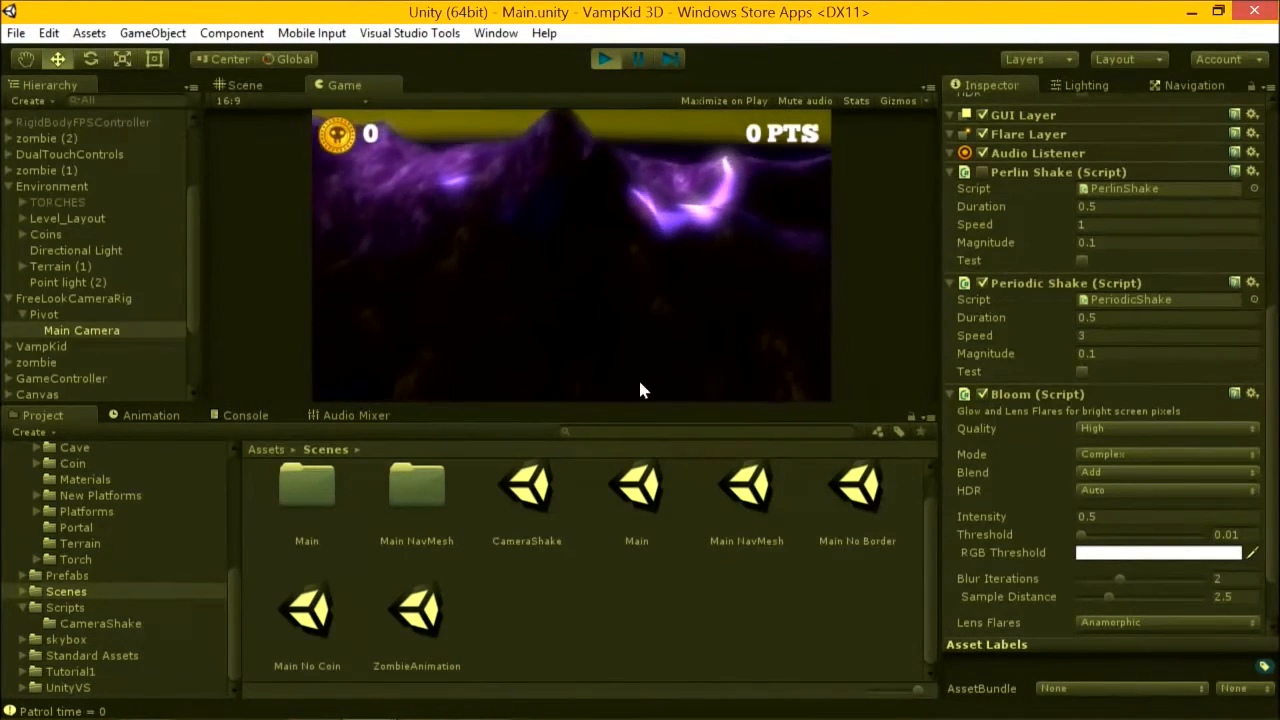
click(604, 60)
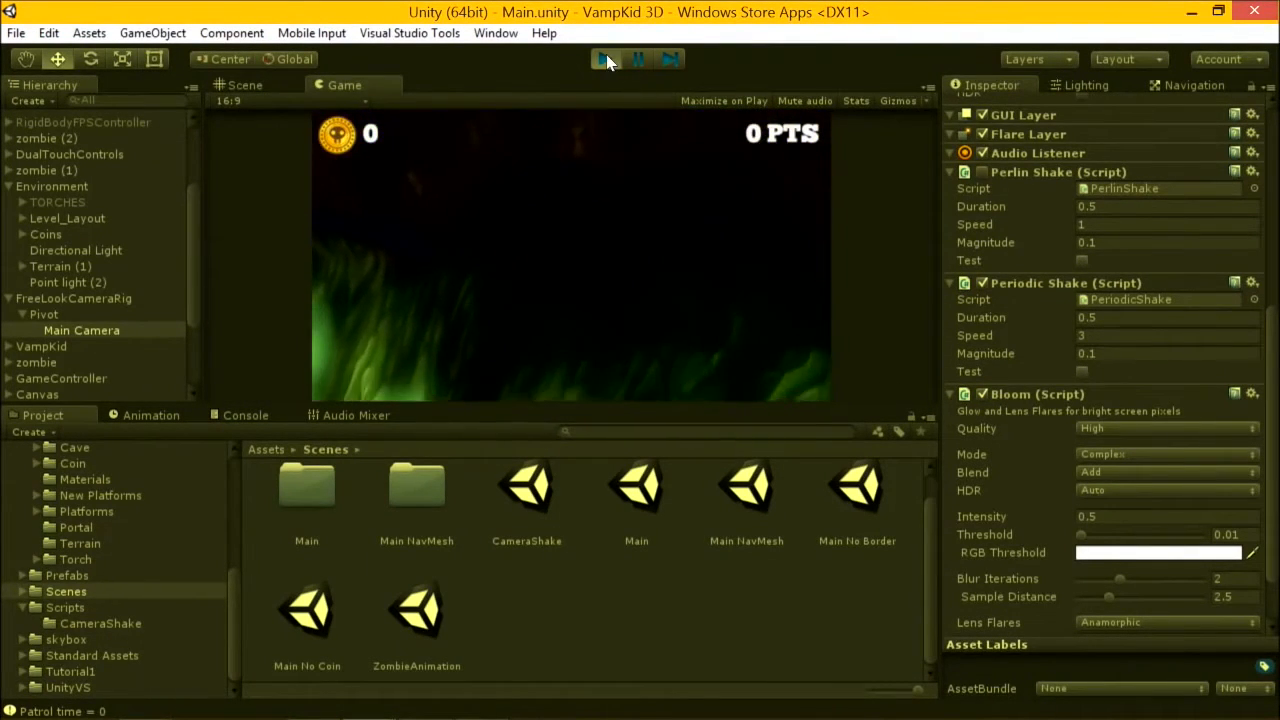
click(608, 60)
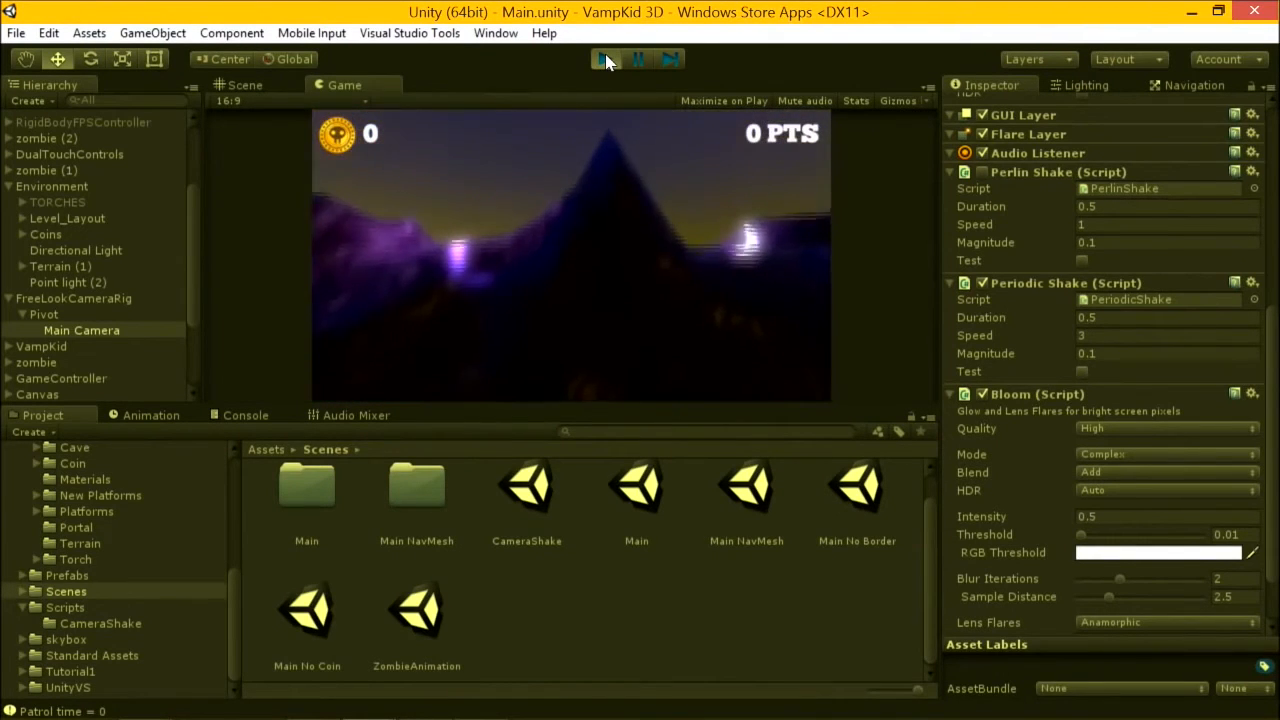
click(604, 60)
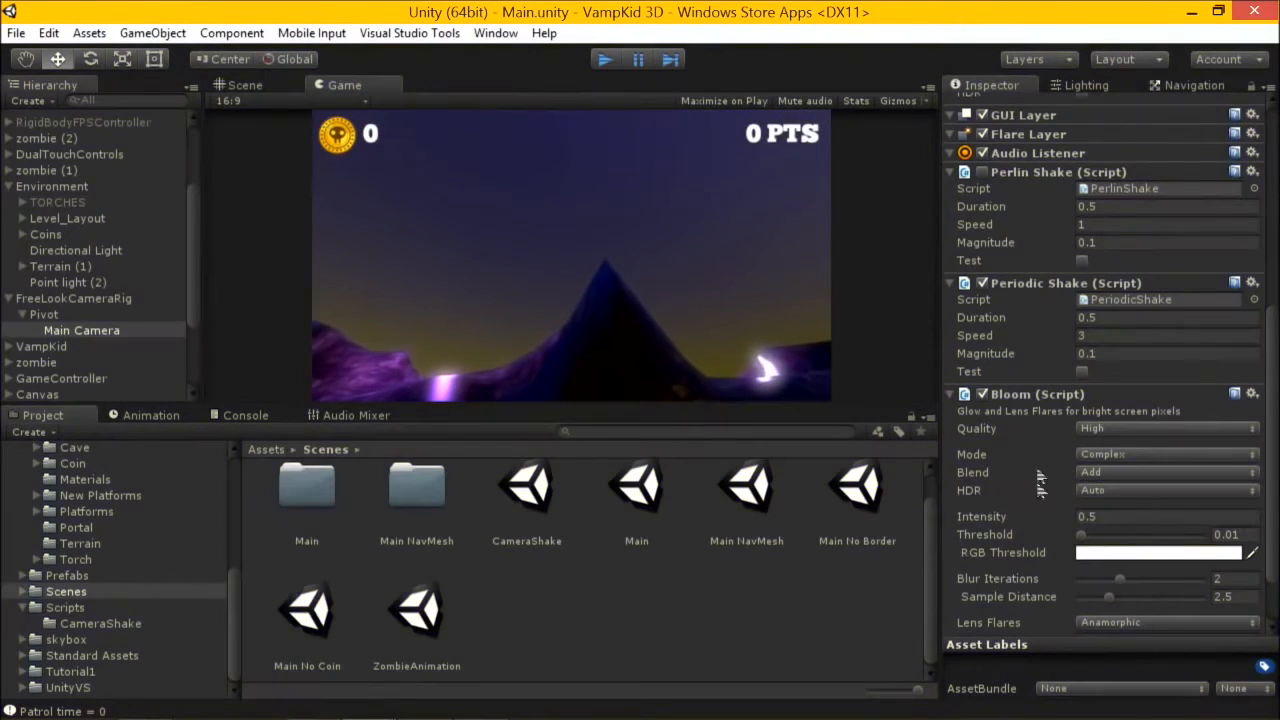
click(604, 60)
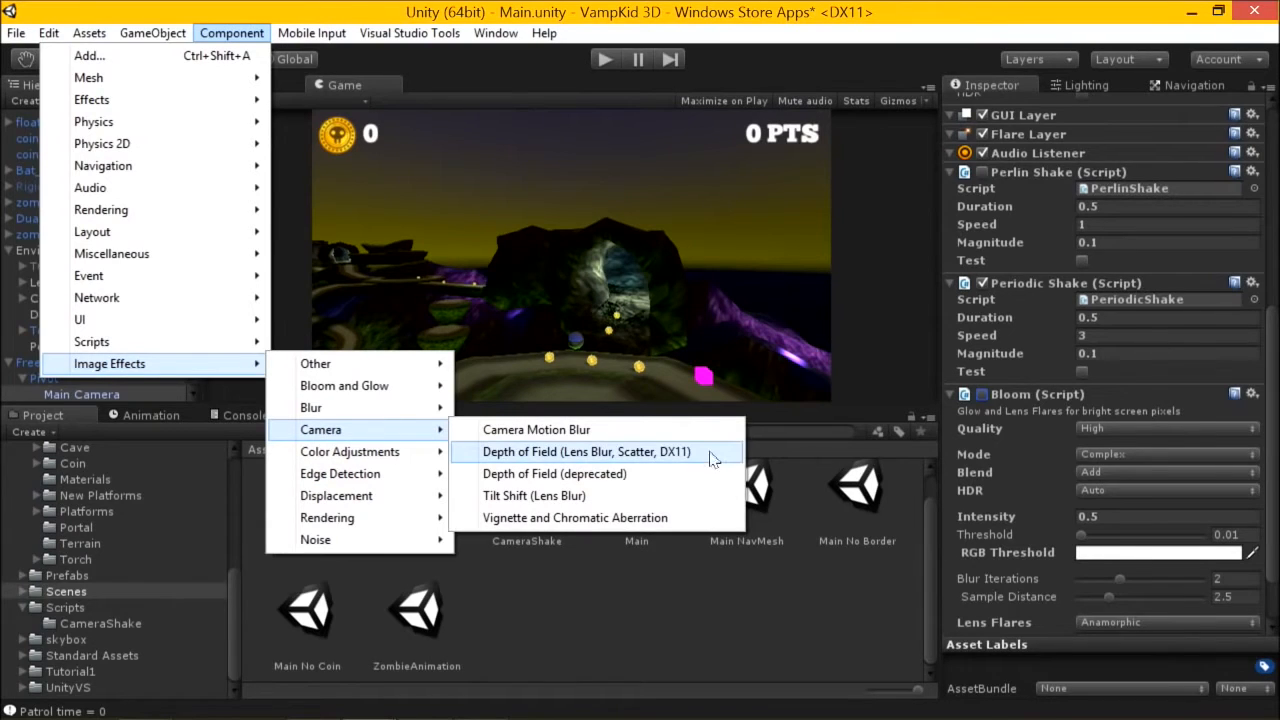
mouse_move(600, 464)
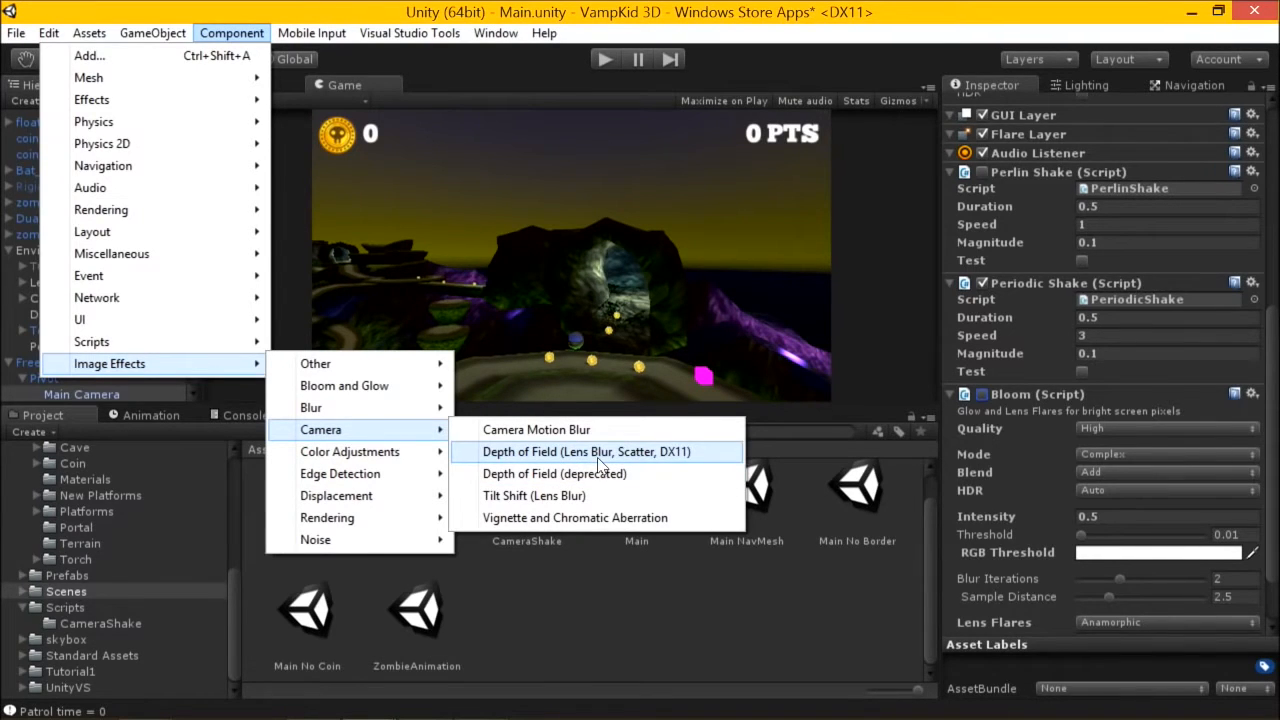
Add the Depth of Field (Lens Blur, Scatter, DX11) effect and raise the Bloom threshold to 1.89
click(584, 452)
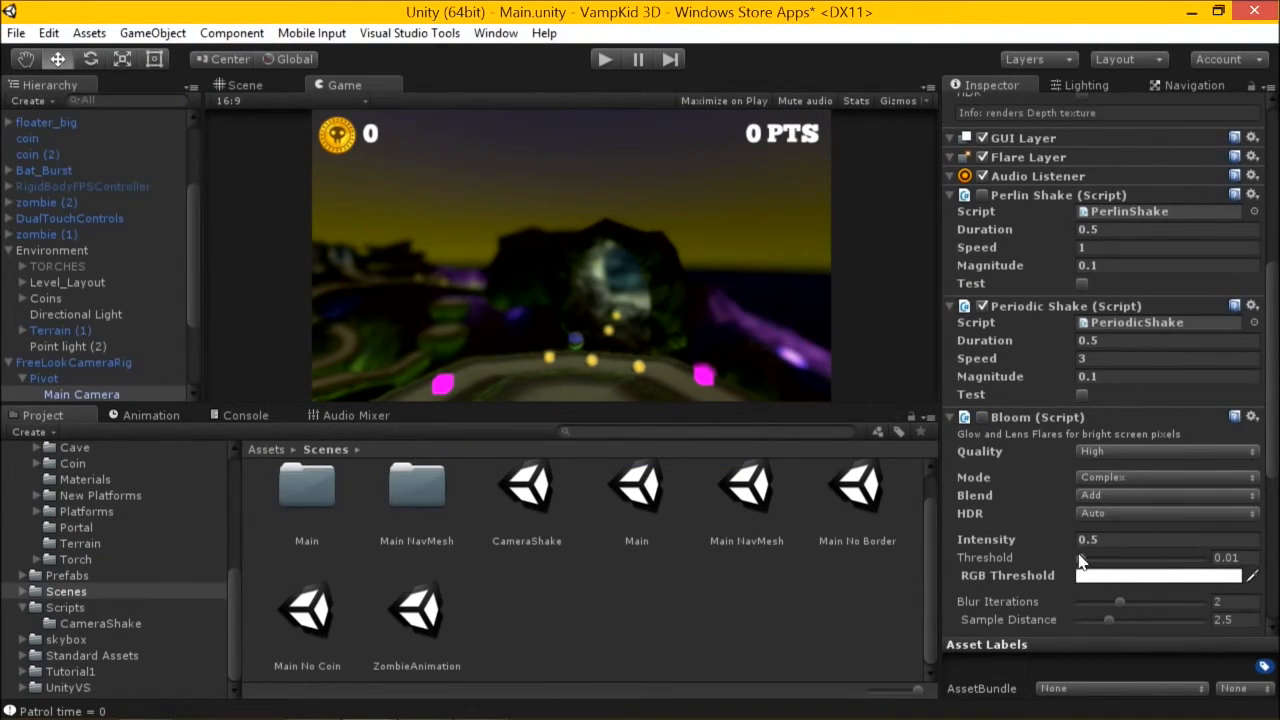
drag(1080, 556, 1136, 556)
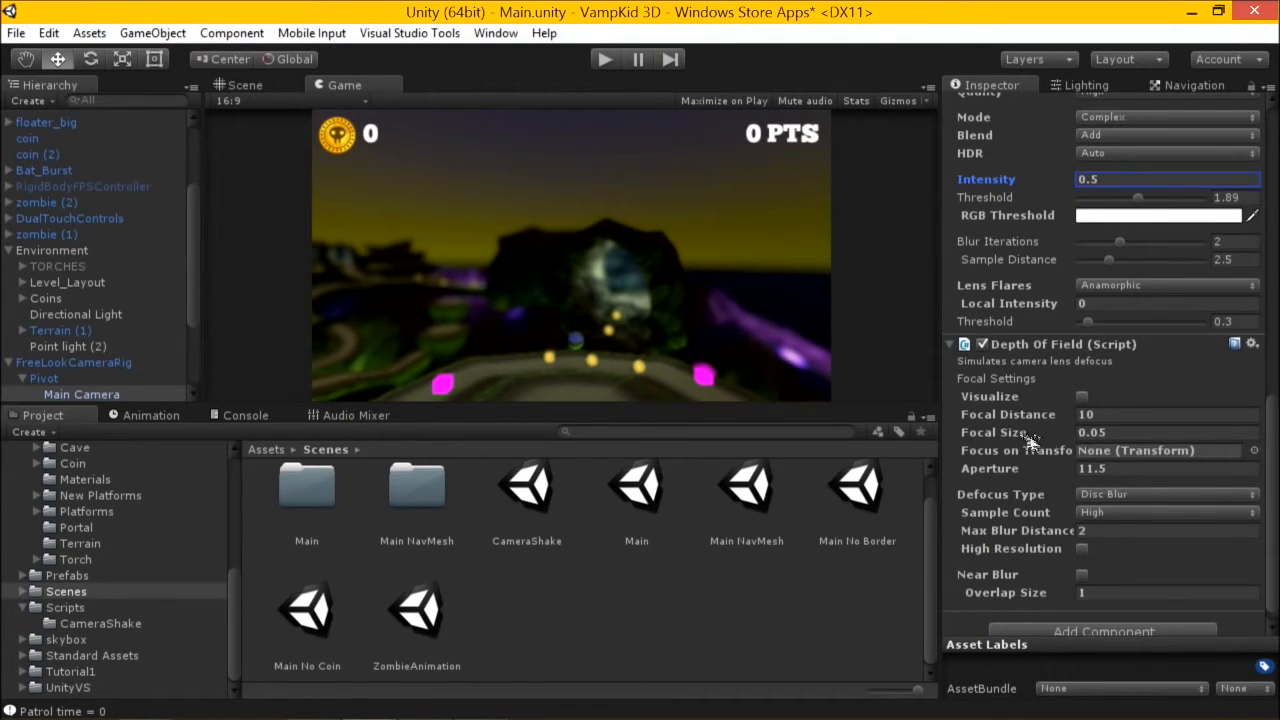
Set Depth of Field focal distance to 19.72 and focal size to 0.1
click(1168, 414)
text(22.95)
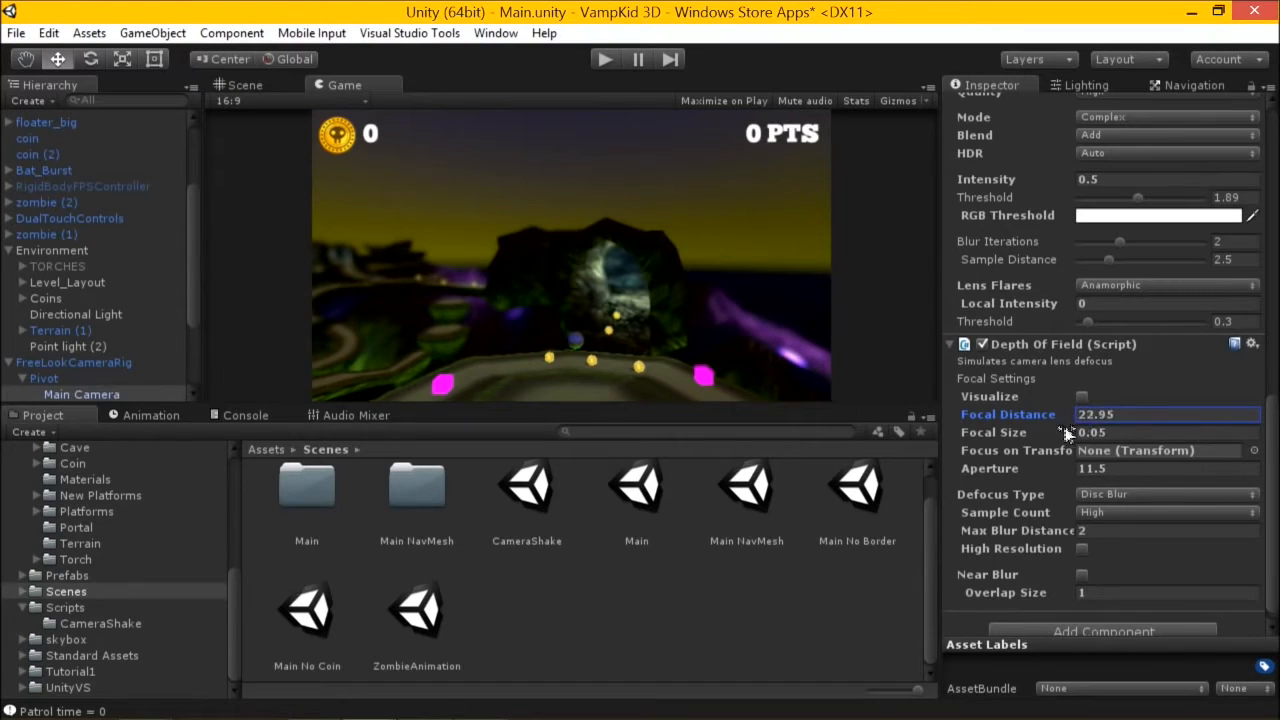
click(1164, 432)
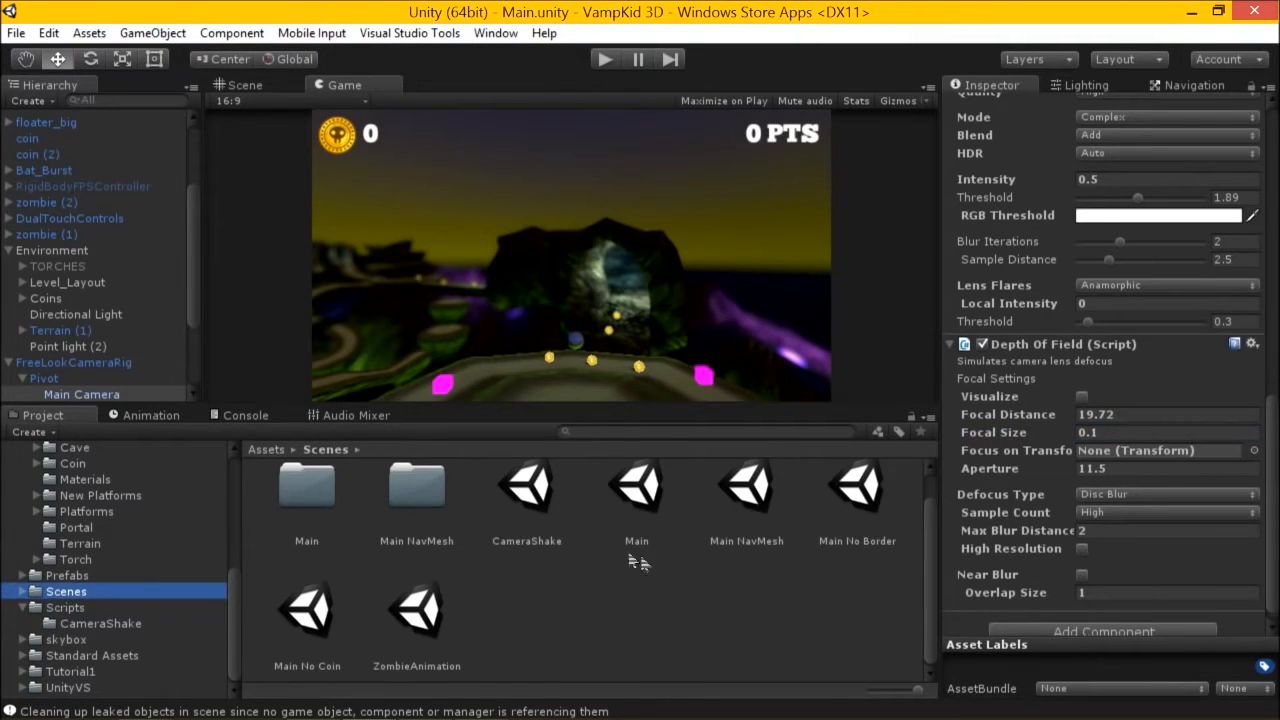
Load the CameraShake scene and review Main Camera's Perlin Shake, Bloom and Depth of Field components
click(526, 490)
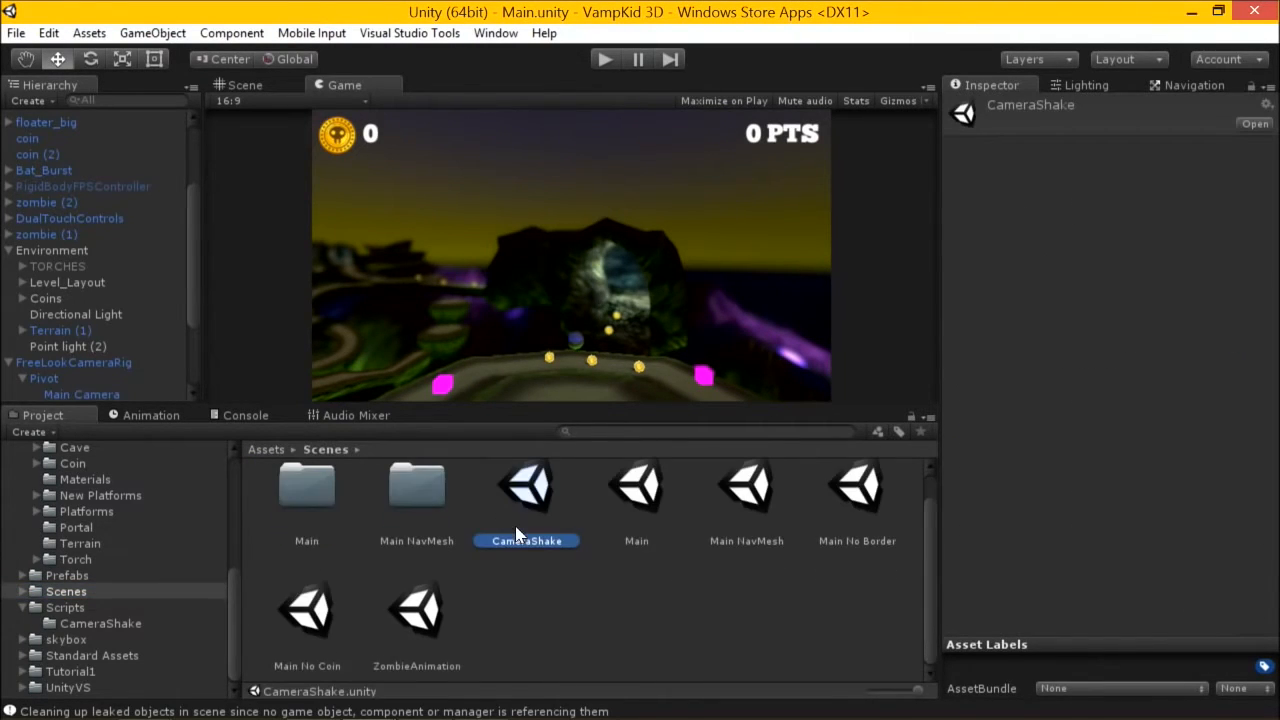
double_click(526, 486)
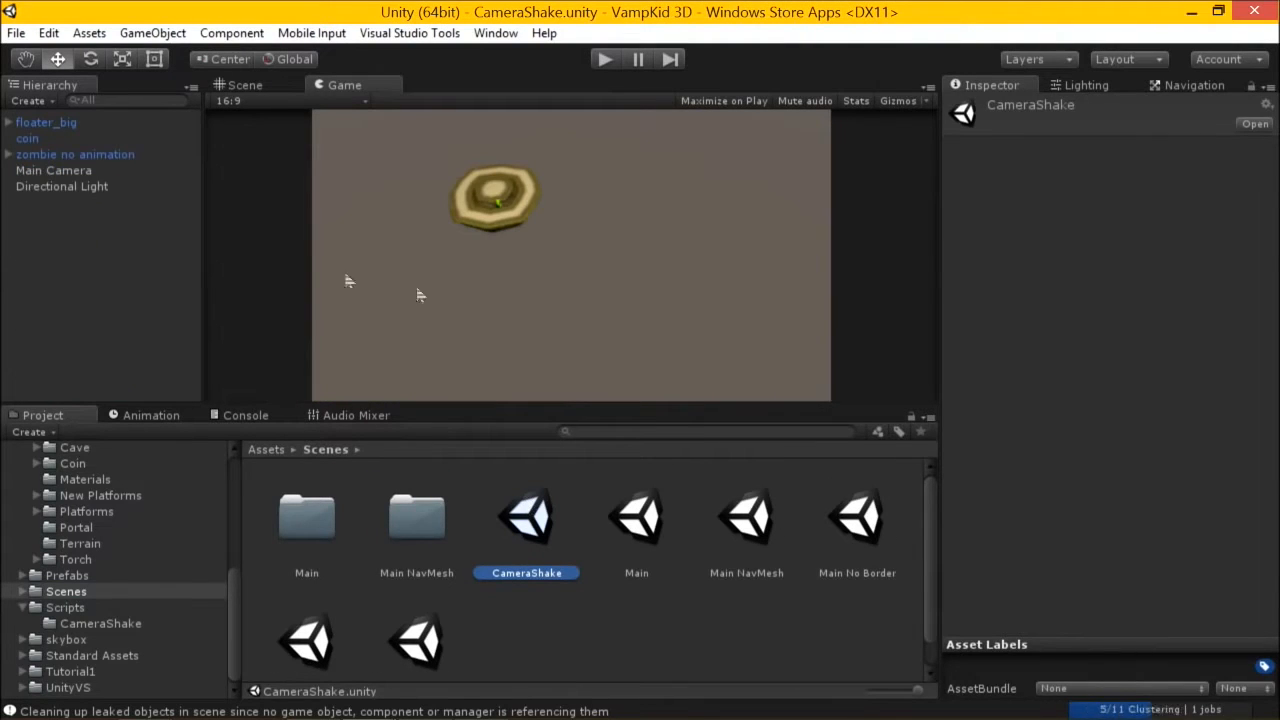
click(76, 154)
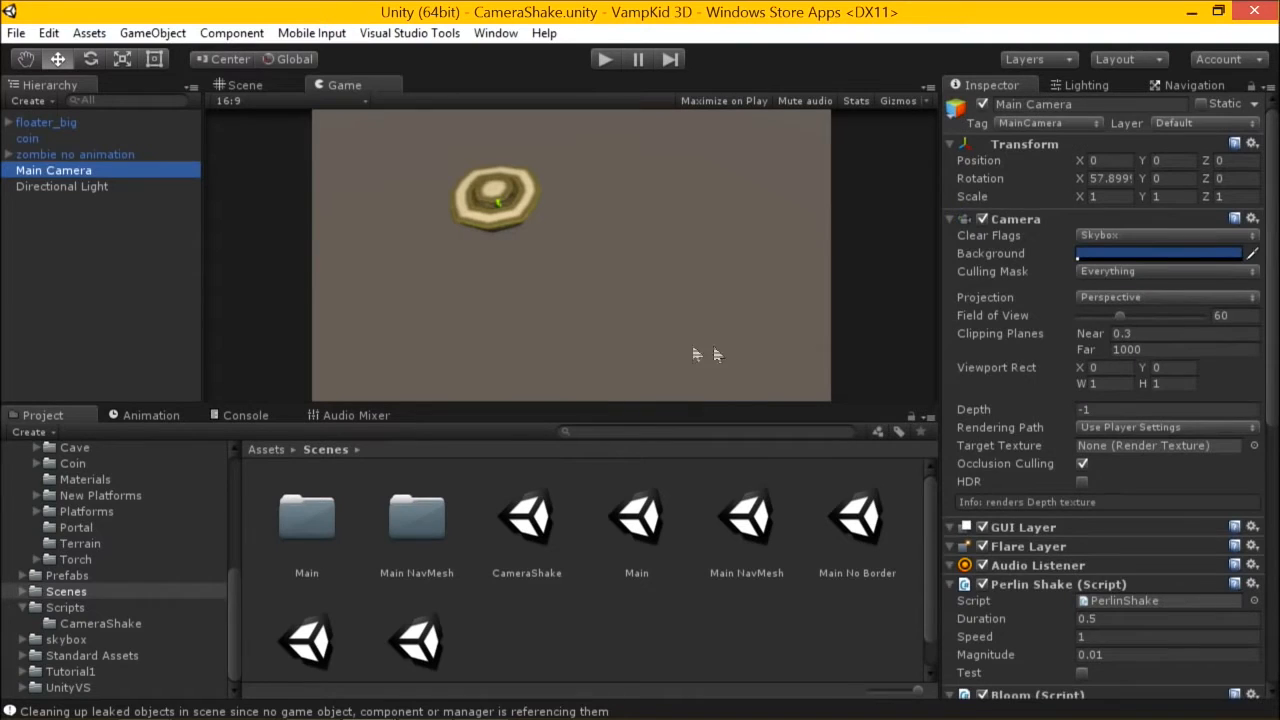
scroll(down, 3)
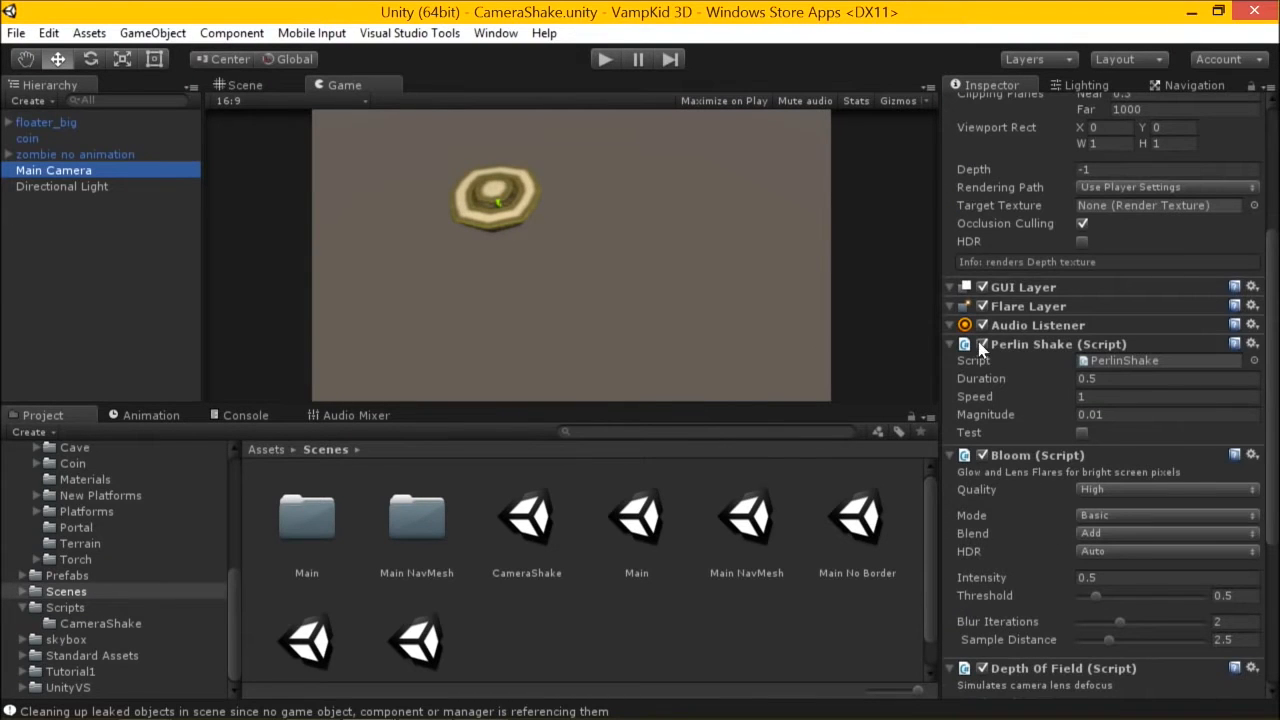
scroll(down, 3)
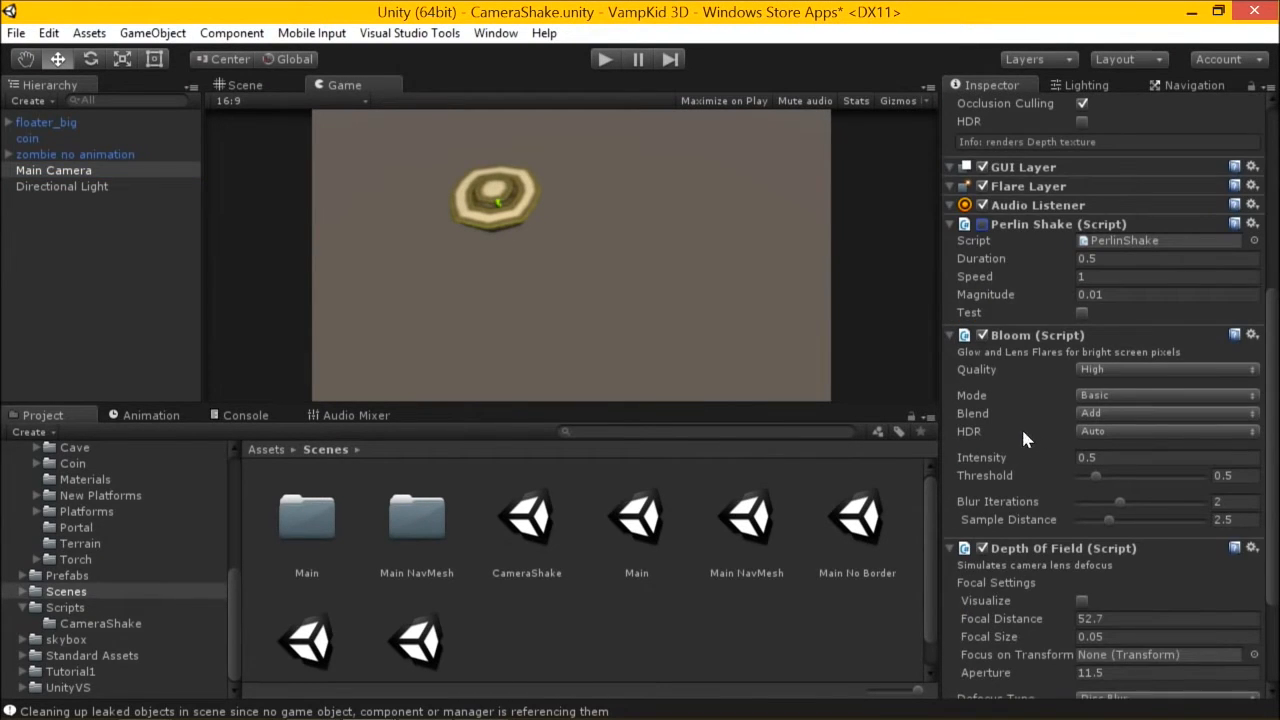
scroll(down, 3)
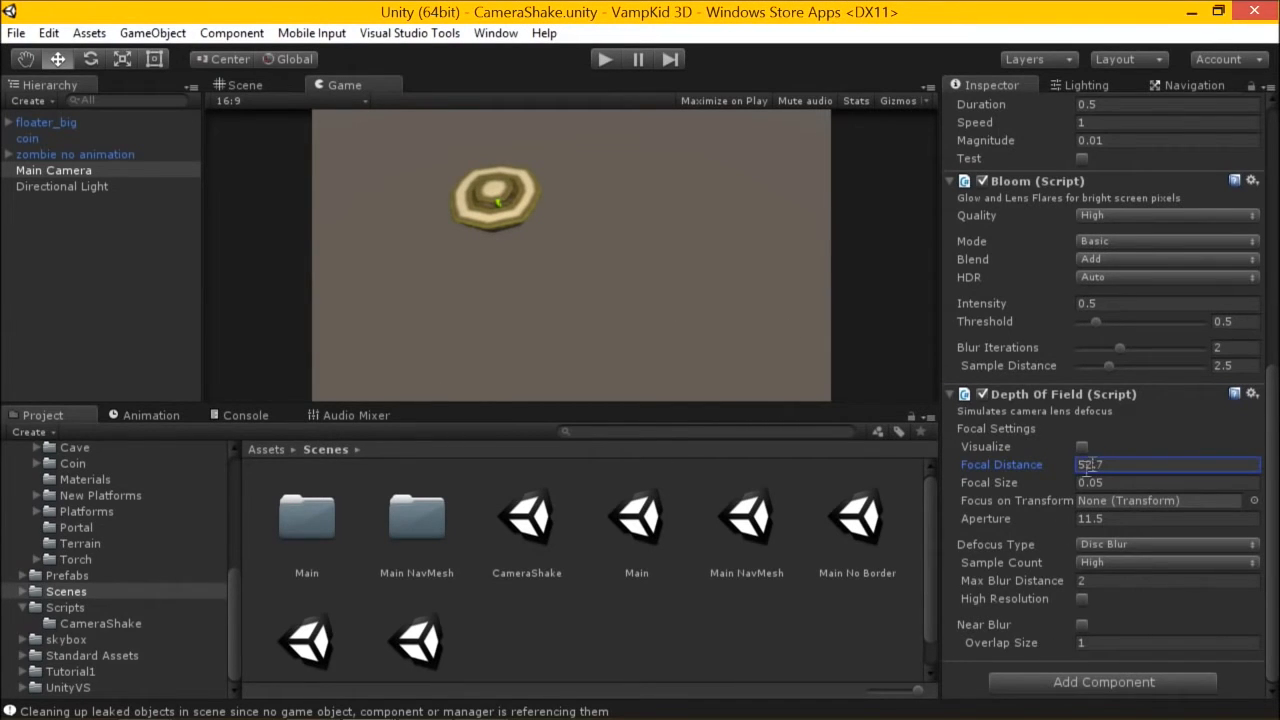
Add an Animator component to Main Camera via Add Component search 'anim'
text(52.7)
text(an)
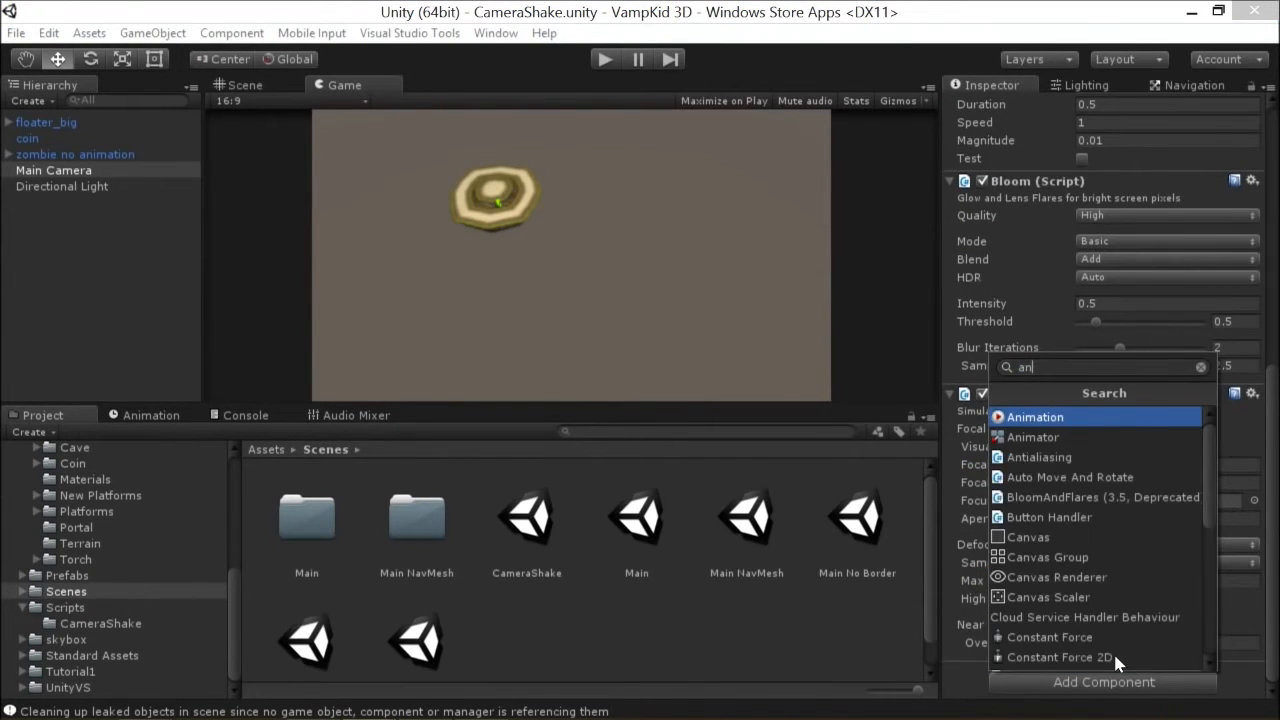
text(im)
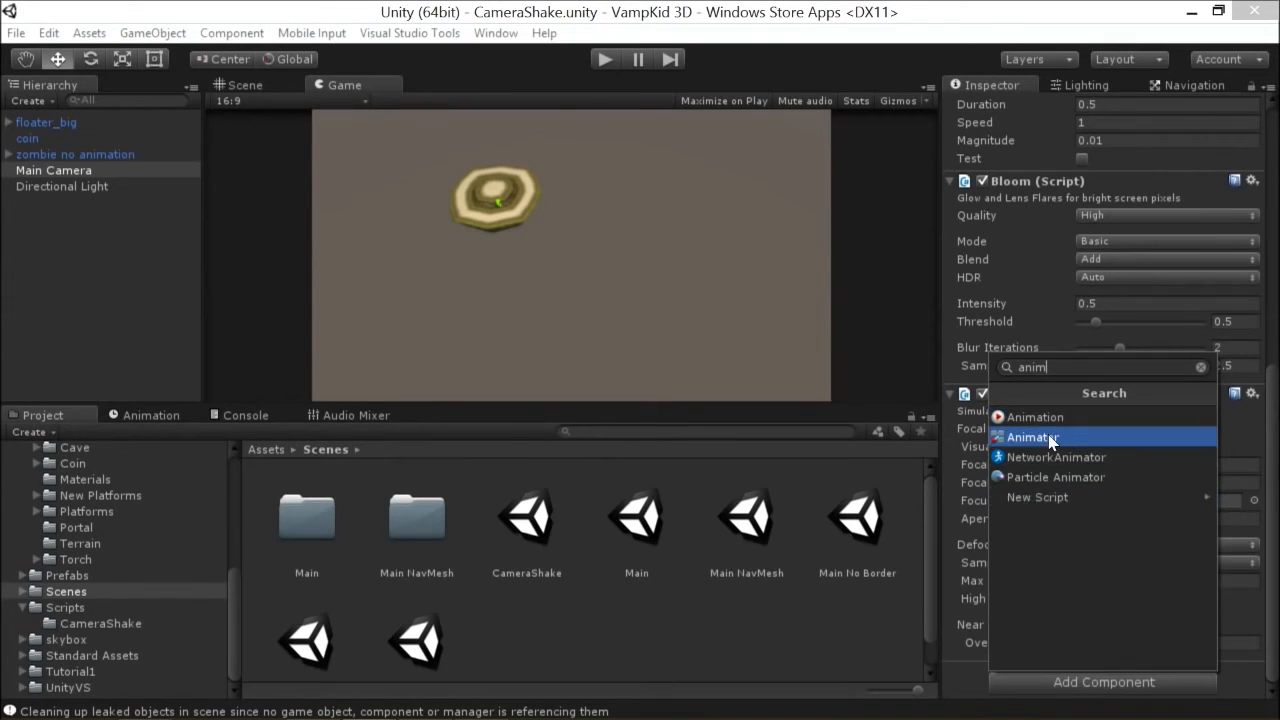
click(1032, 436)
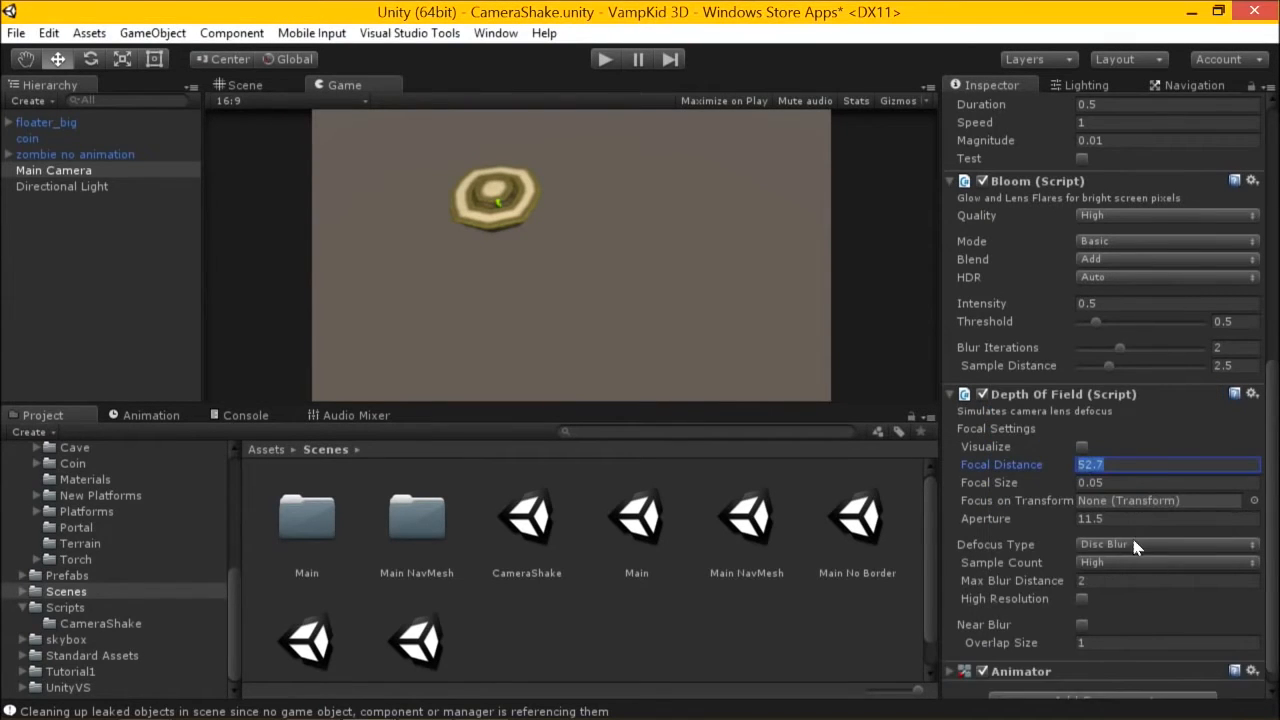
scroll(down, 3)
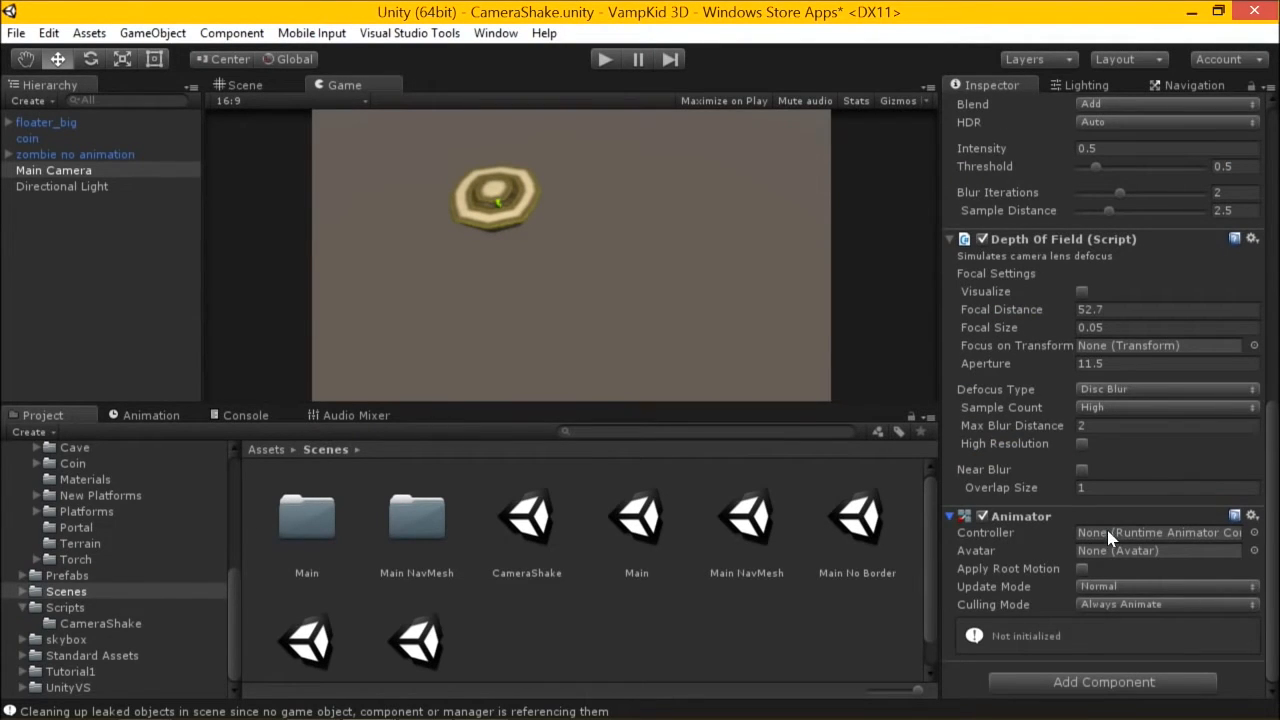
mouse_move(280, 460)
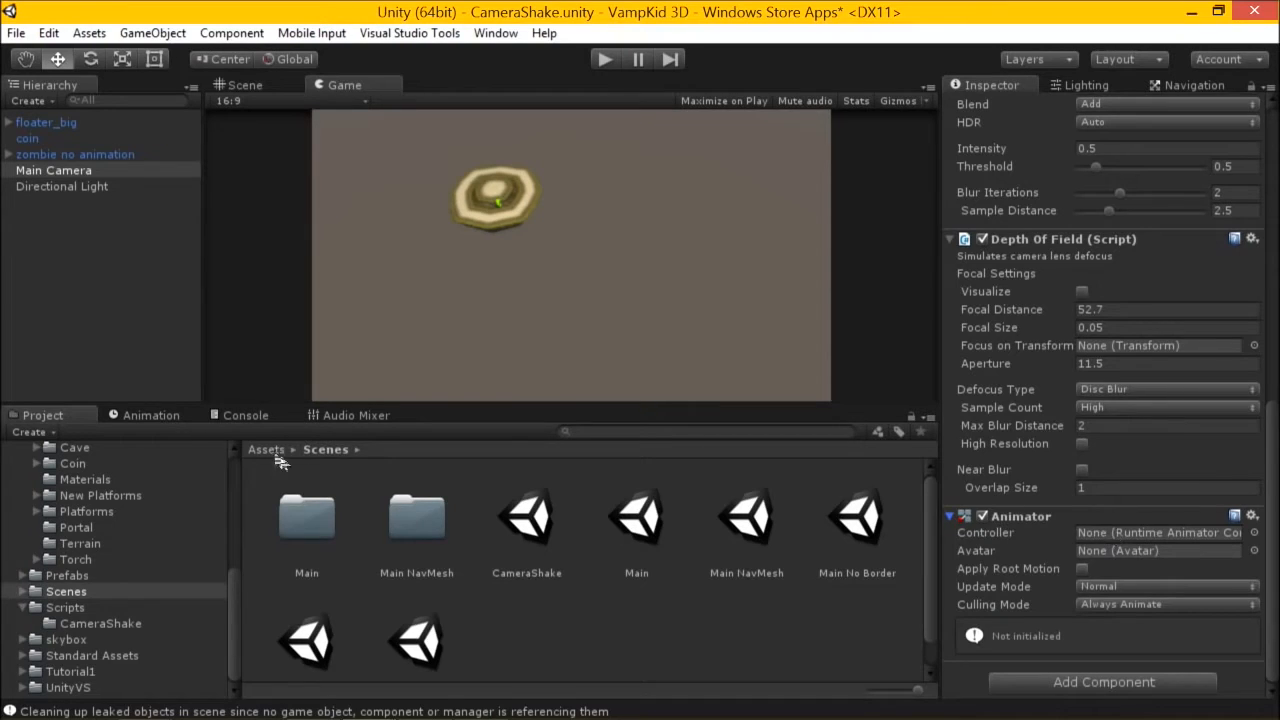
Show the Animation window for Main Camera, ready to create a clip
click(150, 414)
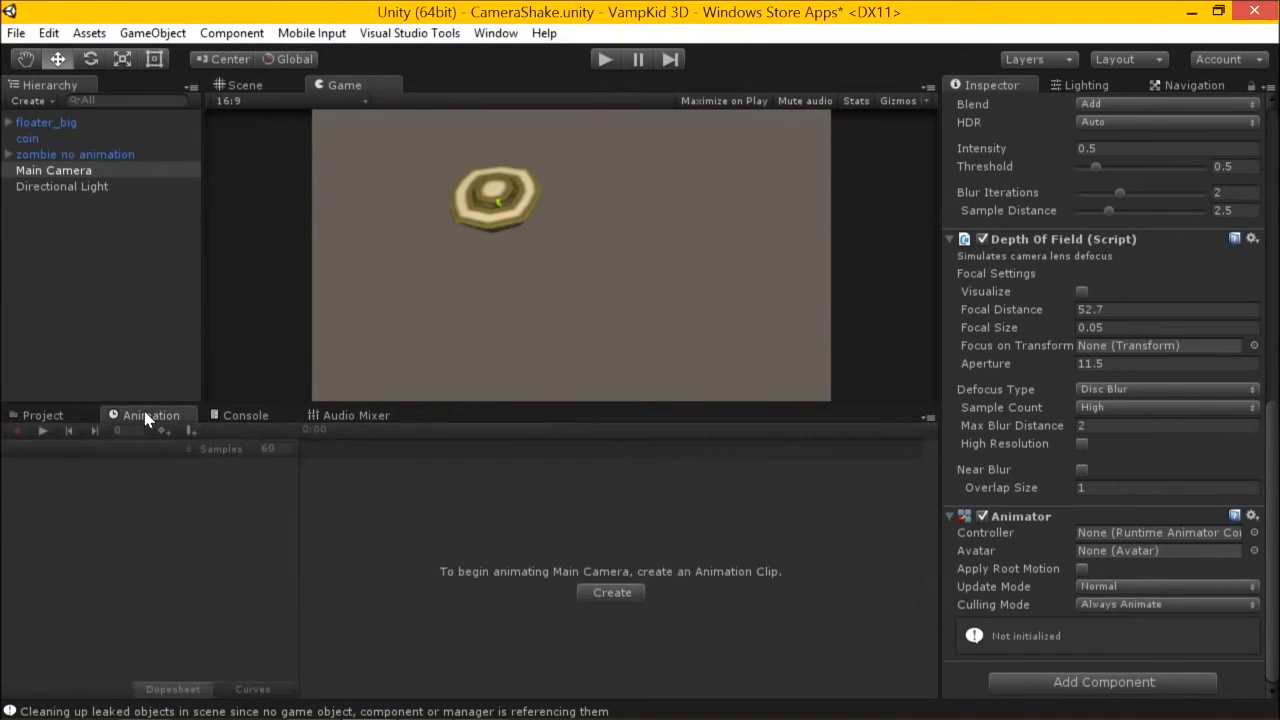
mouse_move(408, 32)
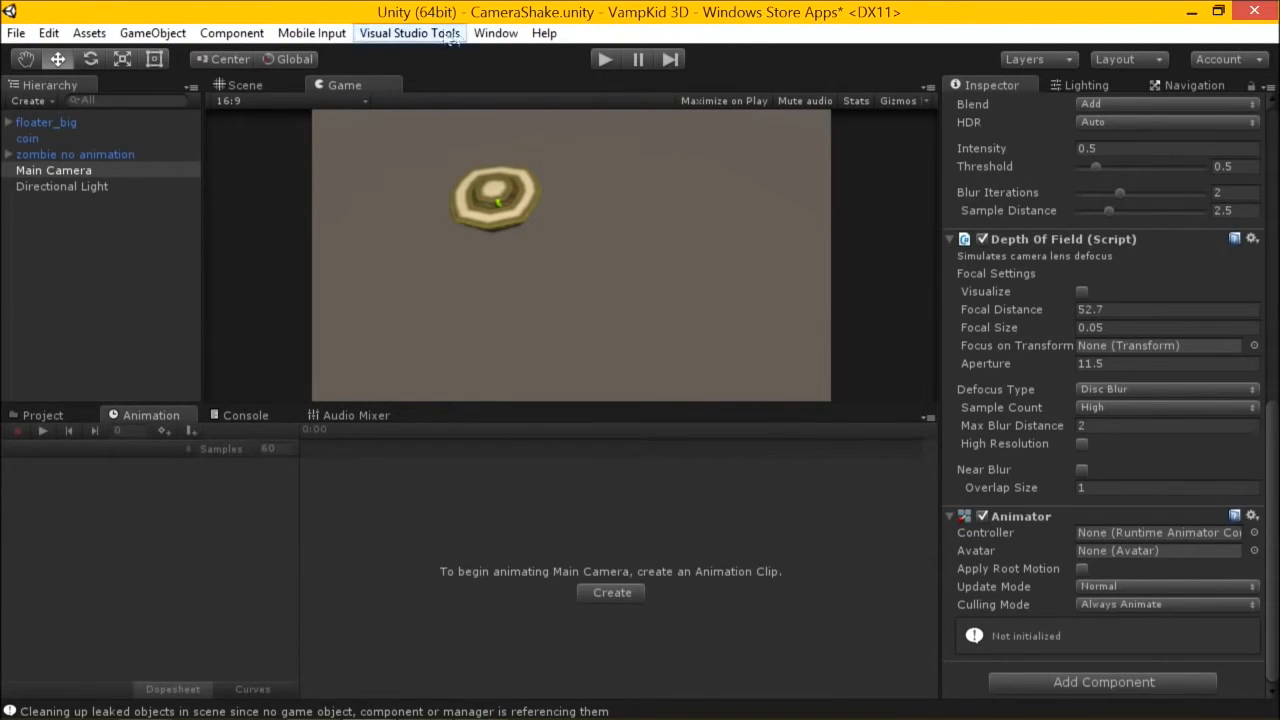
click(496, 32)
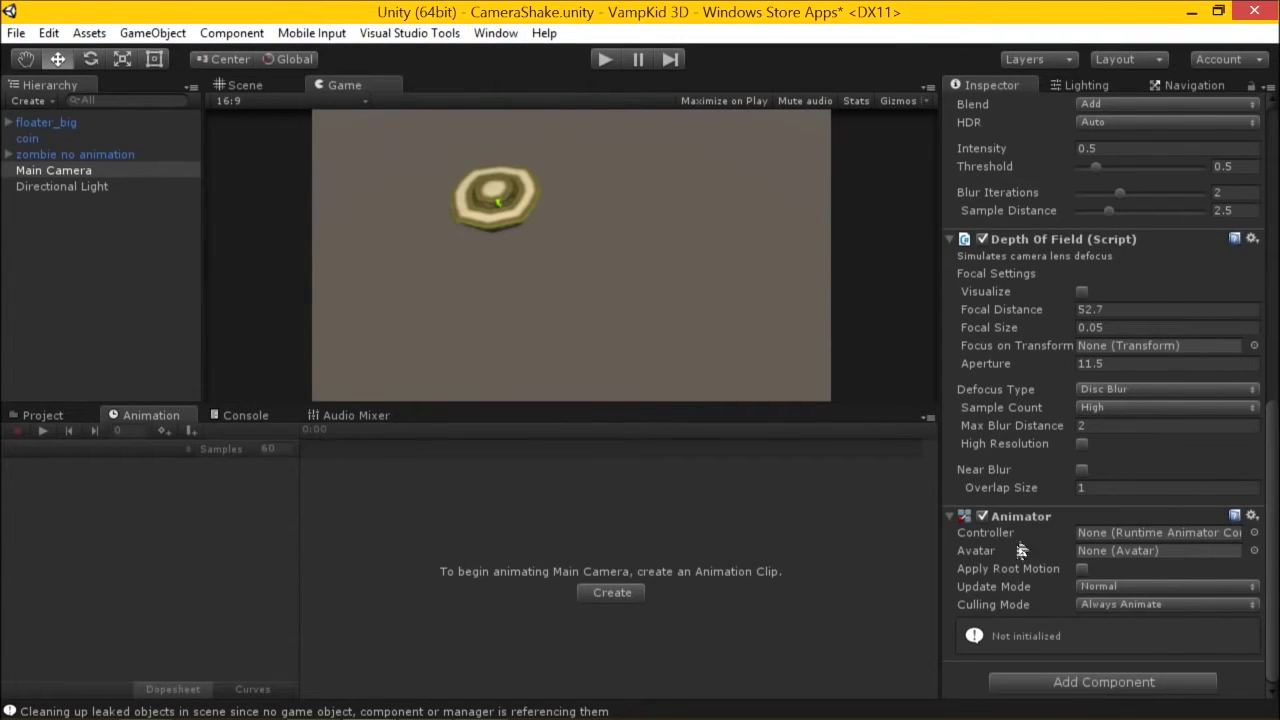
mouse_move(1030, 550)
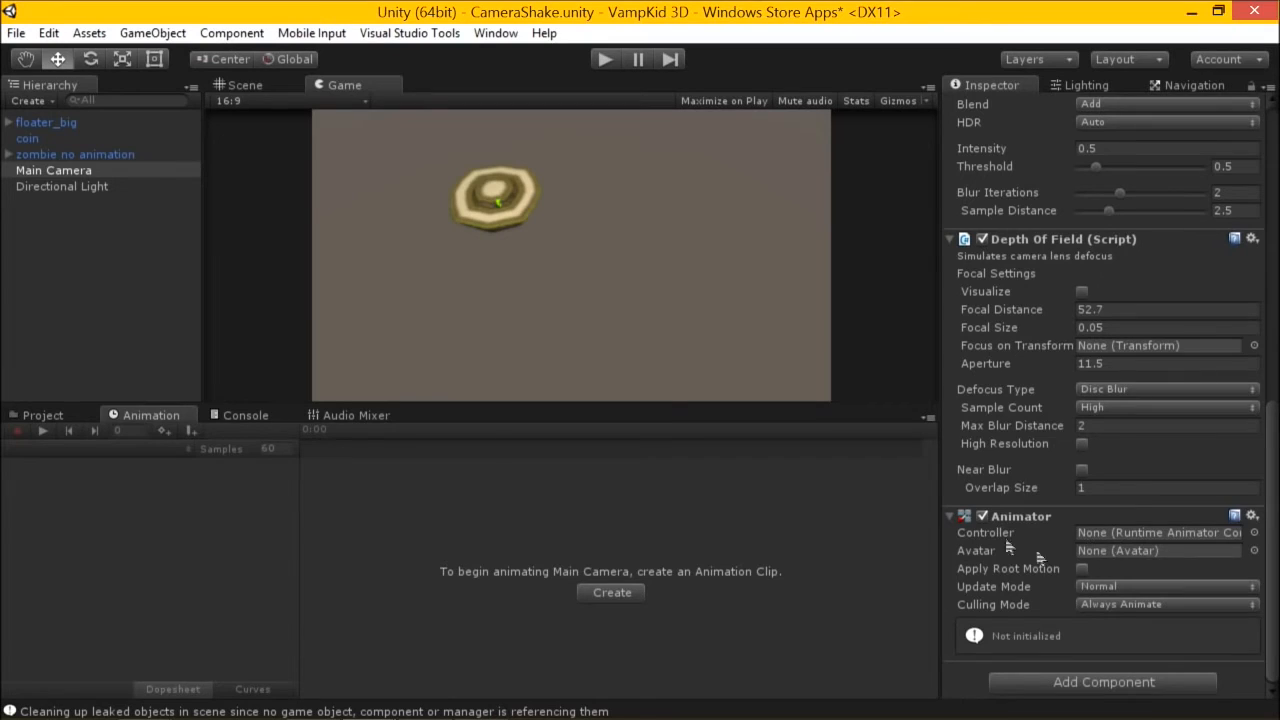
mouse_move(496, 568)
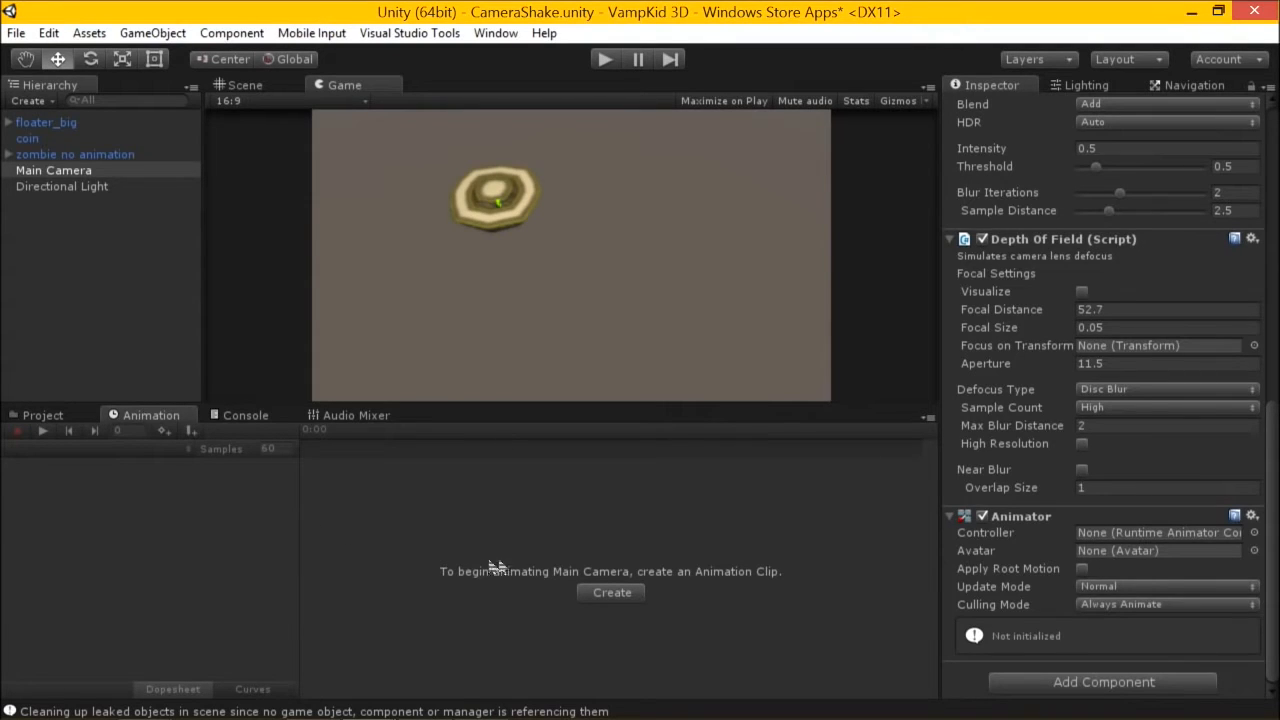
mouse_move(556, 590)
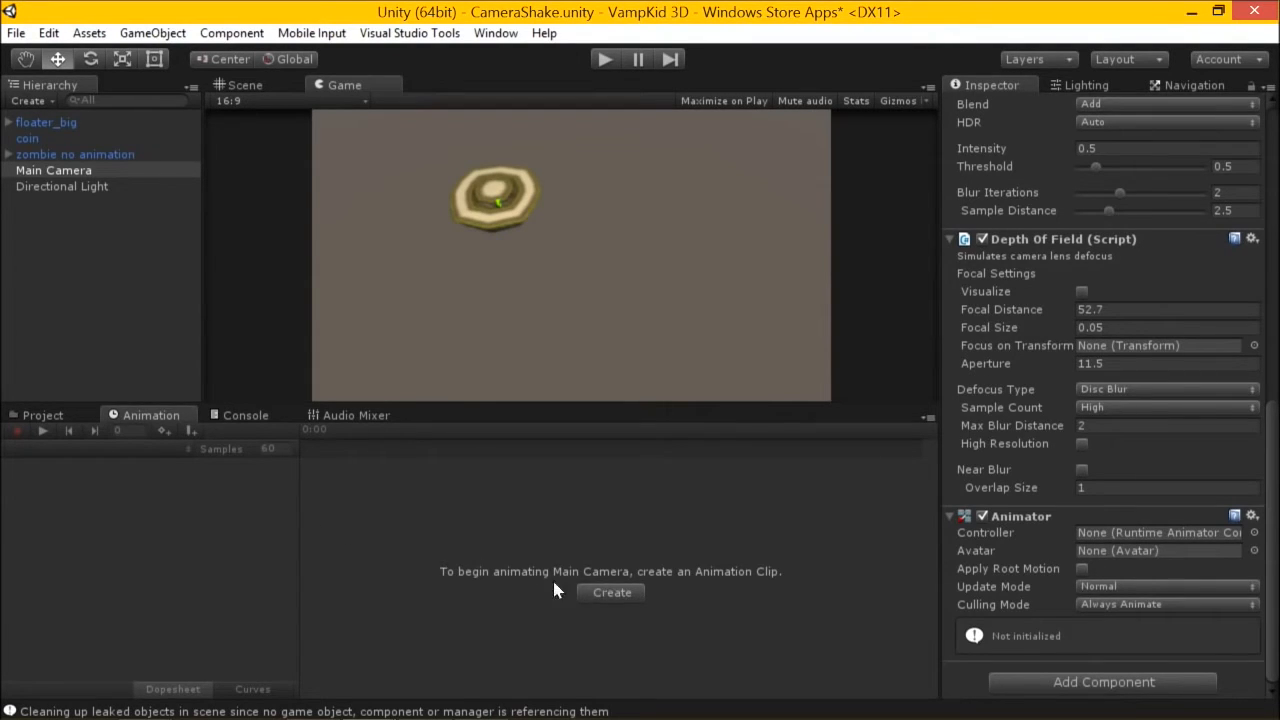
mouse_move(770, 584)
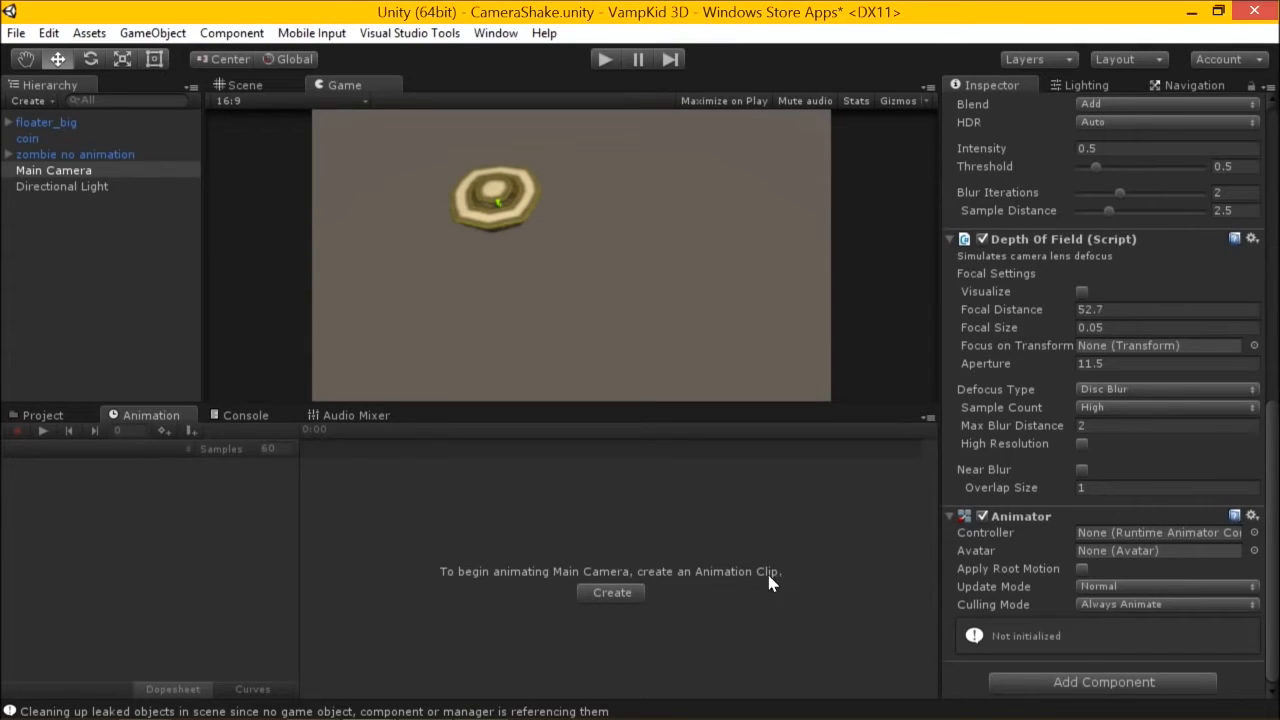
Create a new animation clip named CameraBlur for Main Camera
click(612, 592)
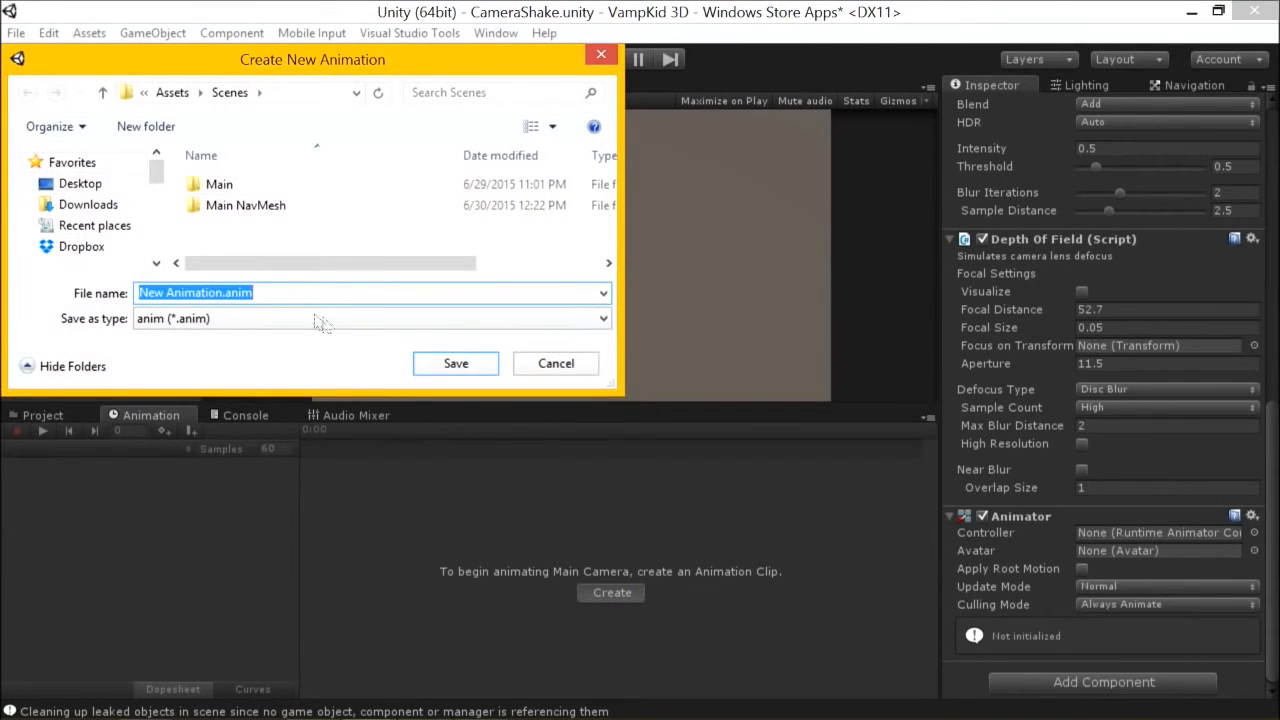
text(Came)
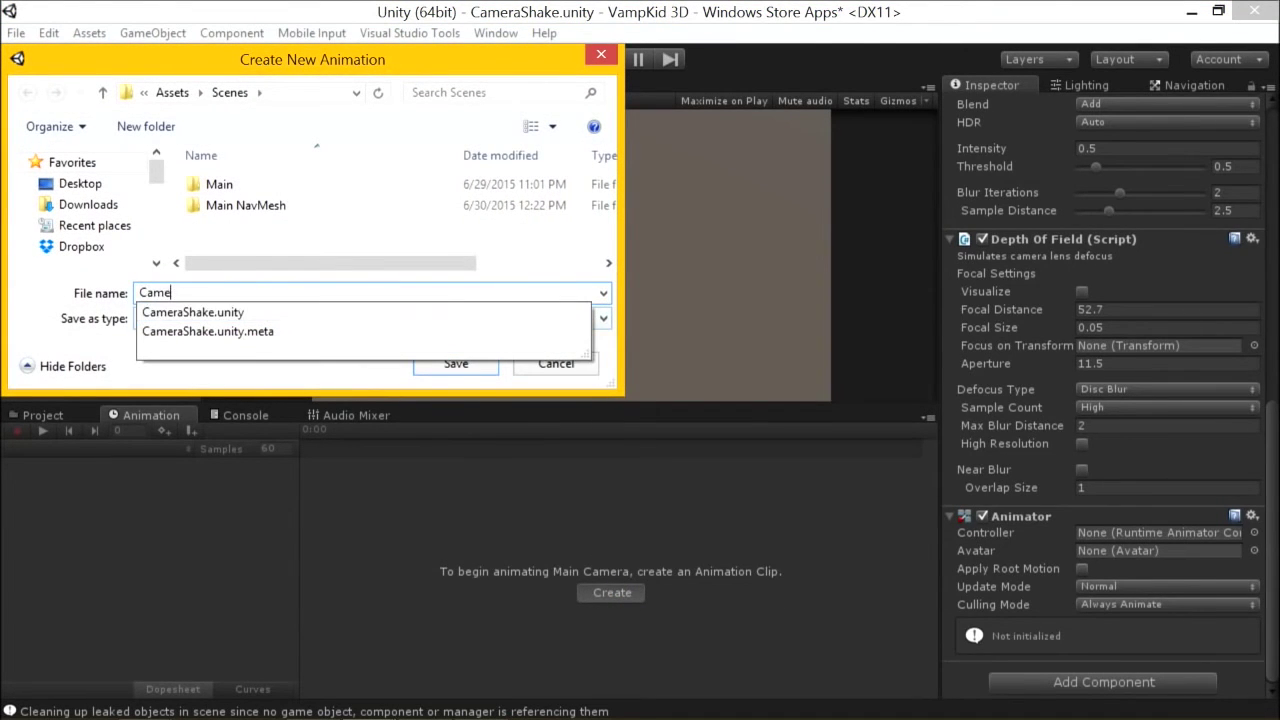
text(ra)
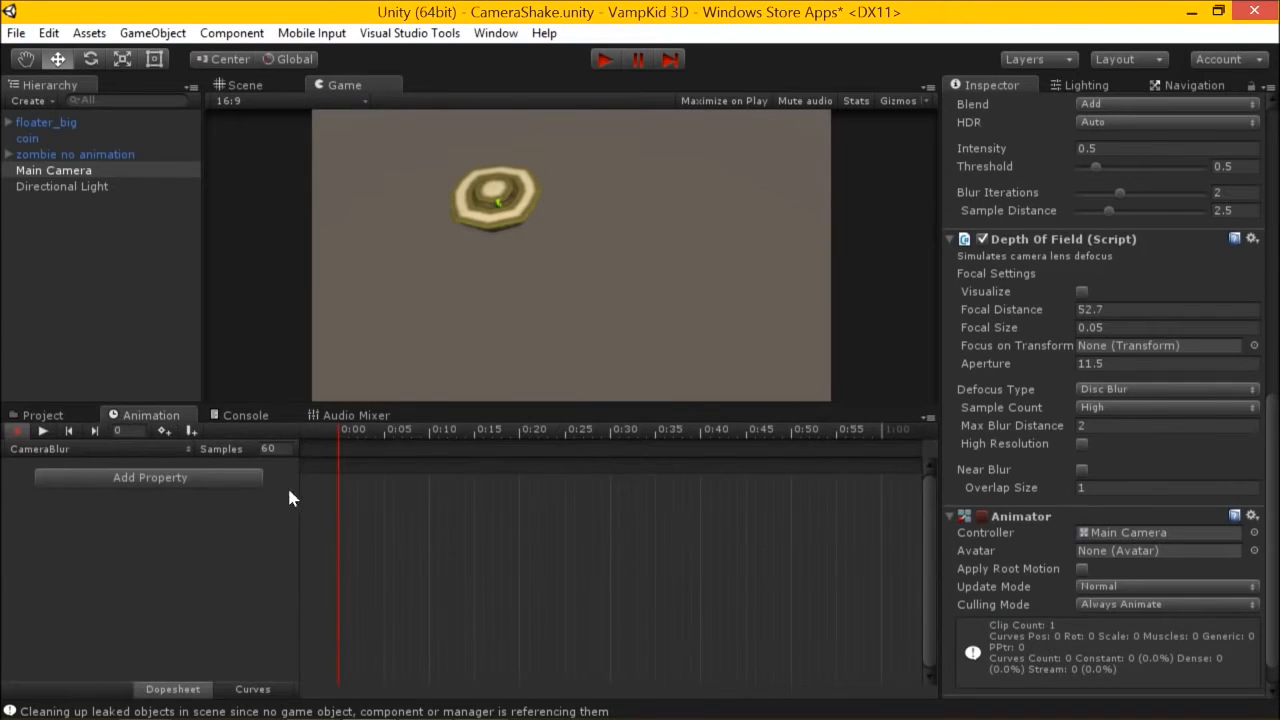
Keyframe the Depth of Field focal distance at three points along the CameraBlur timeline
scroll(down, 3)
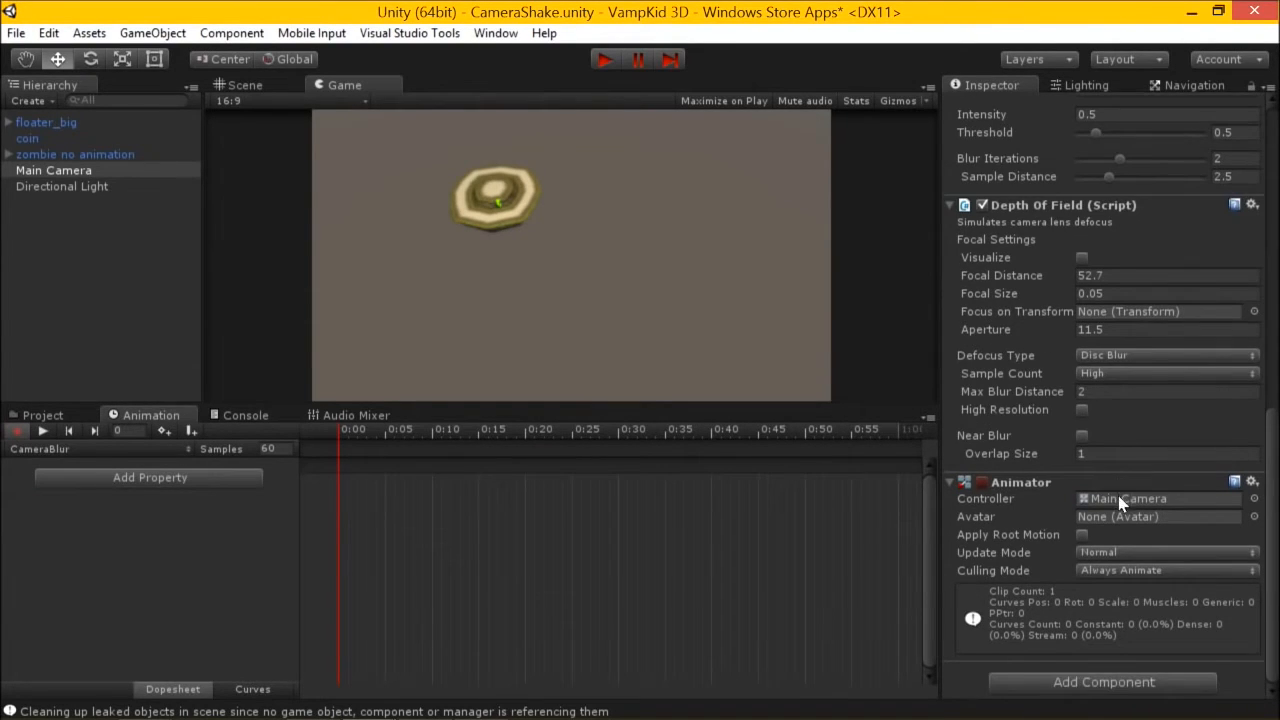
scroll(up, 3)
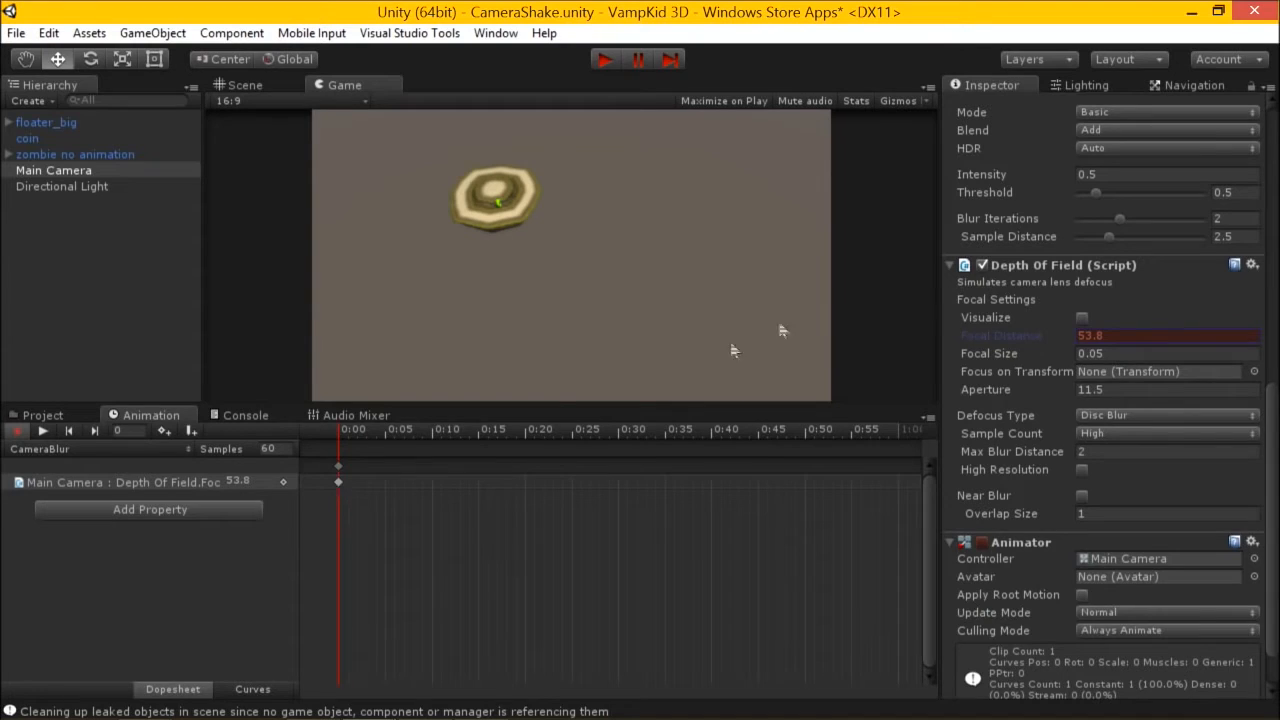
mouse_move(156, 552)
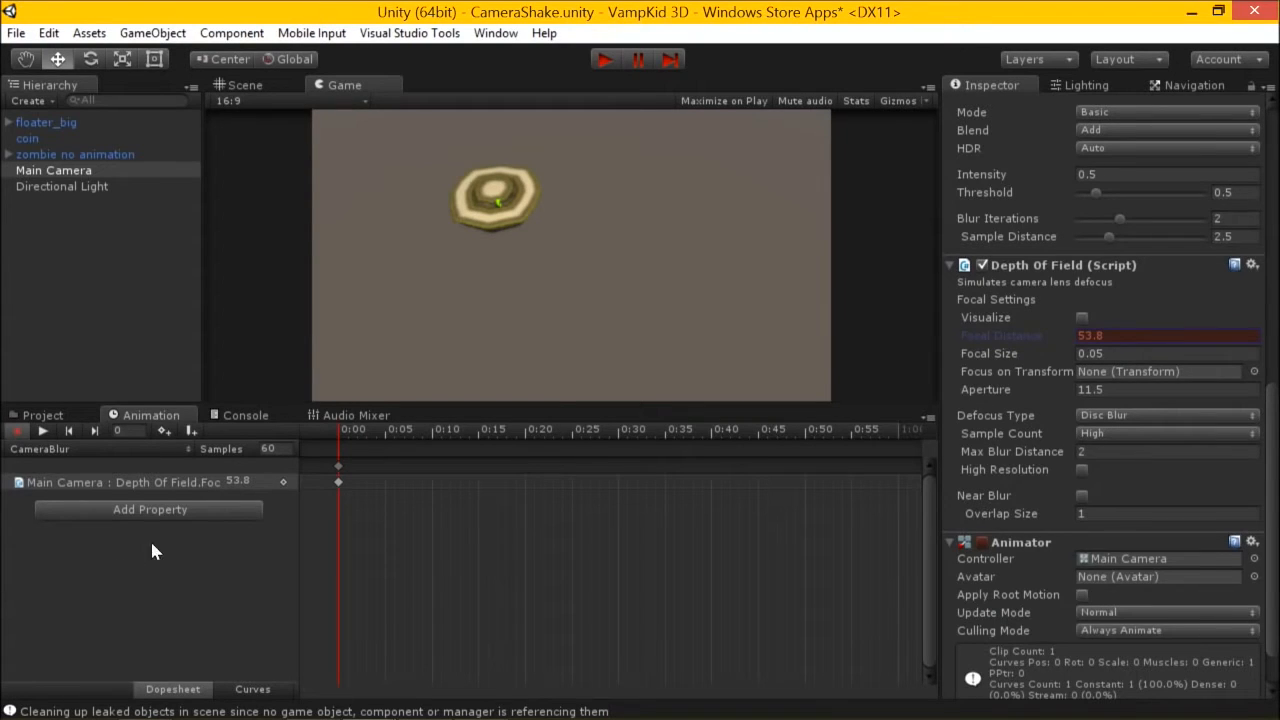
mouse_move(596, 452)
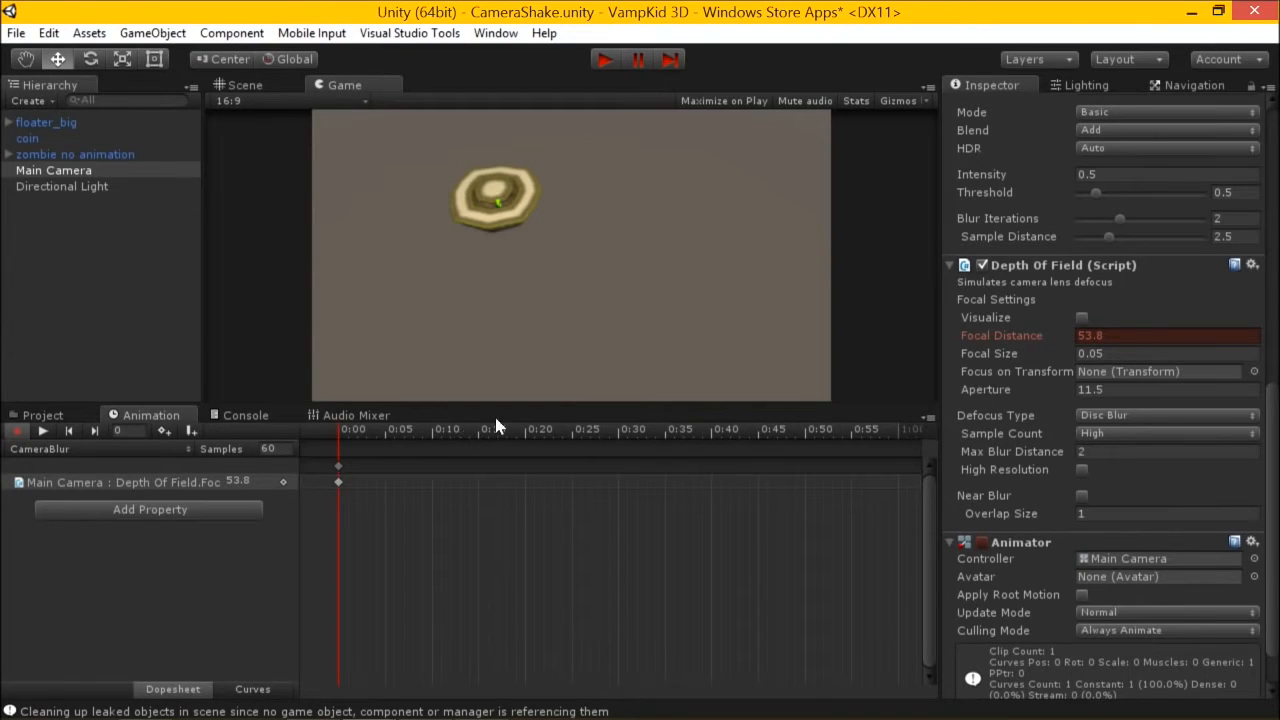
click(790, 428)
text(22.9)
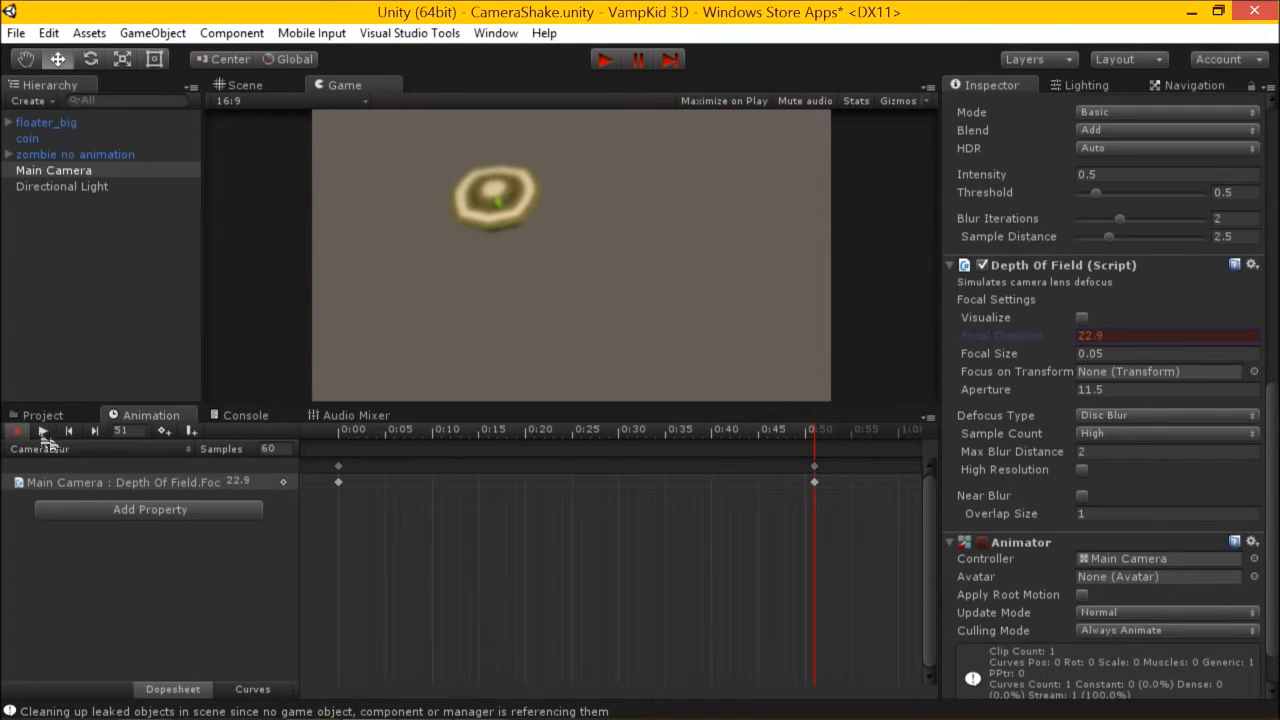
click(44, 430)
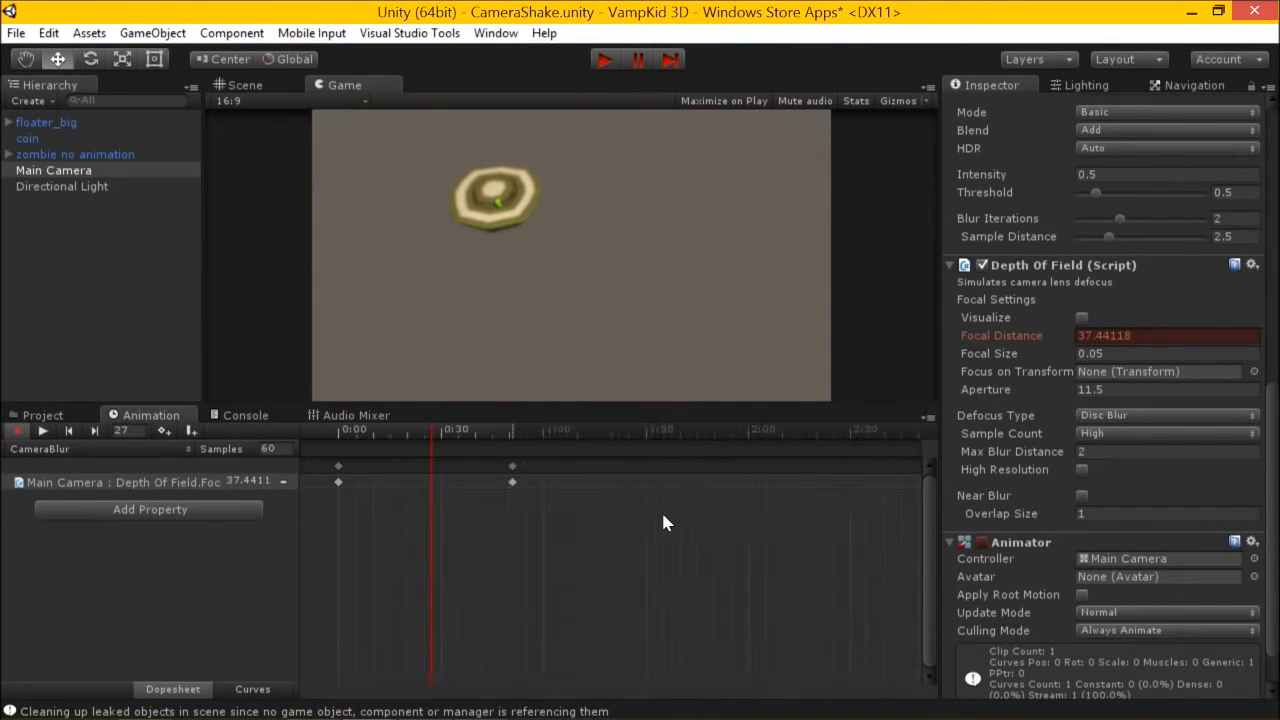
click(690, 430)
text(80.4)
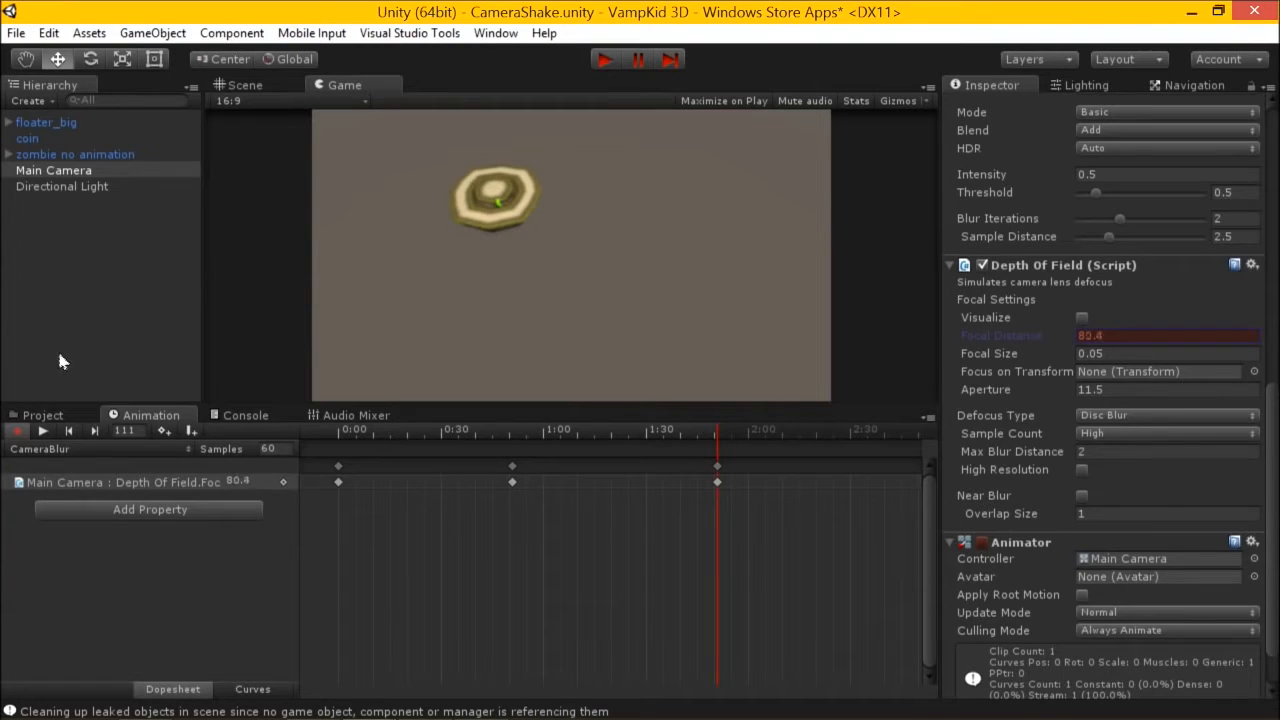
click(44, 430)
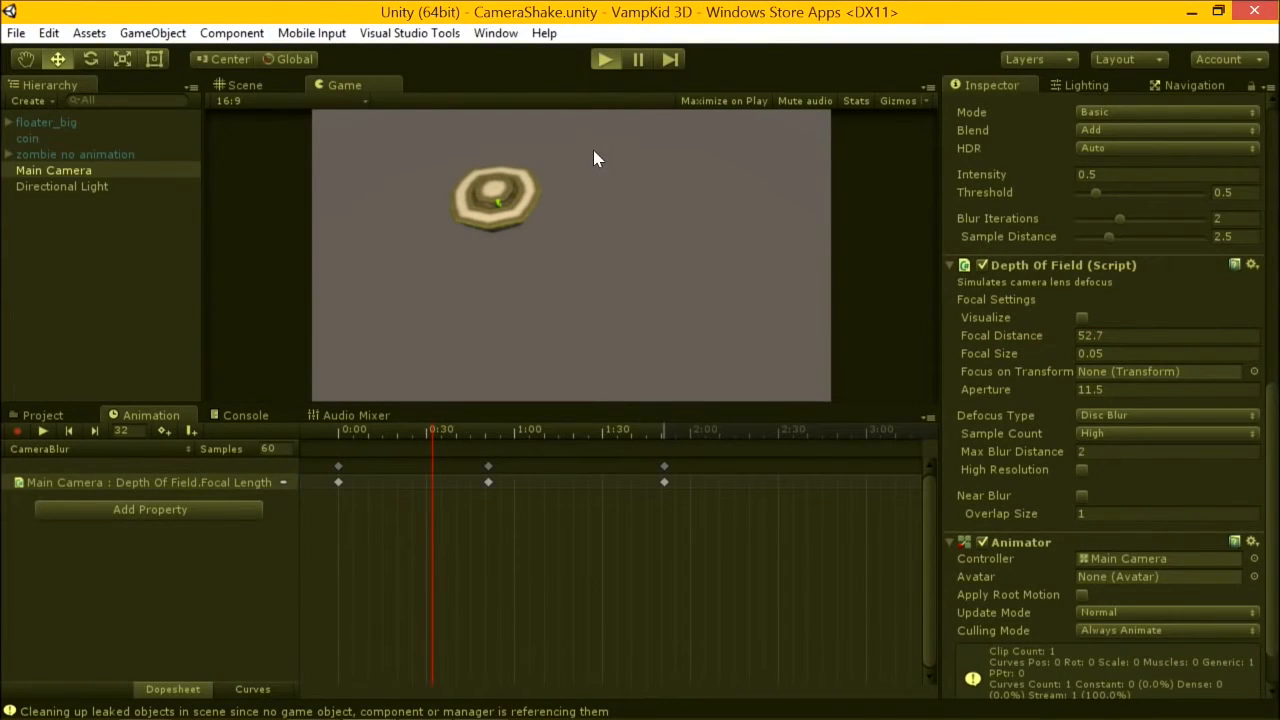
Return to the Main scene with its Main Camera's shake and depth-of-field components shown
click(604, 60)
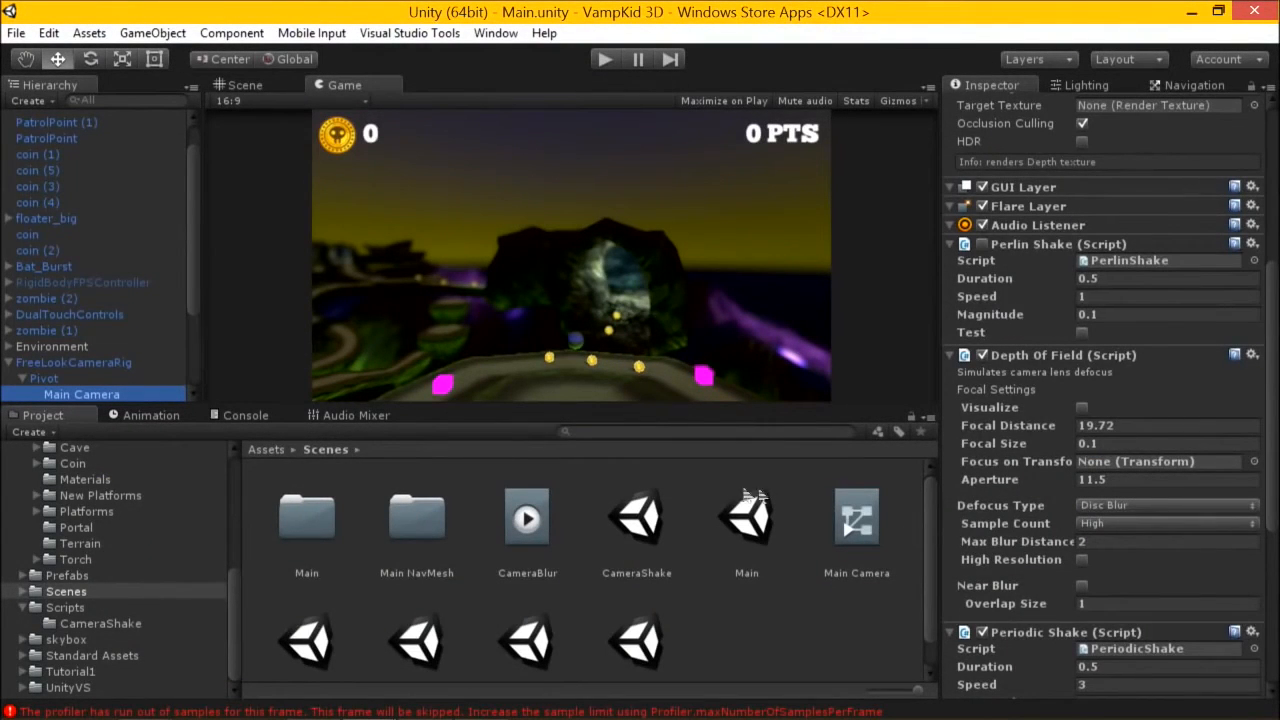
Add the Tilt Shift (Lens Blur) image effect to Main Camera from Component > Image Effects > Camera
scroll(down, 3)
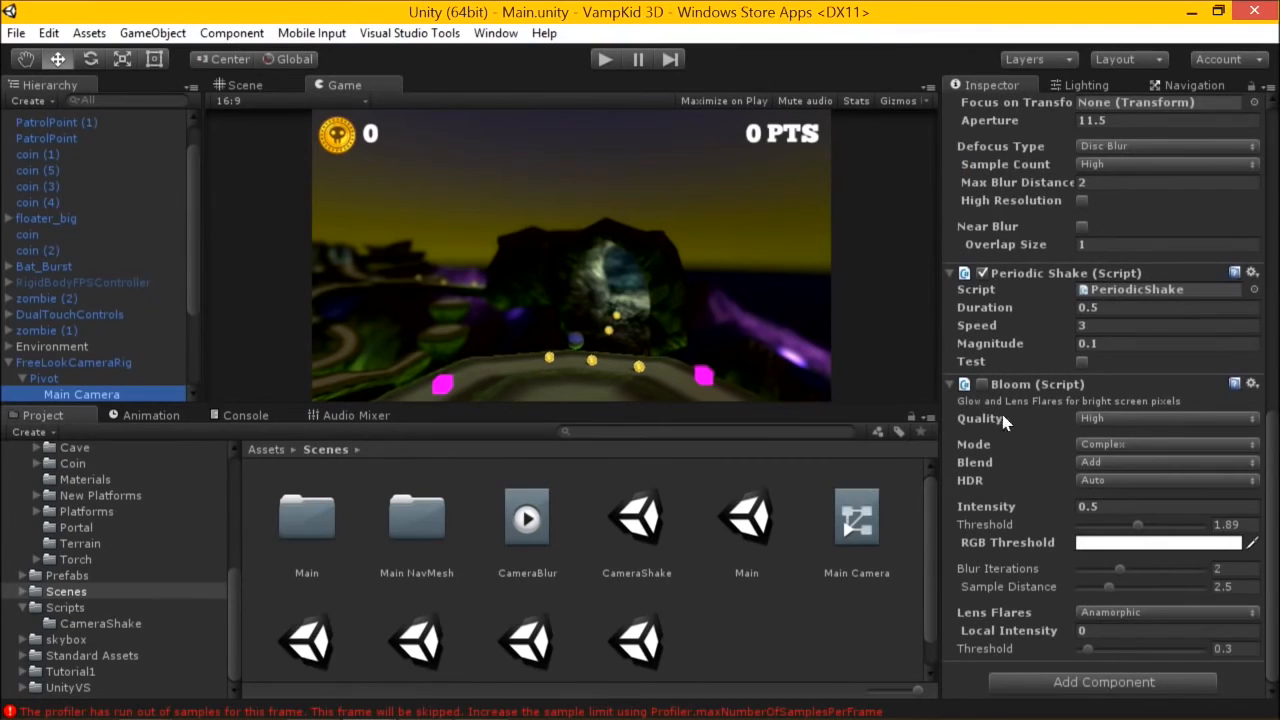
mouse_move(250, 64)
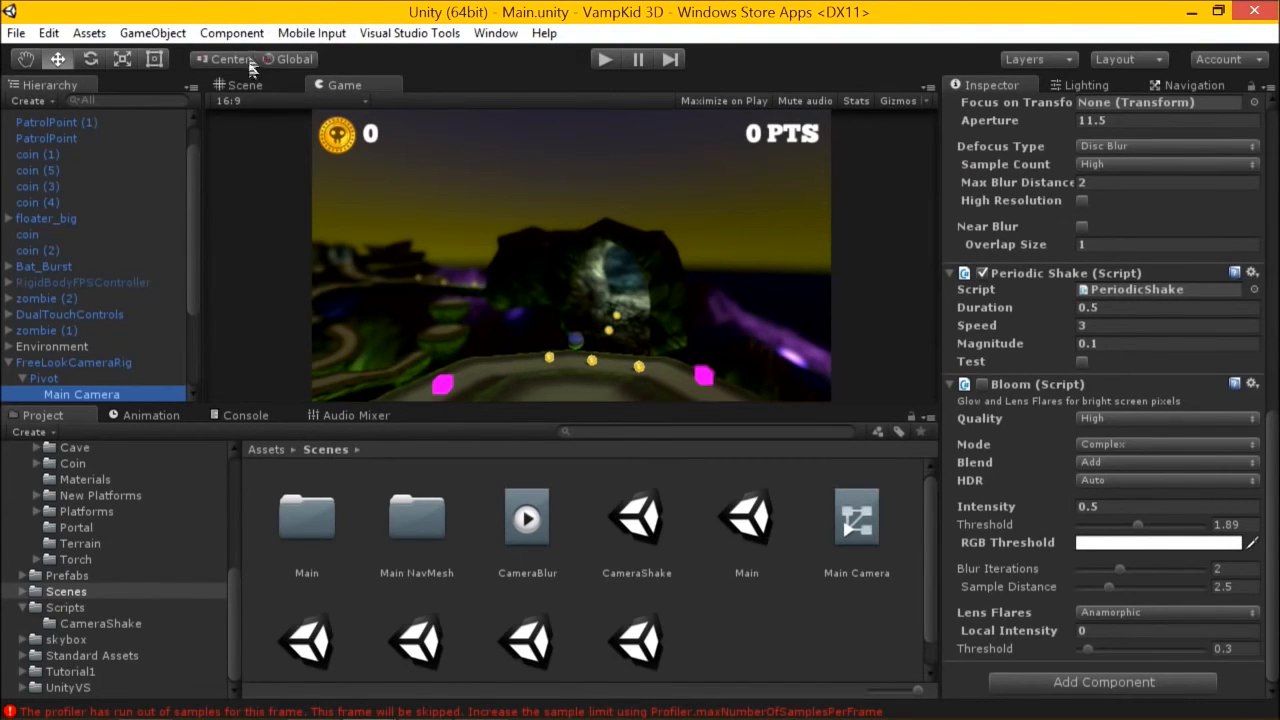
click(232, 32)
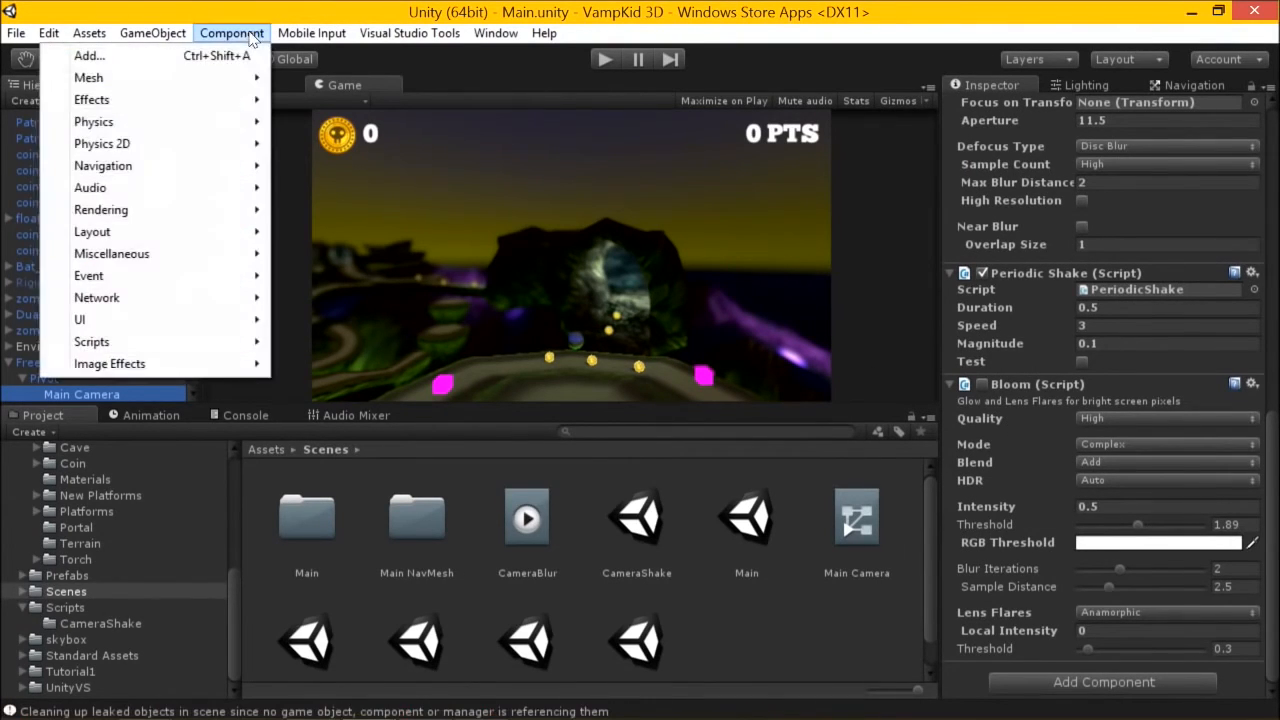
click(312, 32)
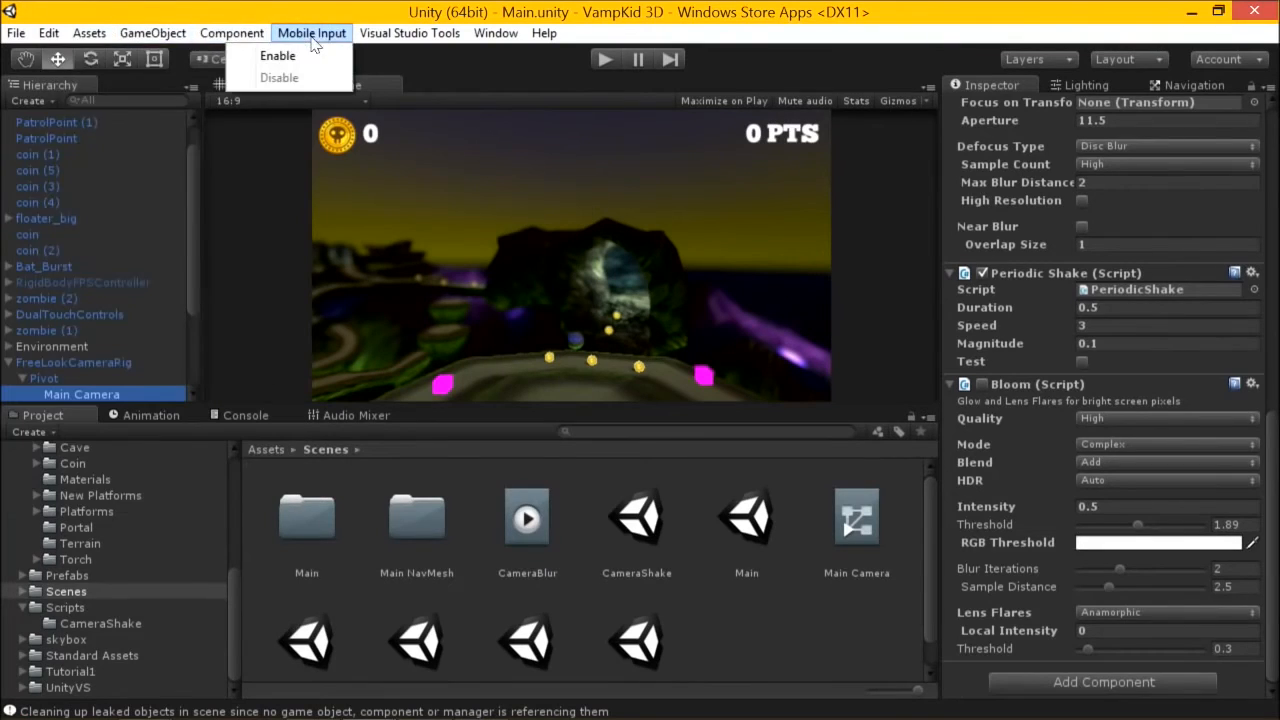
click(232, 32)
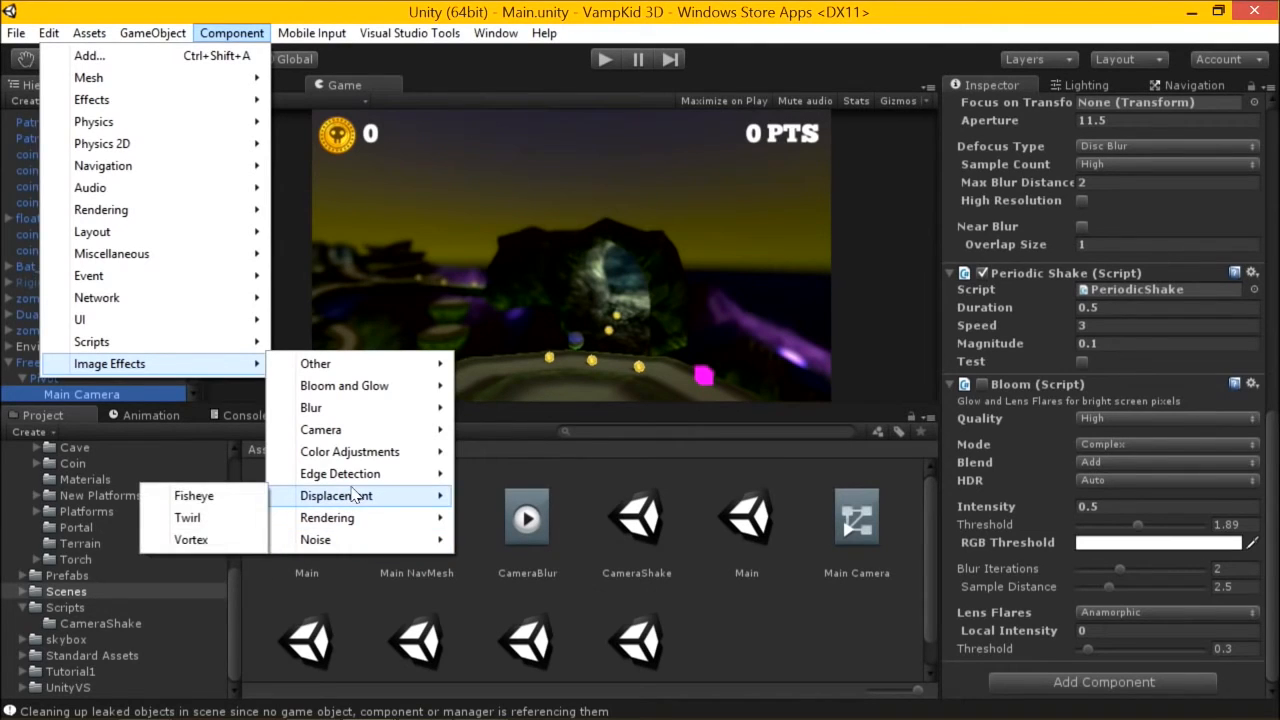
mouse_move(340, 472)
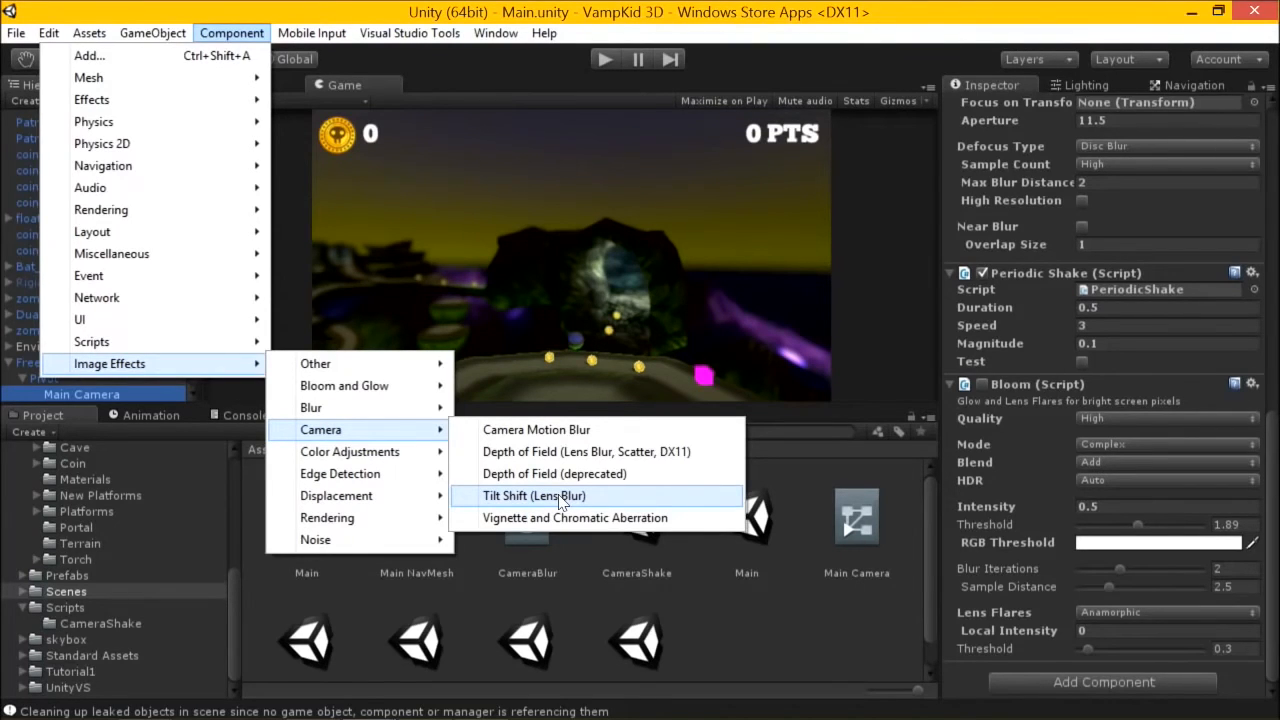
click(534, 496)
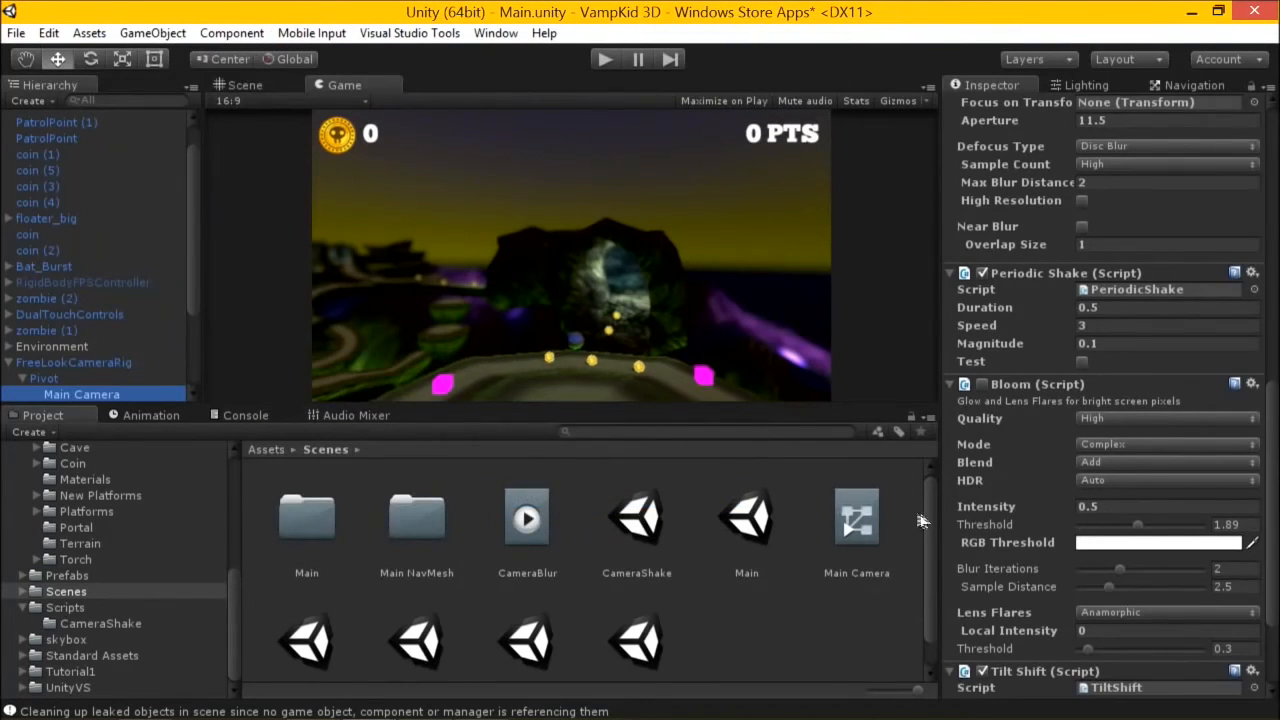
Set the Tilt Shift blur area to 2.9 and maximum blur size to about 1.7
scroll(down, 3)
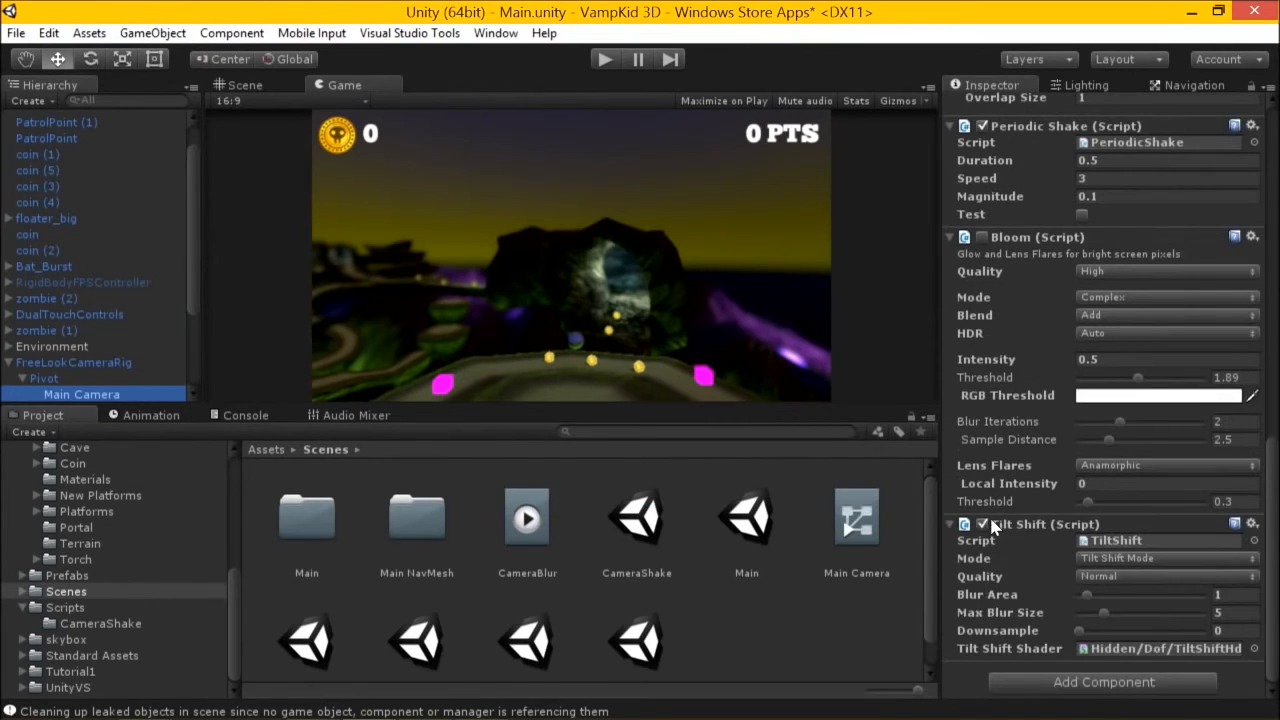
scroll(up, 3)
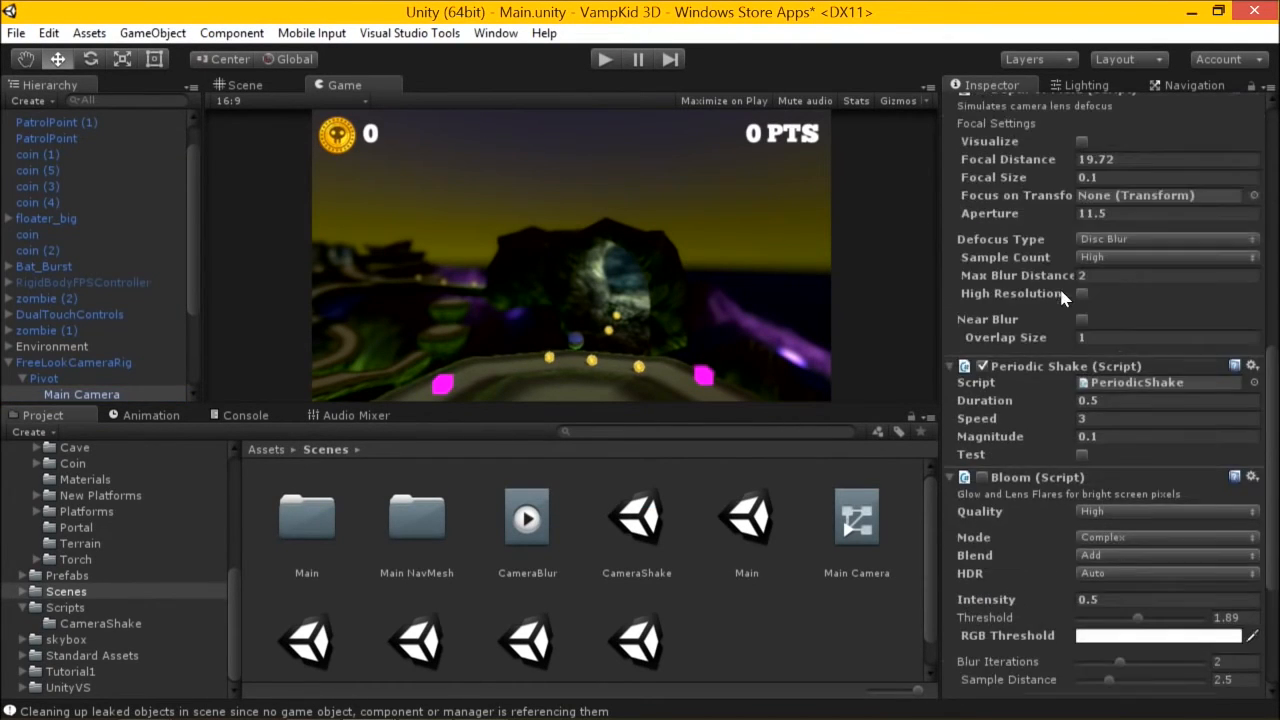
scroll(up, 3)
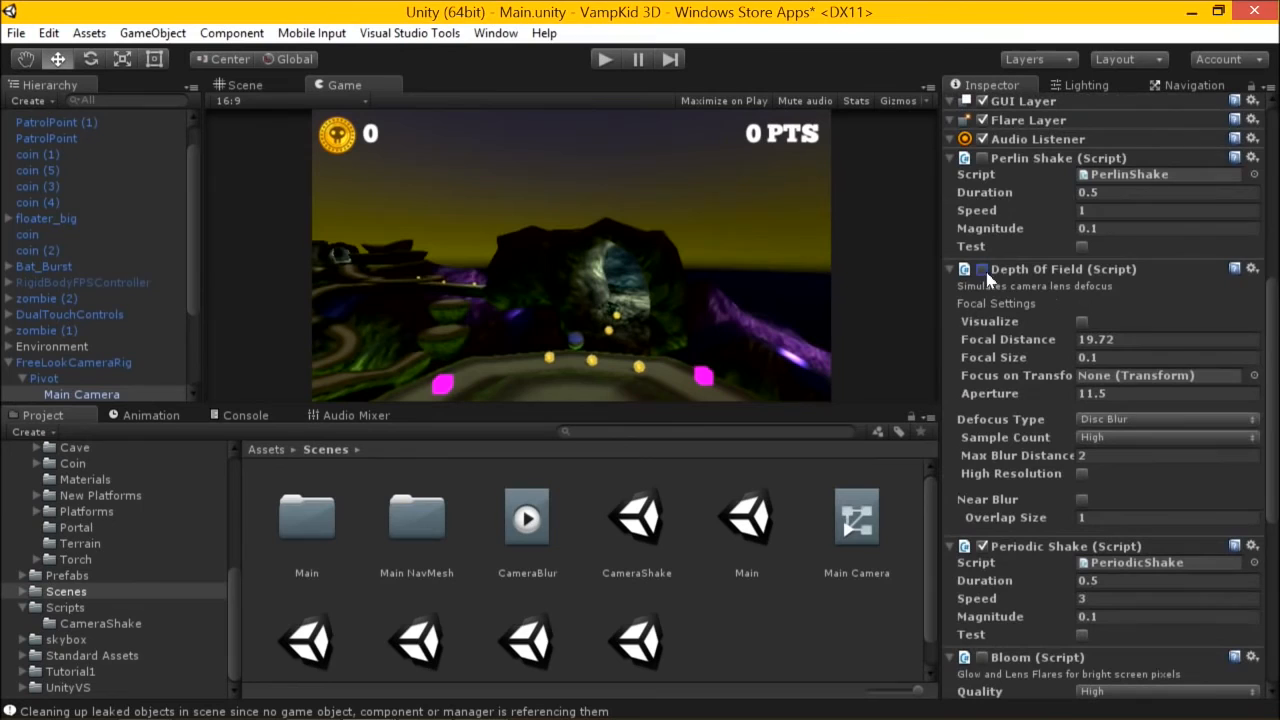
scroll(down, 3)
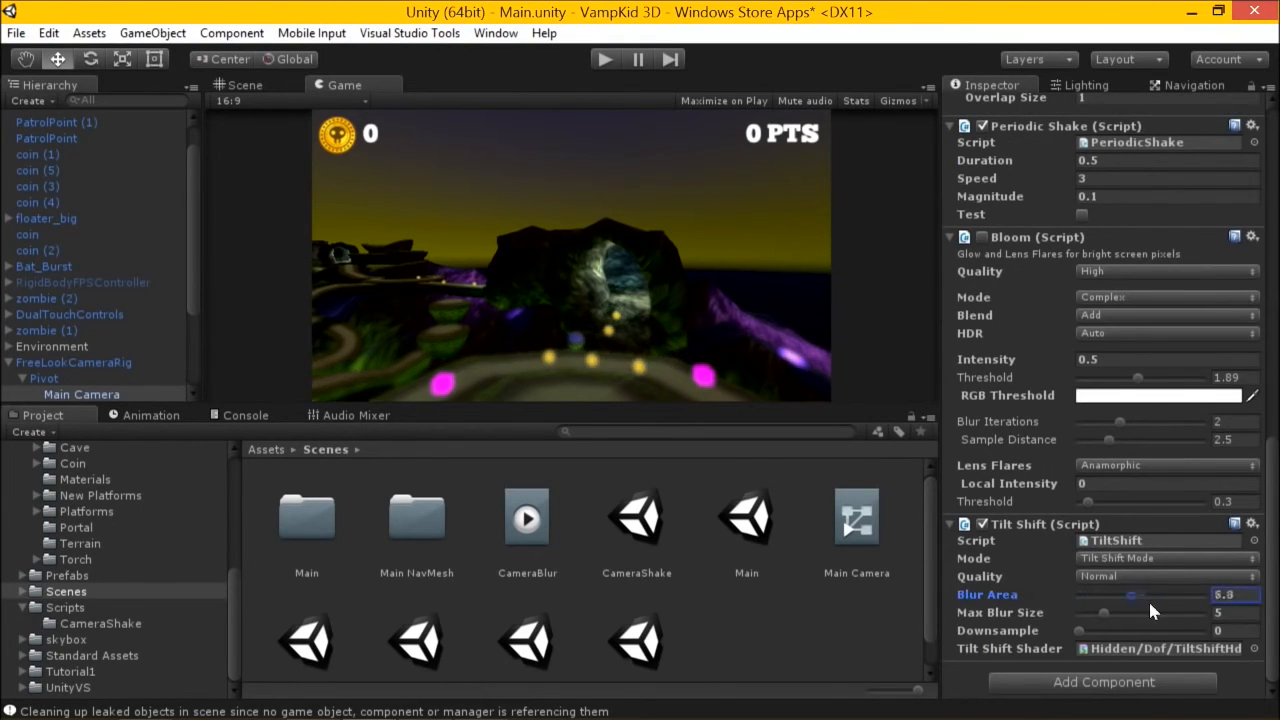
drag(1136, 596, 1104, 596)
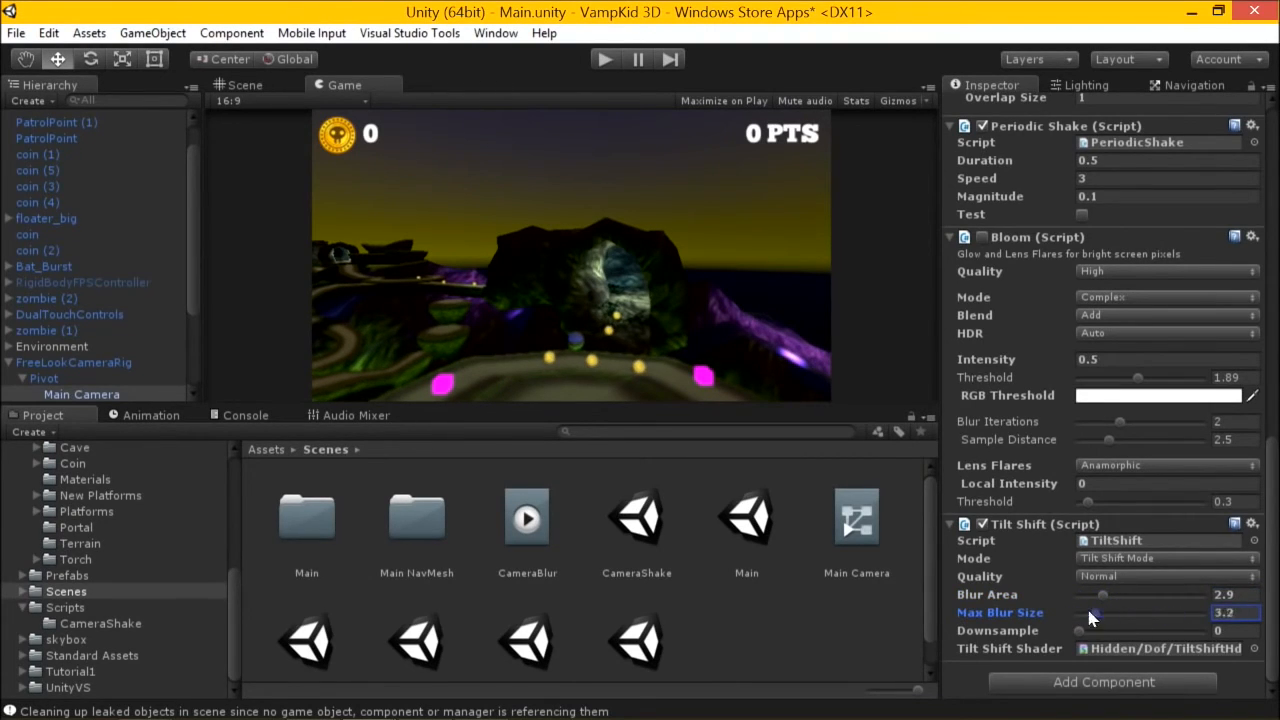
drag(1096, 612, 1110, 612)
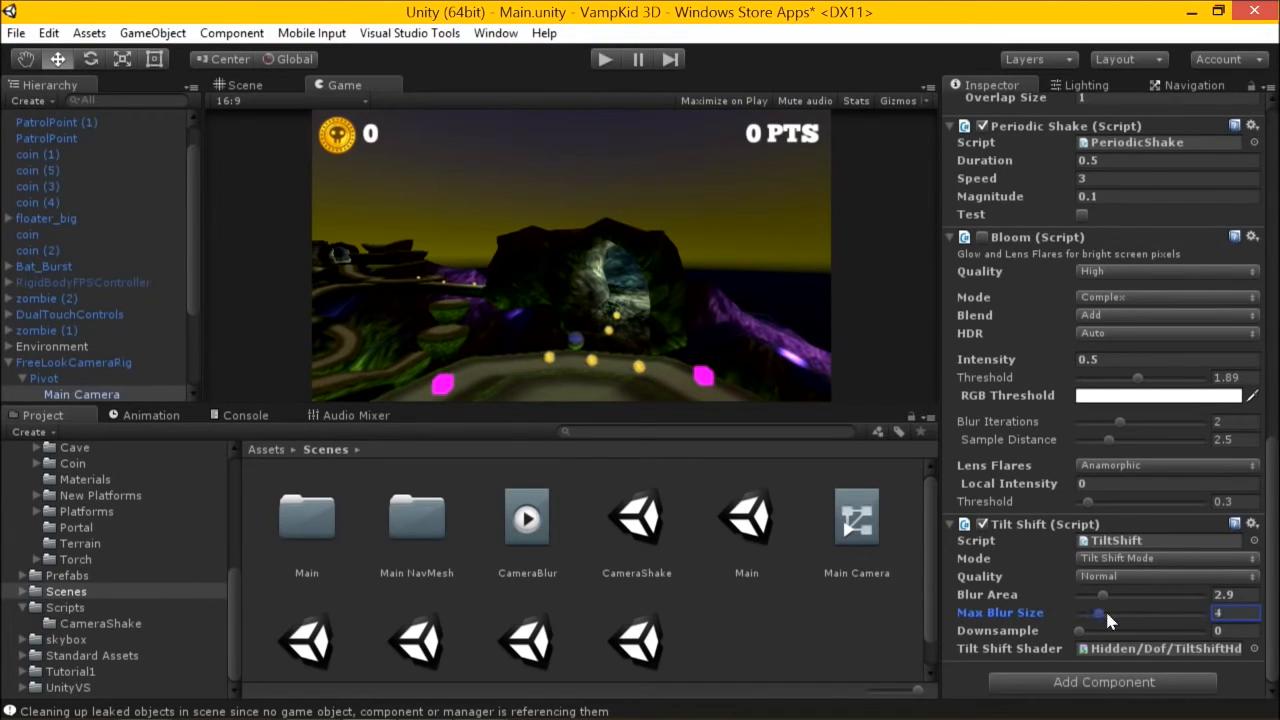
drag(1100, 612, 1096, 612)
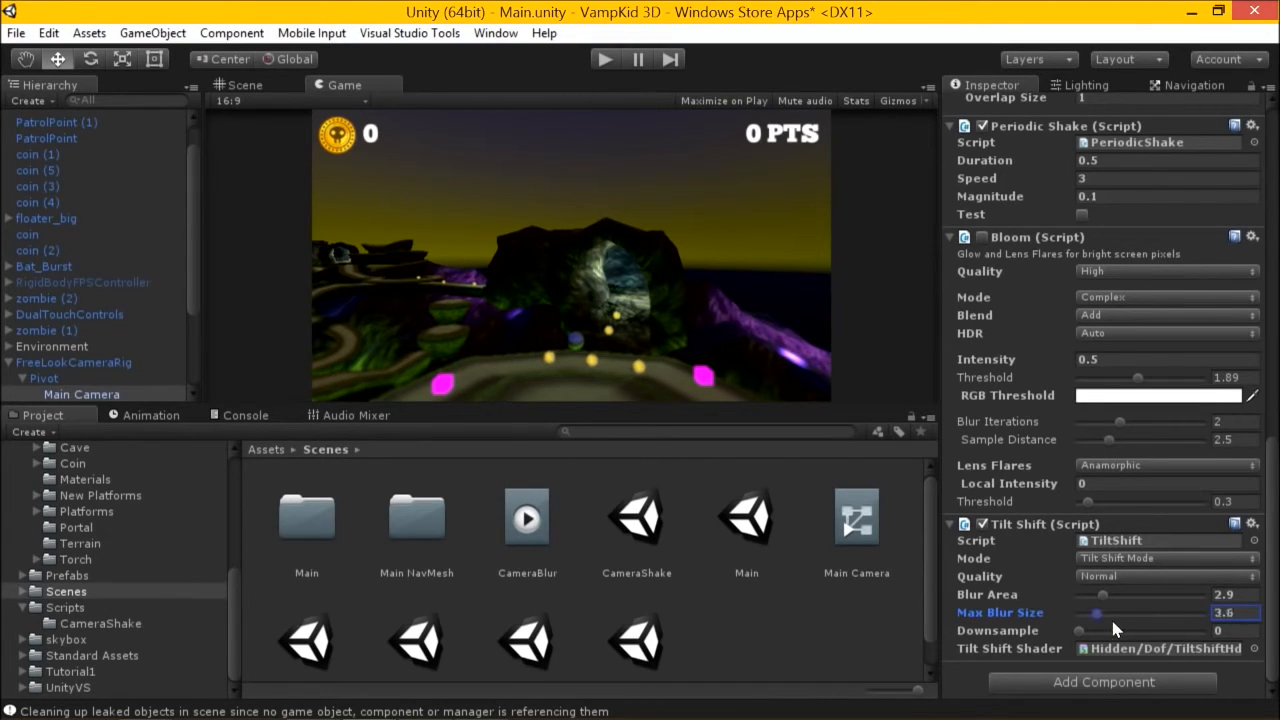
drag(1096, 612, 1088, 612)
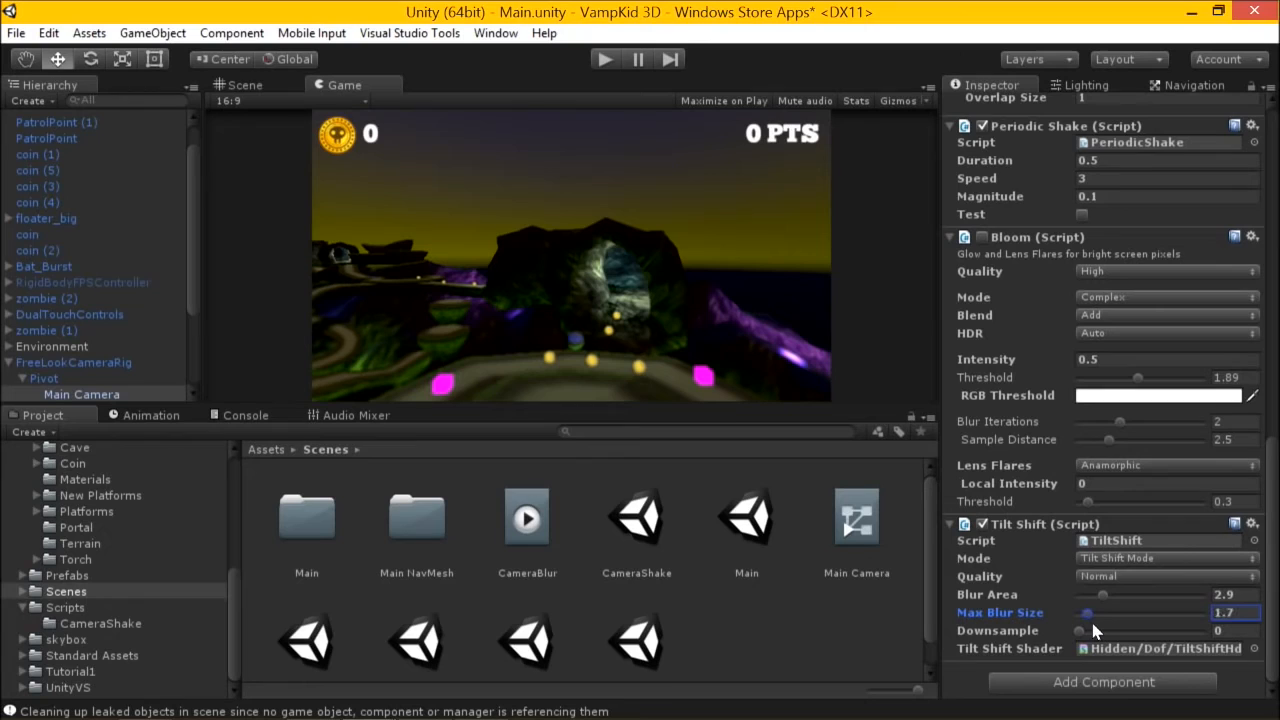
drag(1084, 612, 1098, 612)
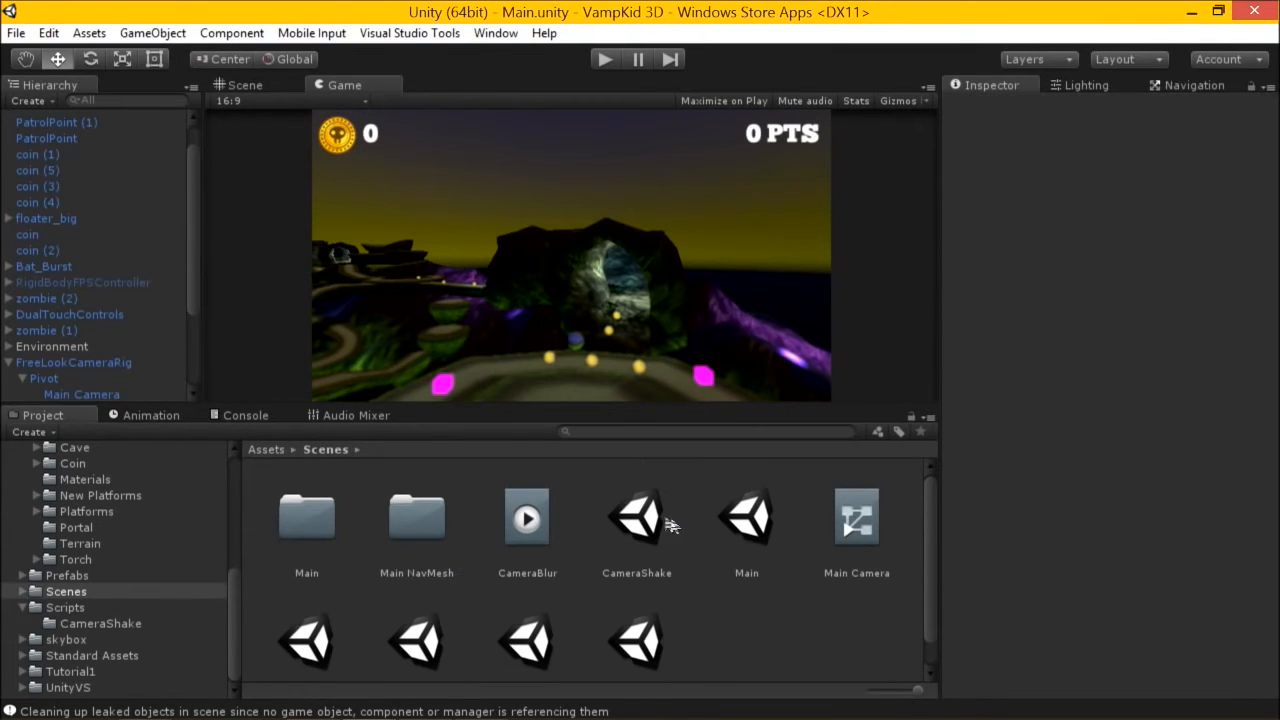
Load the CameraShake scene and show Main Camera's Perlin Shake settings (duration 0.5, speed 1, magnitude 0.01)
double_click(636, 516)
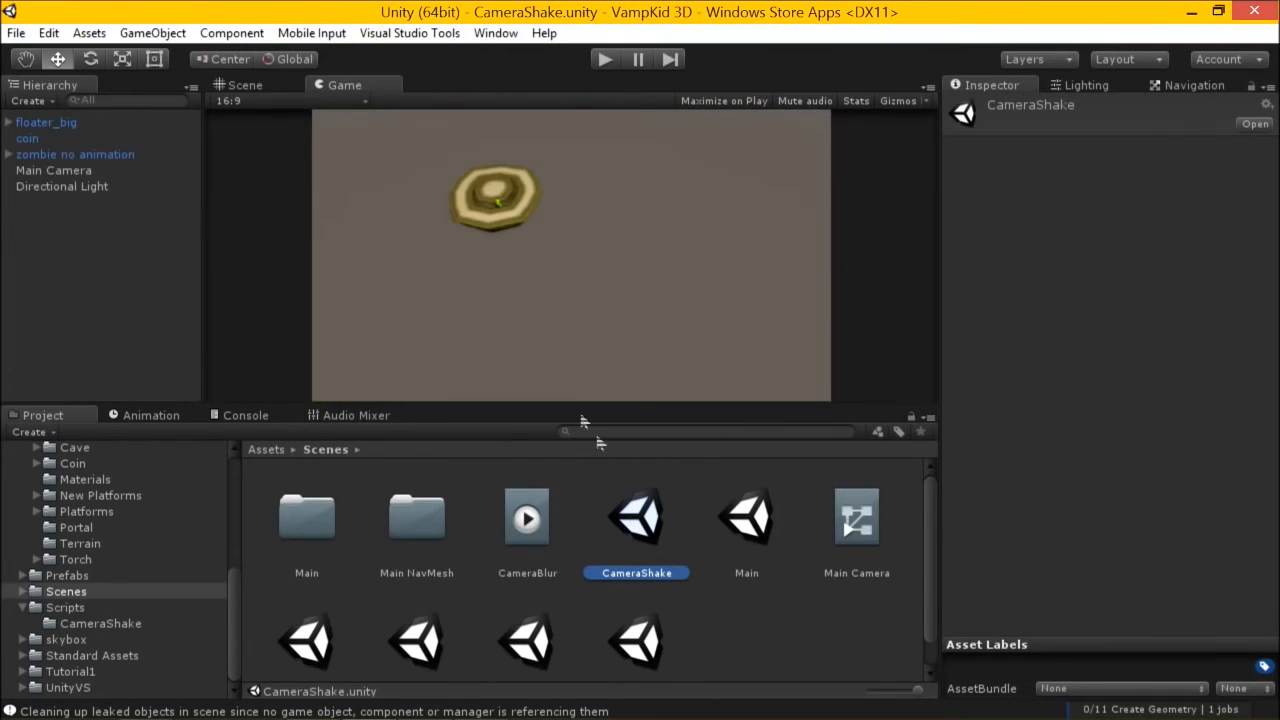
click(54, 170)
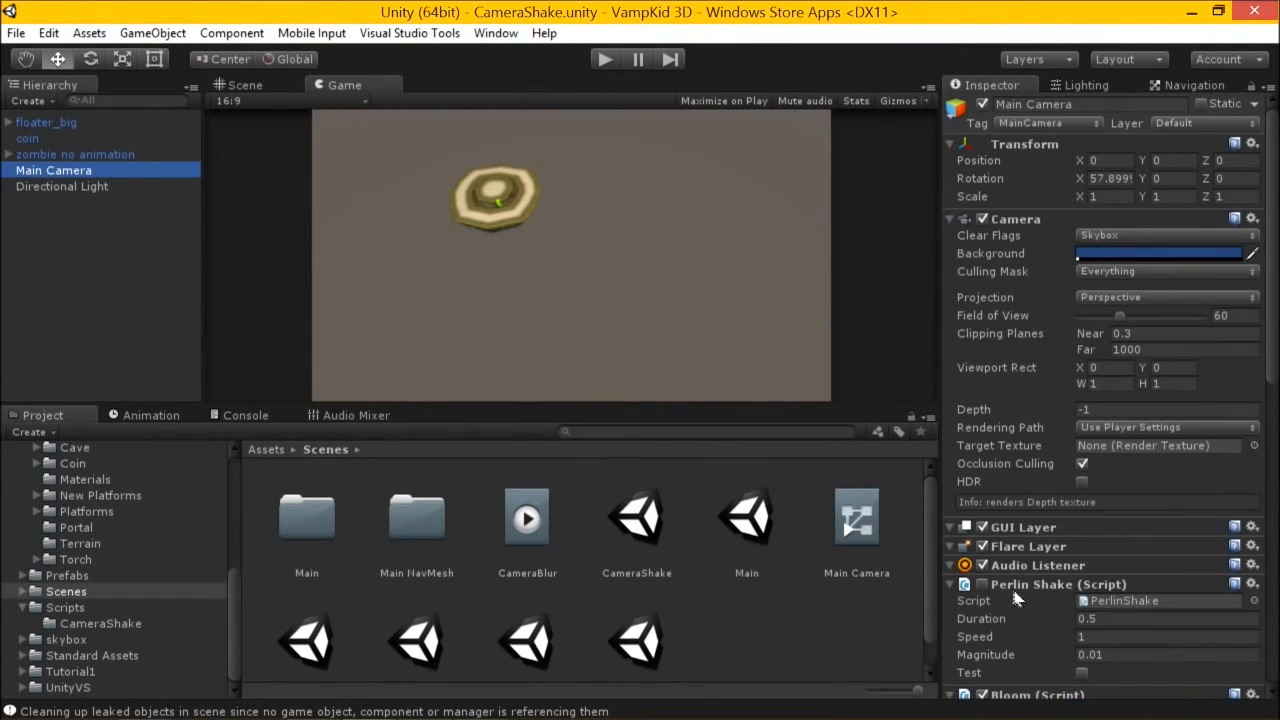
mouse_move(800, 380)
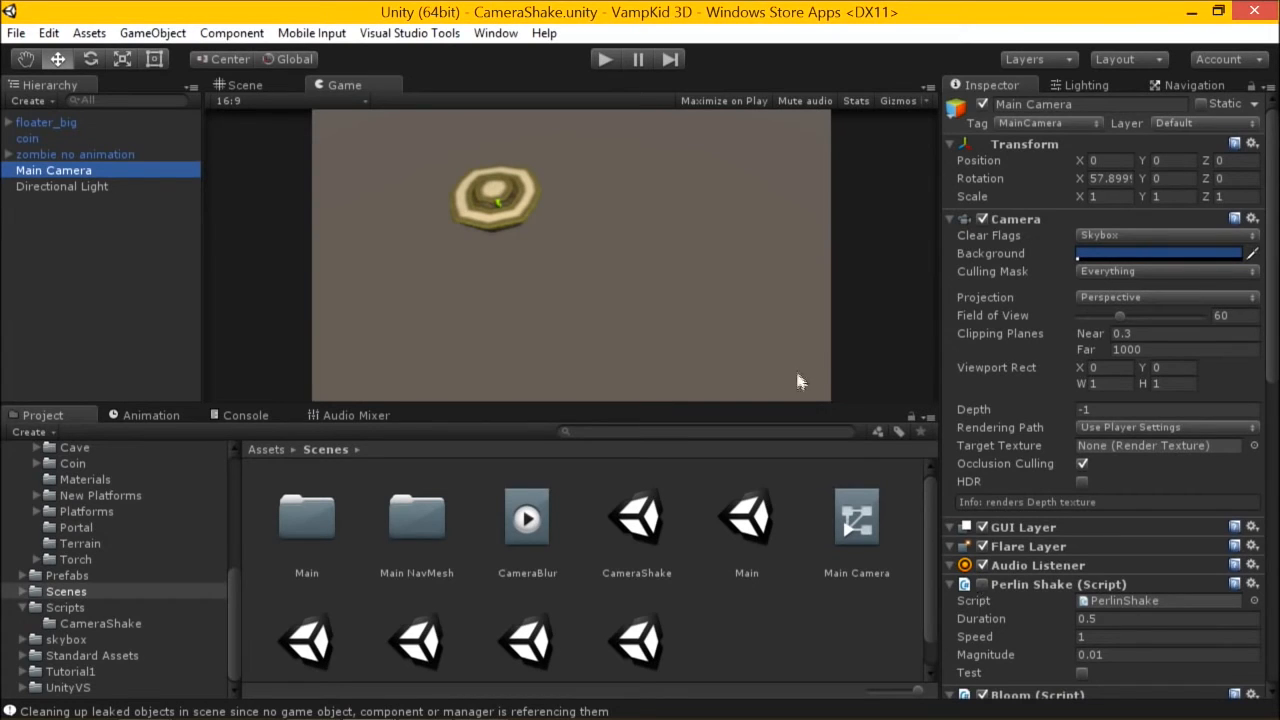
key(alt+tab)
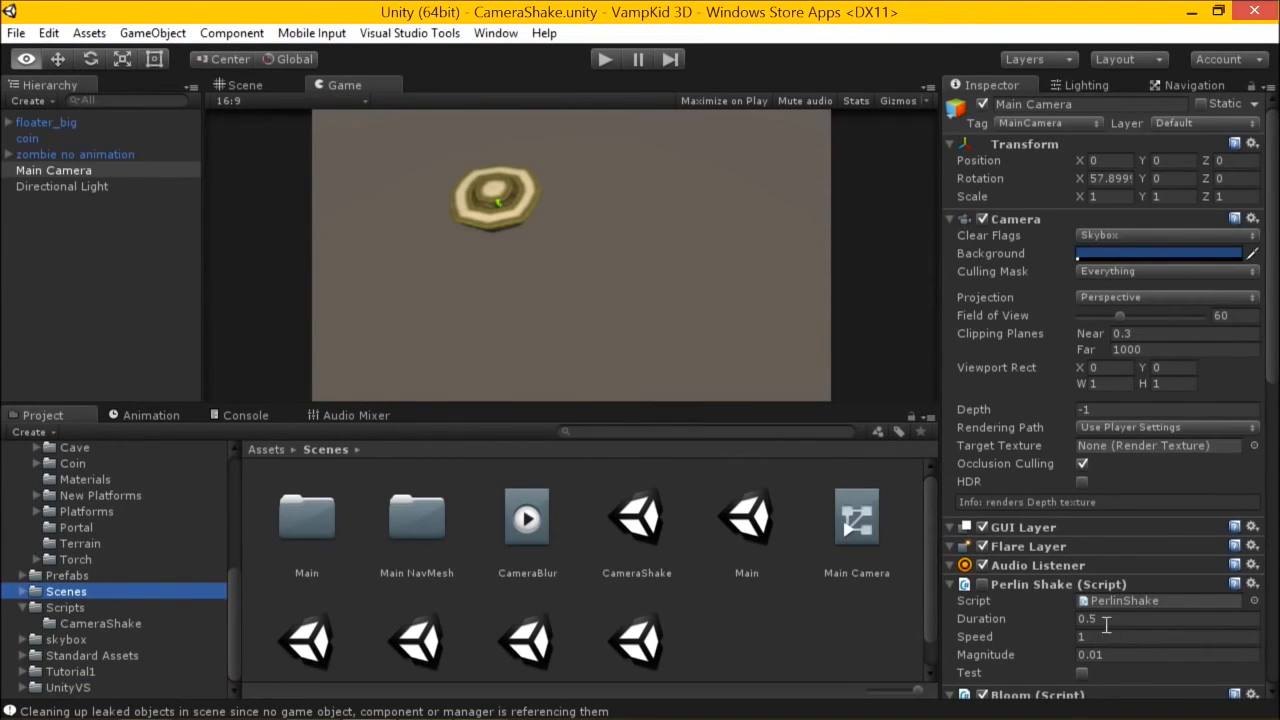
mouse_move(238, 612)
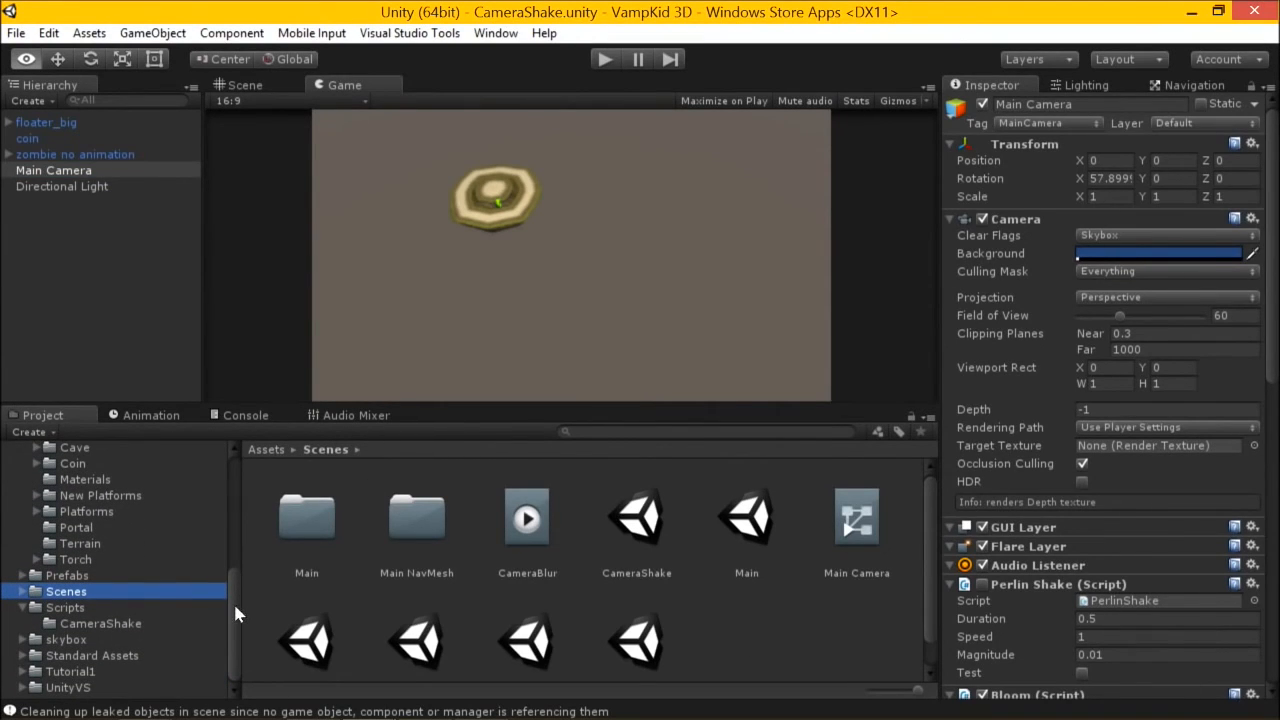
mouse_move(64, 180)
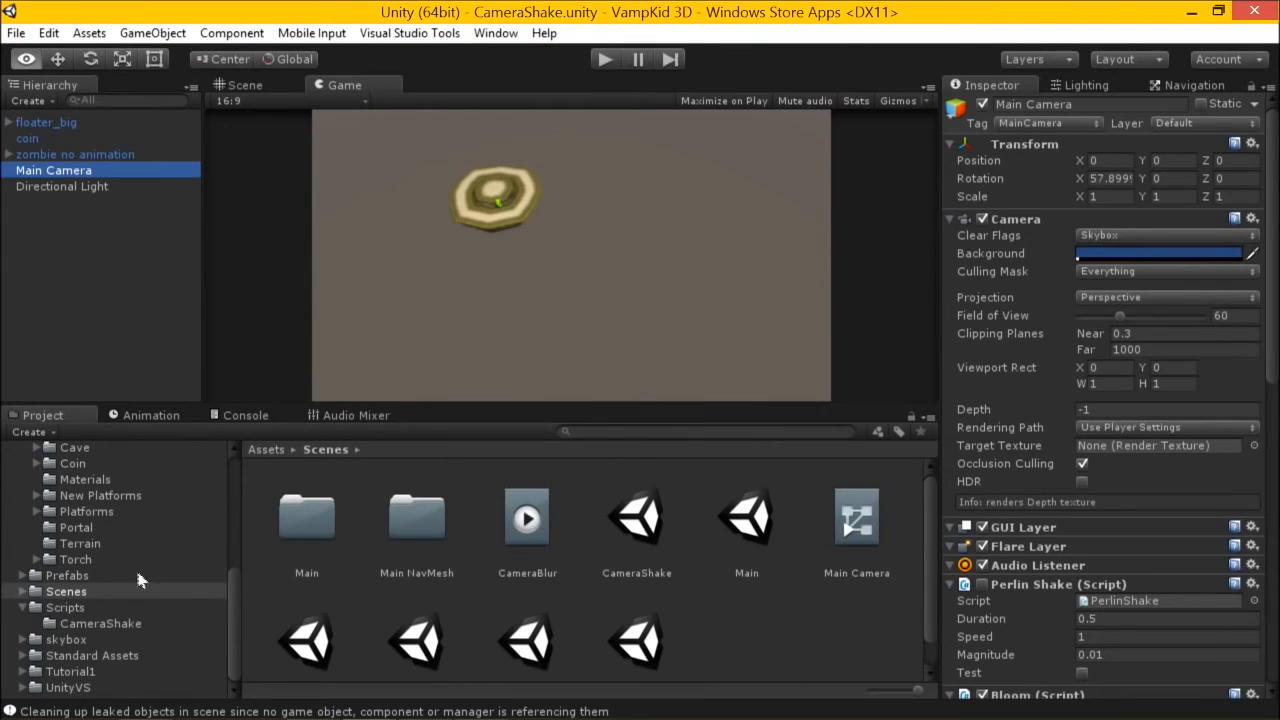
Show the Scripts > CameraShake folder listing Easing, Noise, PeriodicShake, PerlinShake and RandomShake
click(64, 608)
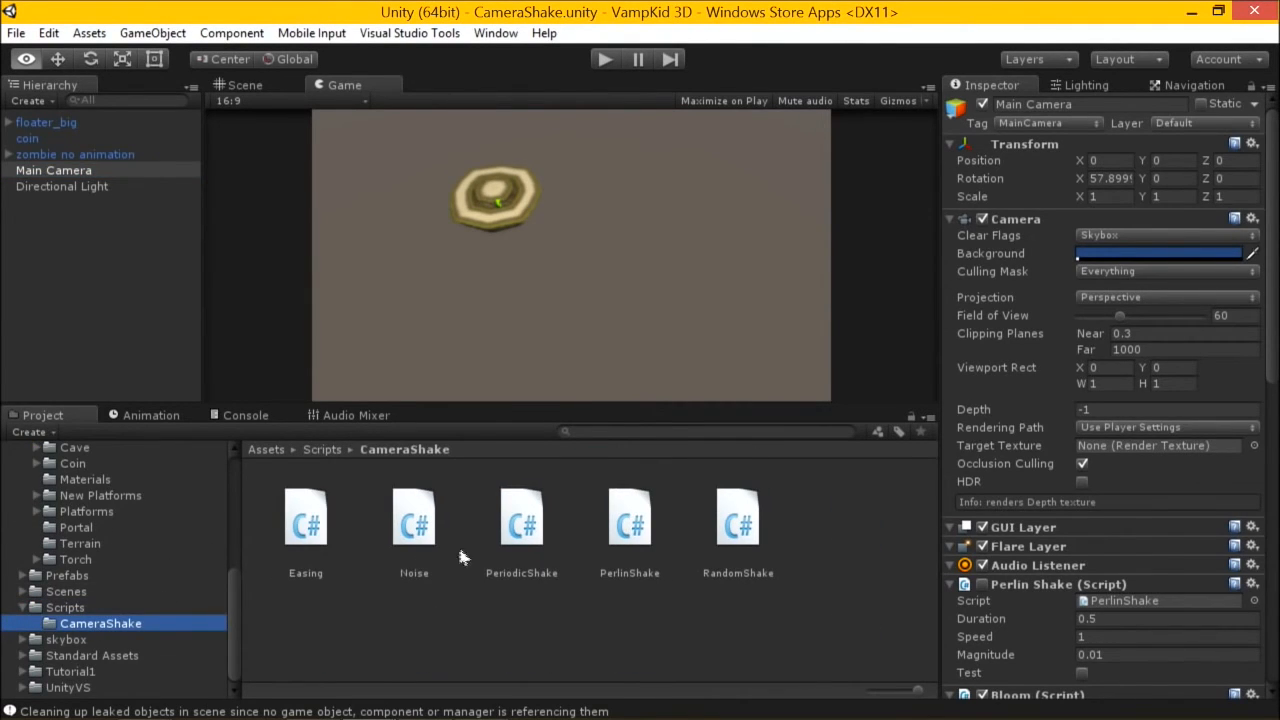
mouse_move(500, 558)
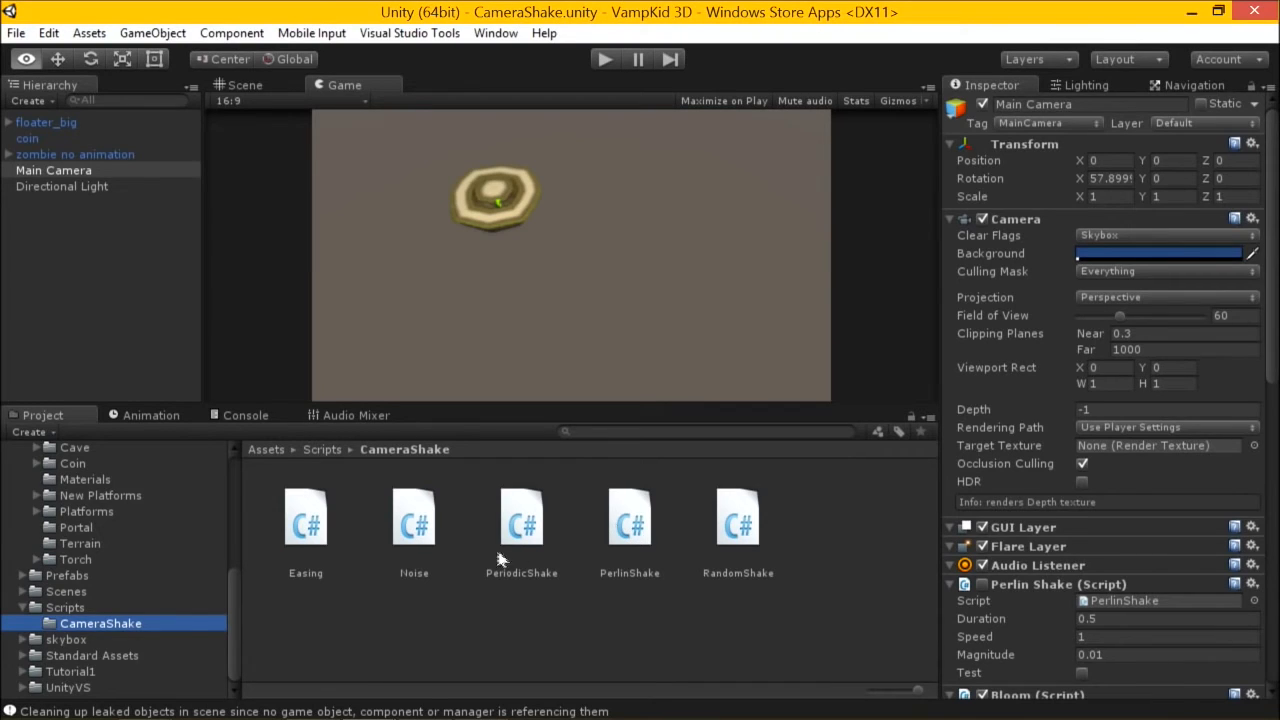
mouse_move(780, 476)
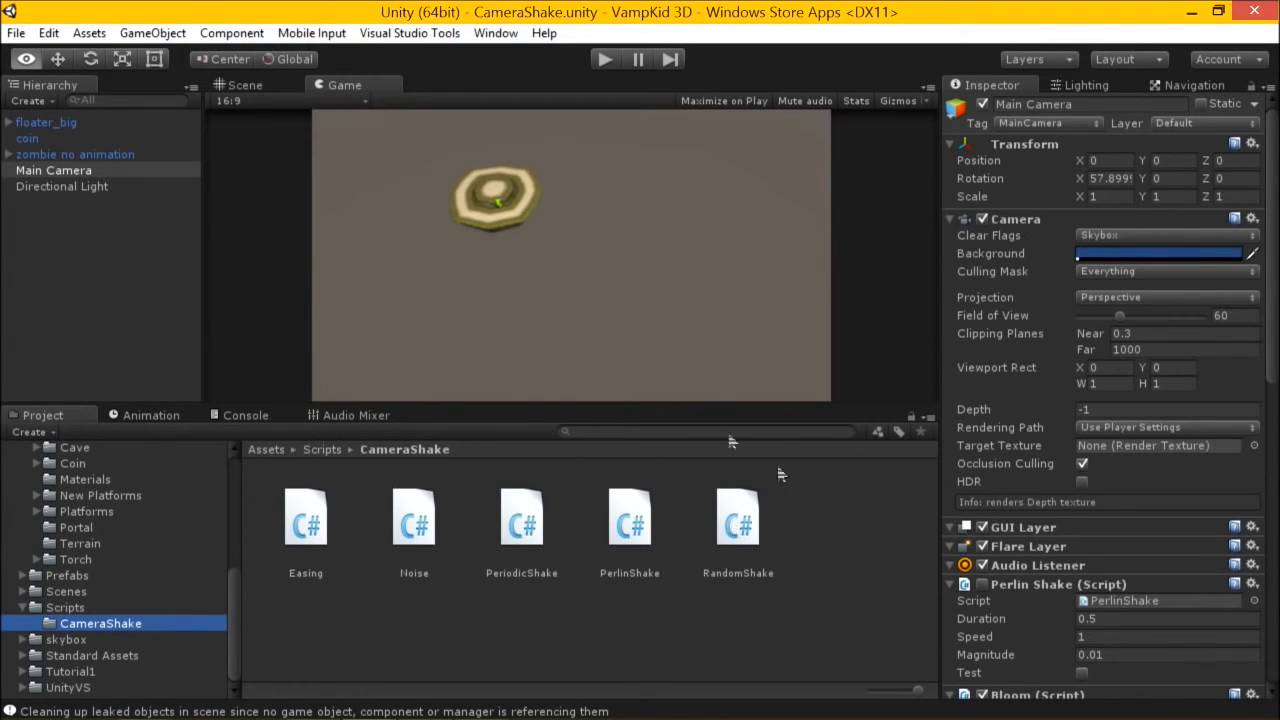
scroll(down, 3)
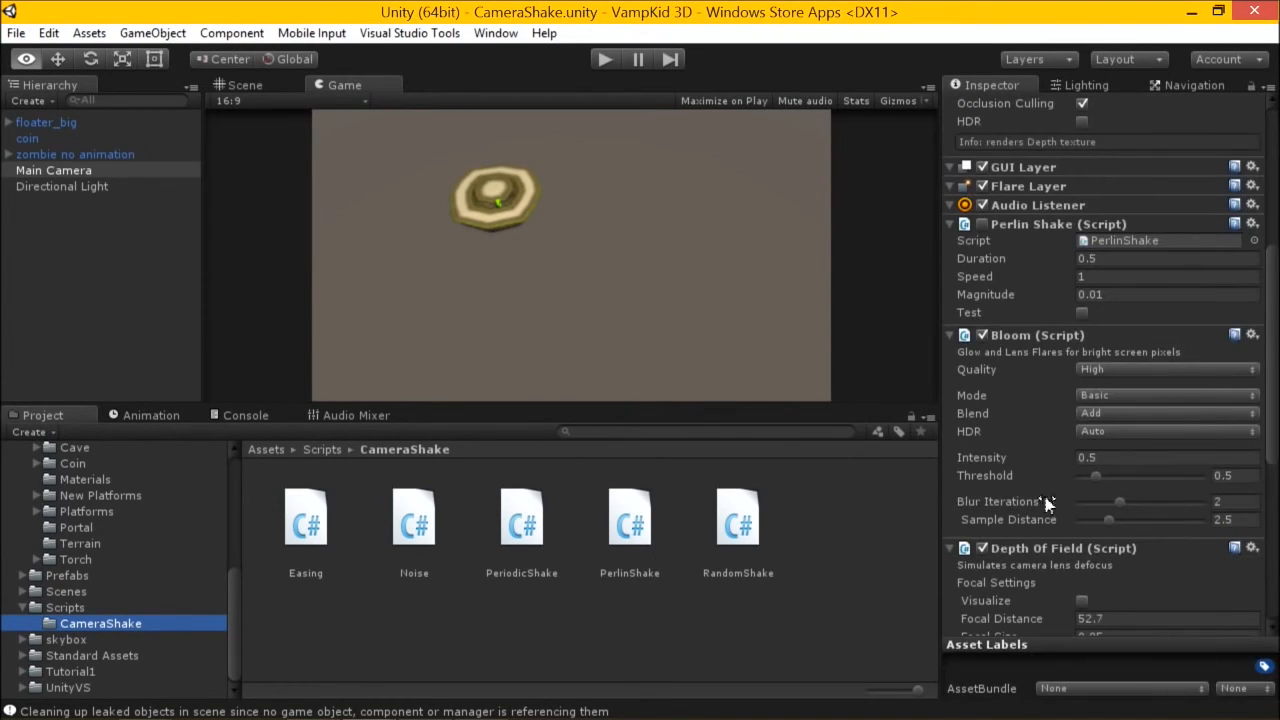
scroll(down, 3)
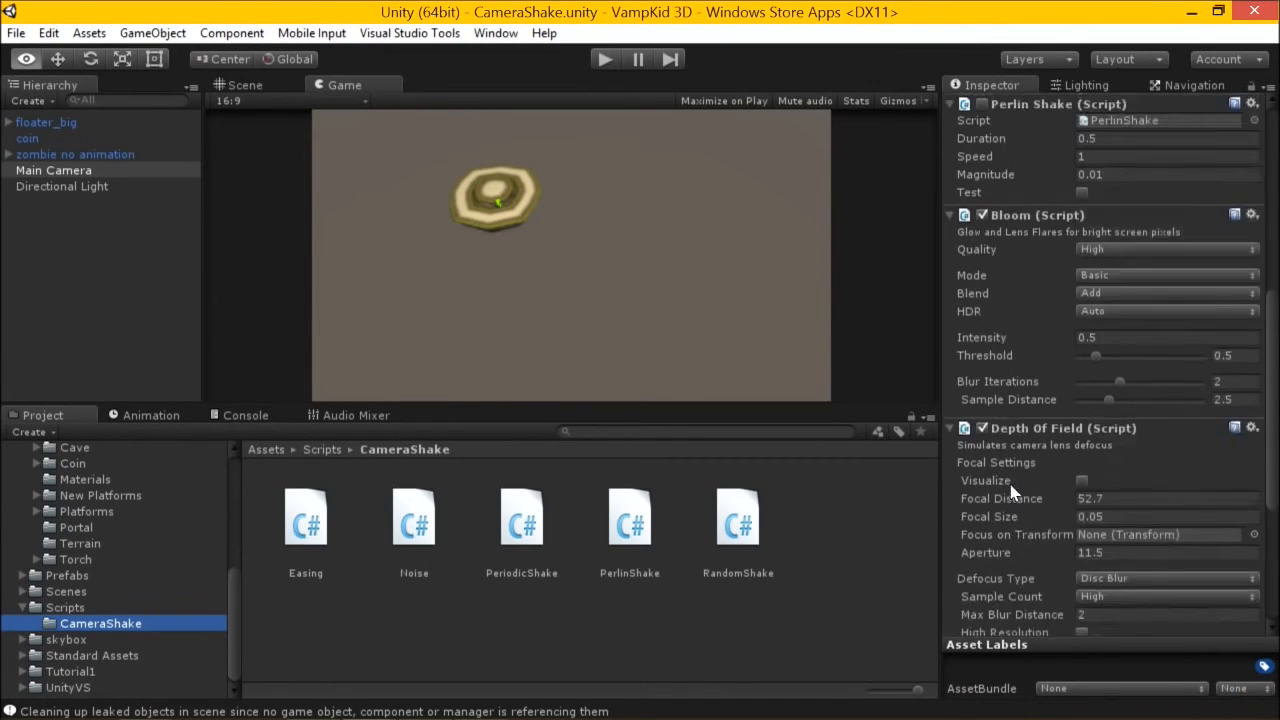
scroll(up, 3)
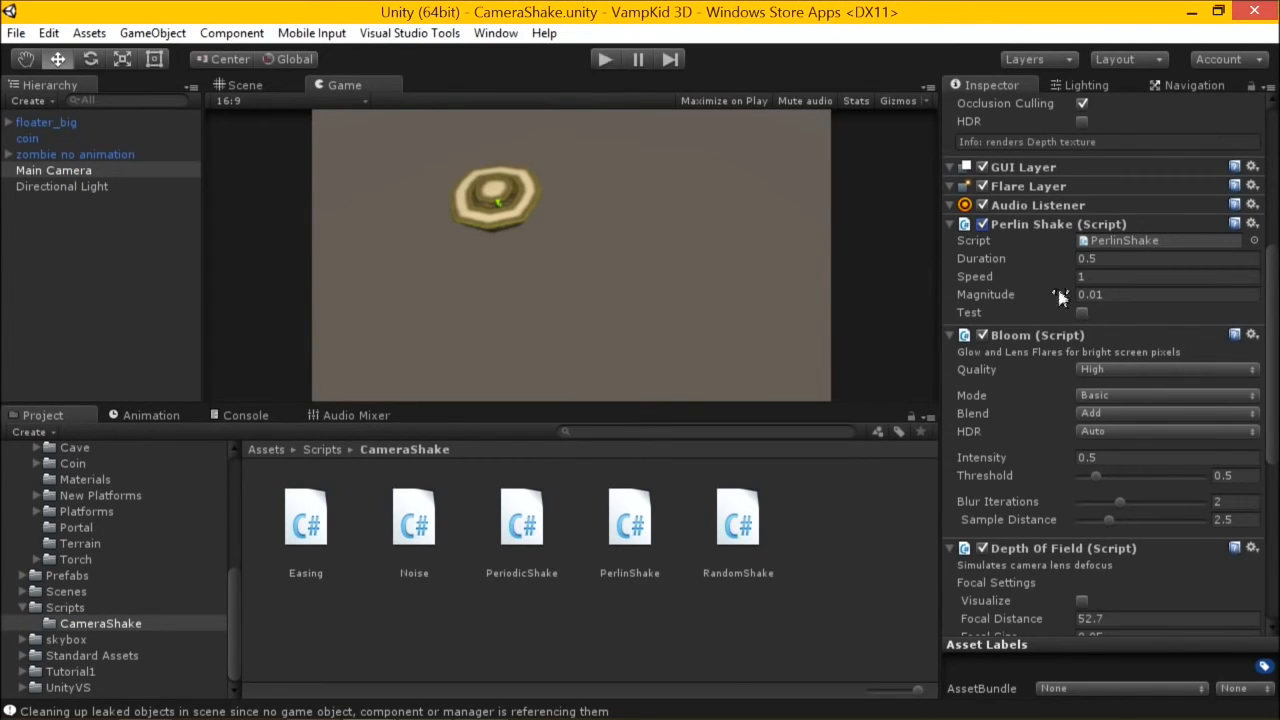
mouse_move(1088, 318)
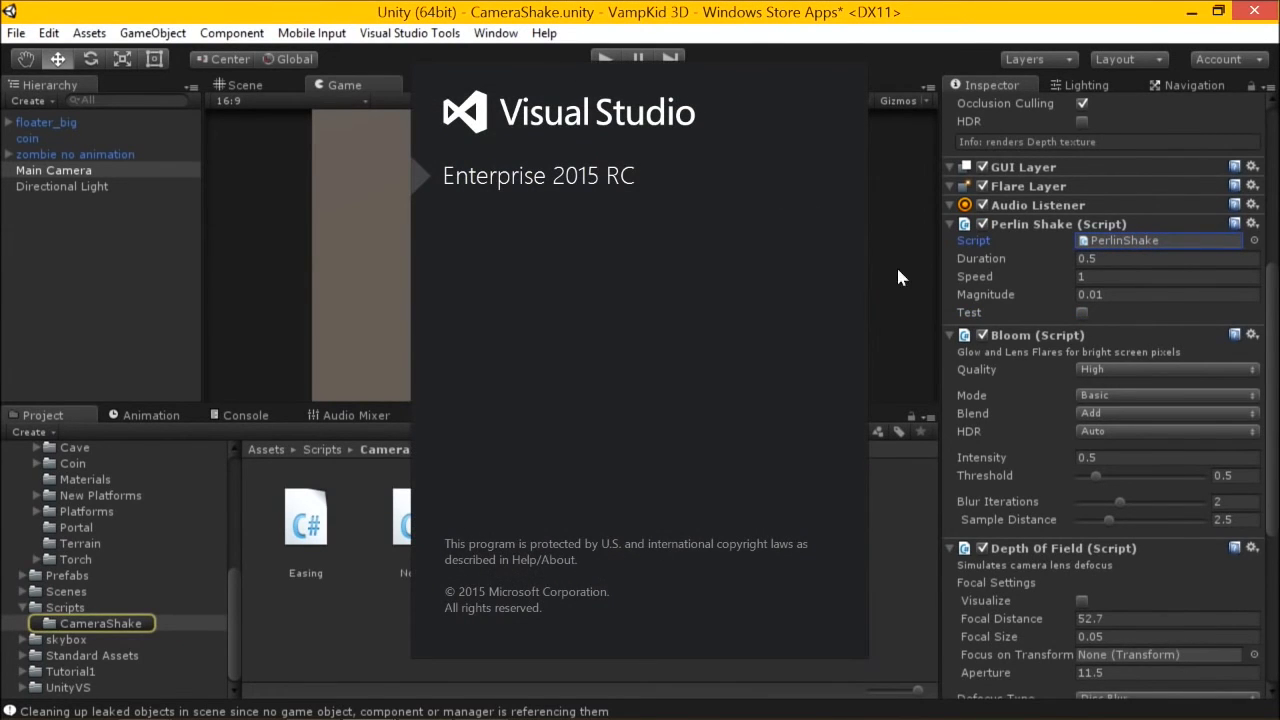
mouse_move(836, 278)
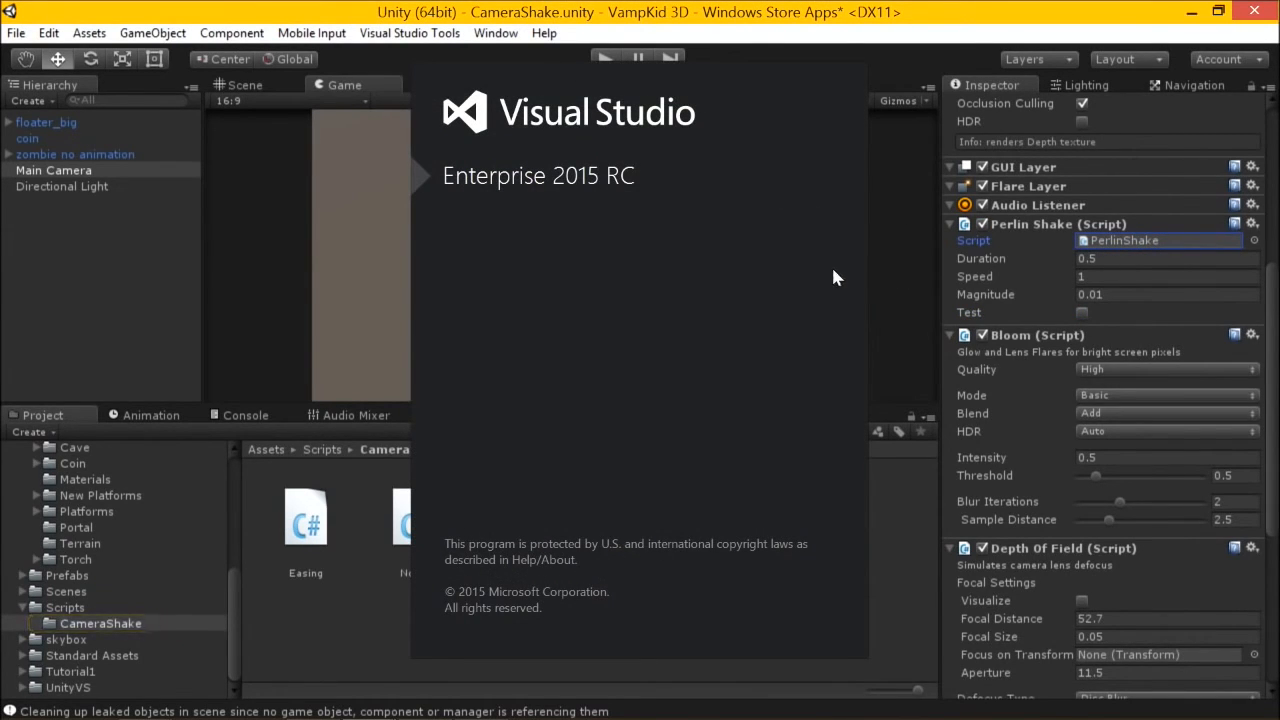
mouse_move(816, 272)
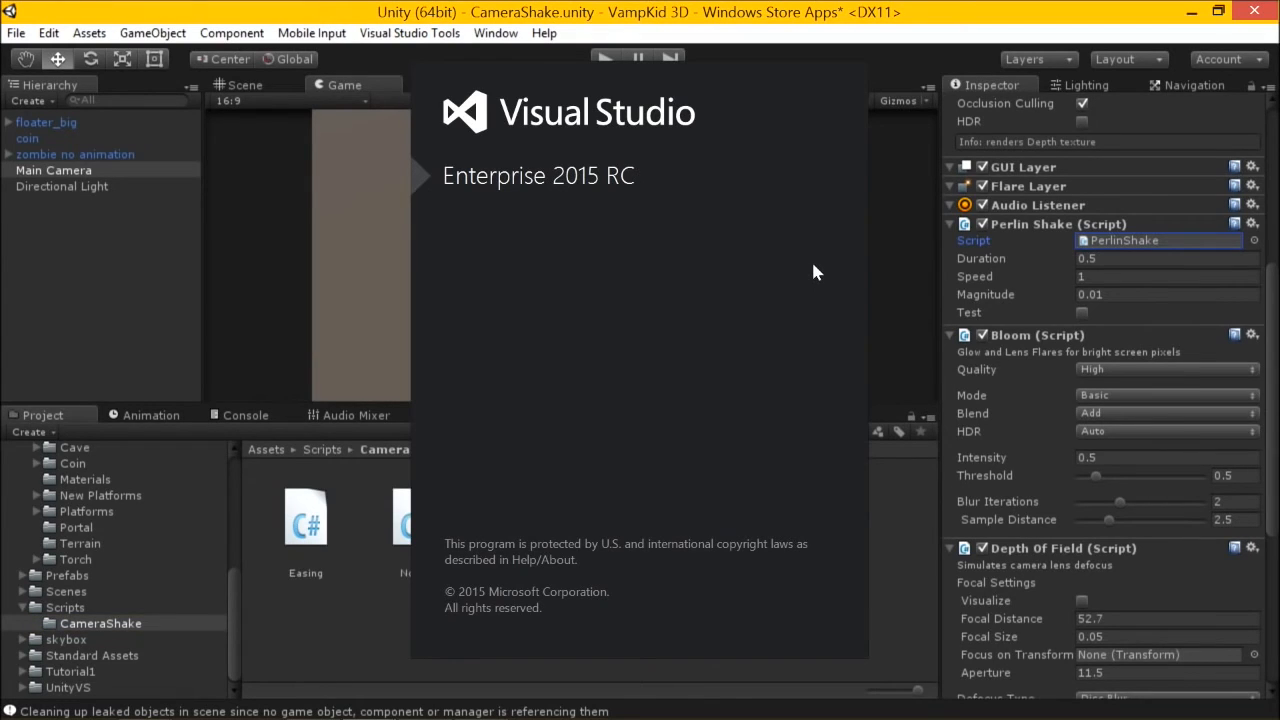
mouse_move(1030, 372)
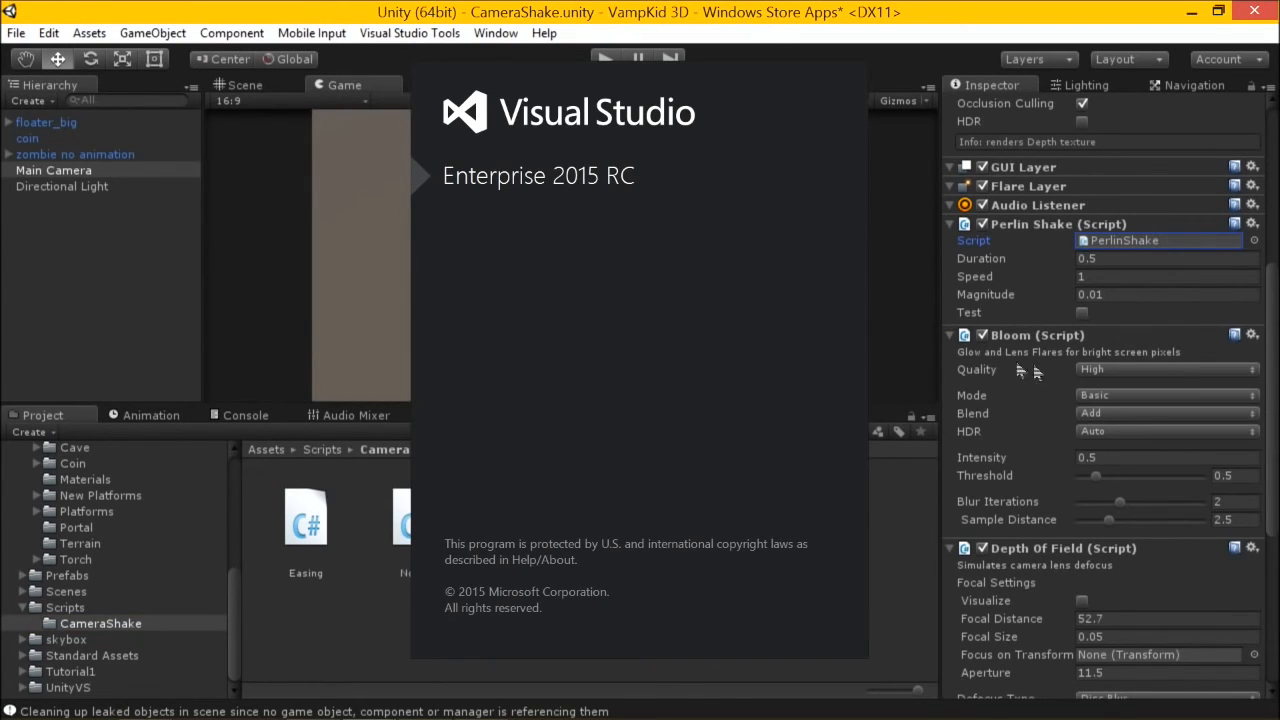
mouse_move(996, 20)
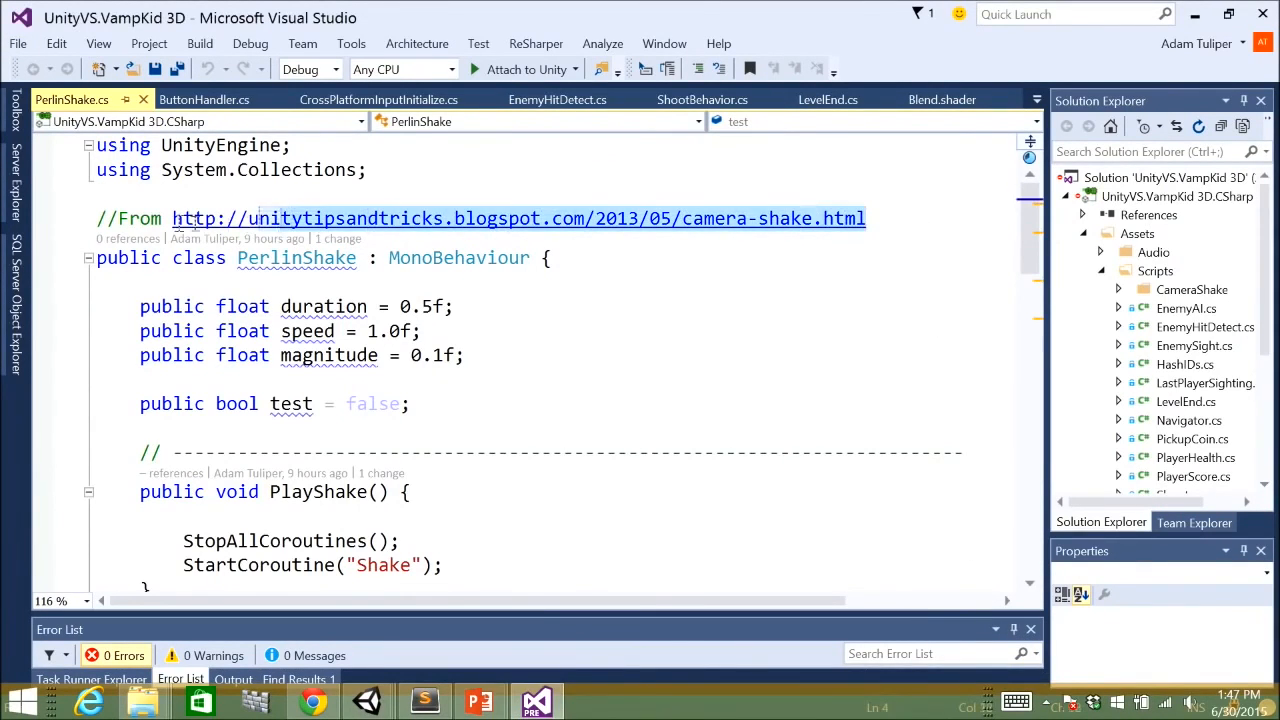
Review the Update method that fires PlayShake when the test flag is true
scroll(down, 3)
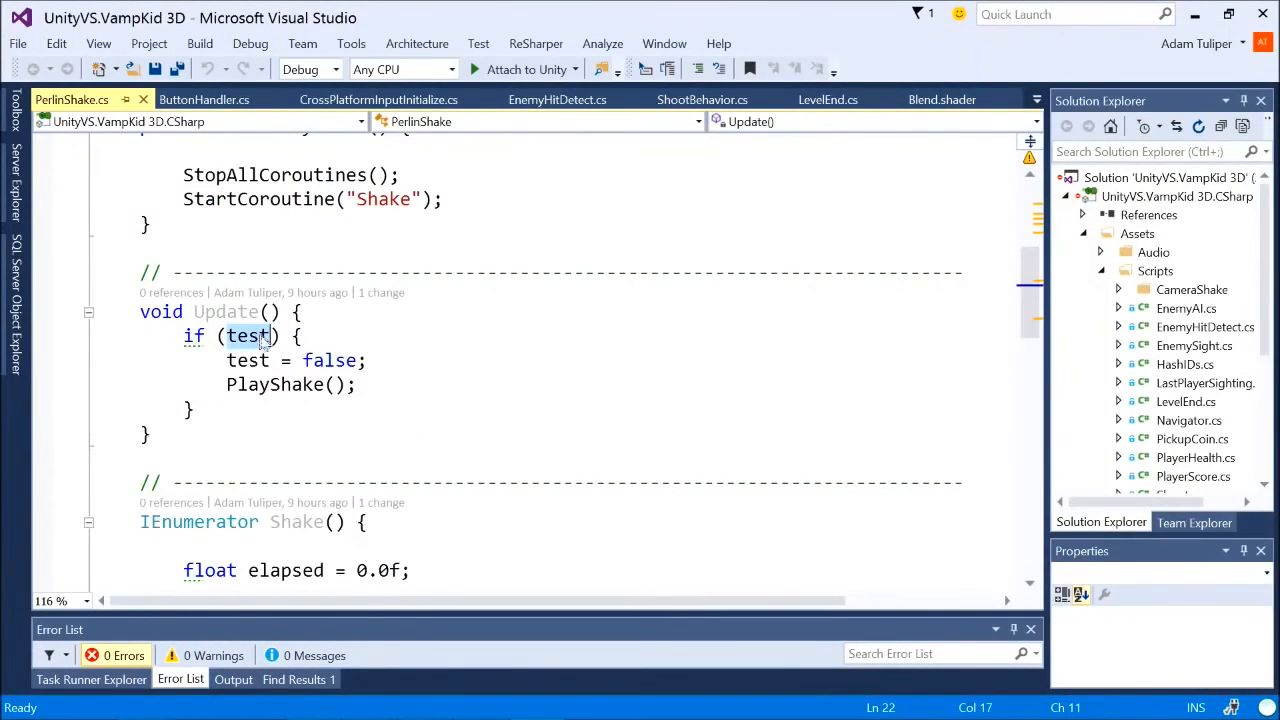
click(276, 384)
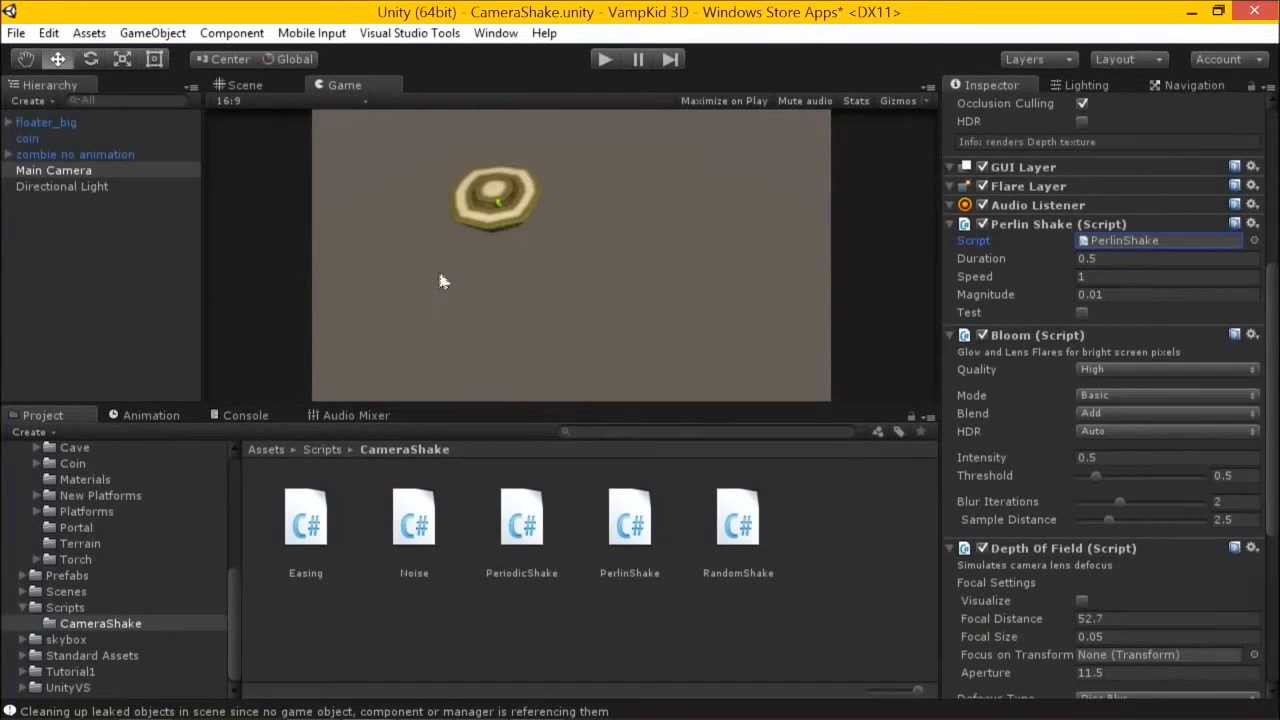
mouse_move(1024, 374)
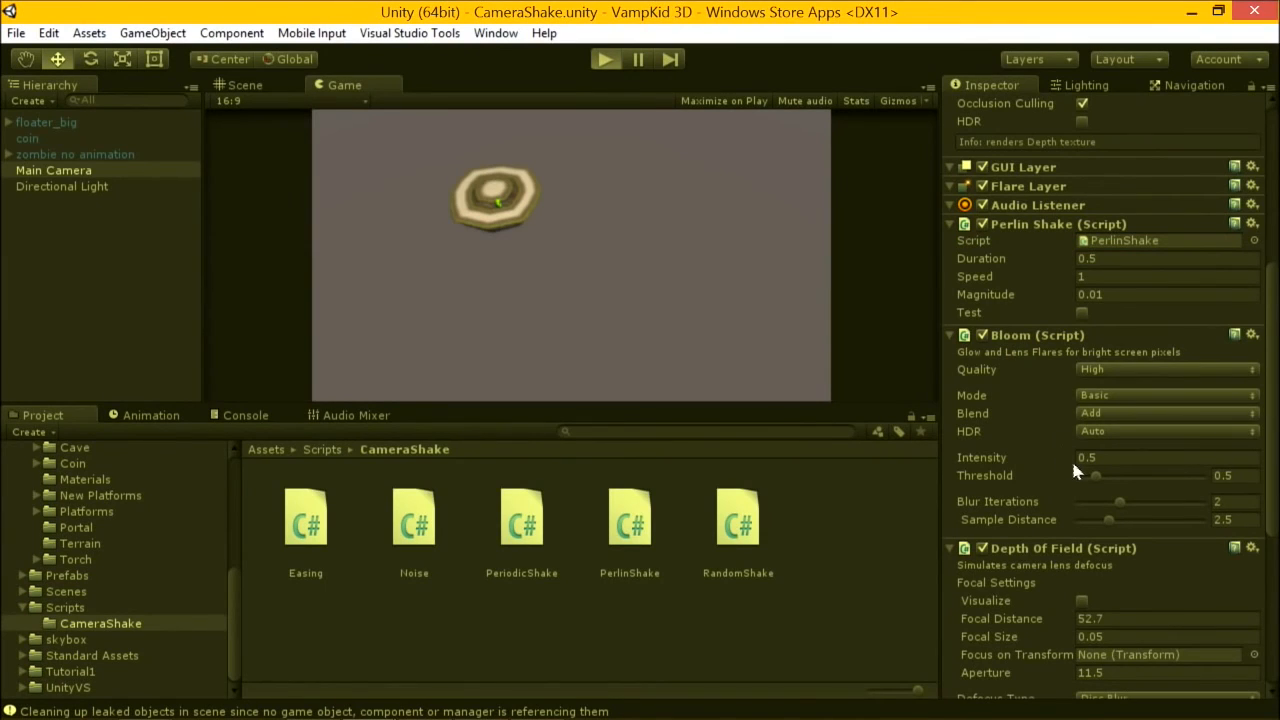
mouse_move(1092, 276)
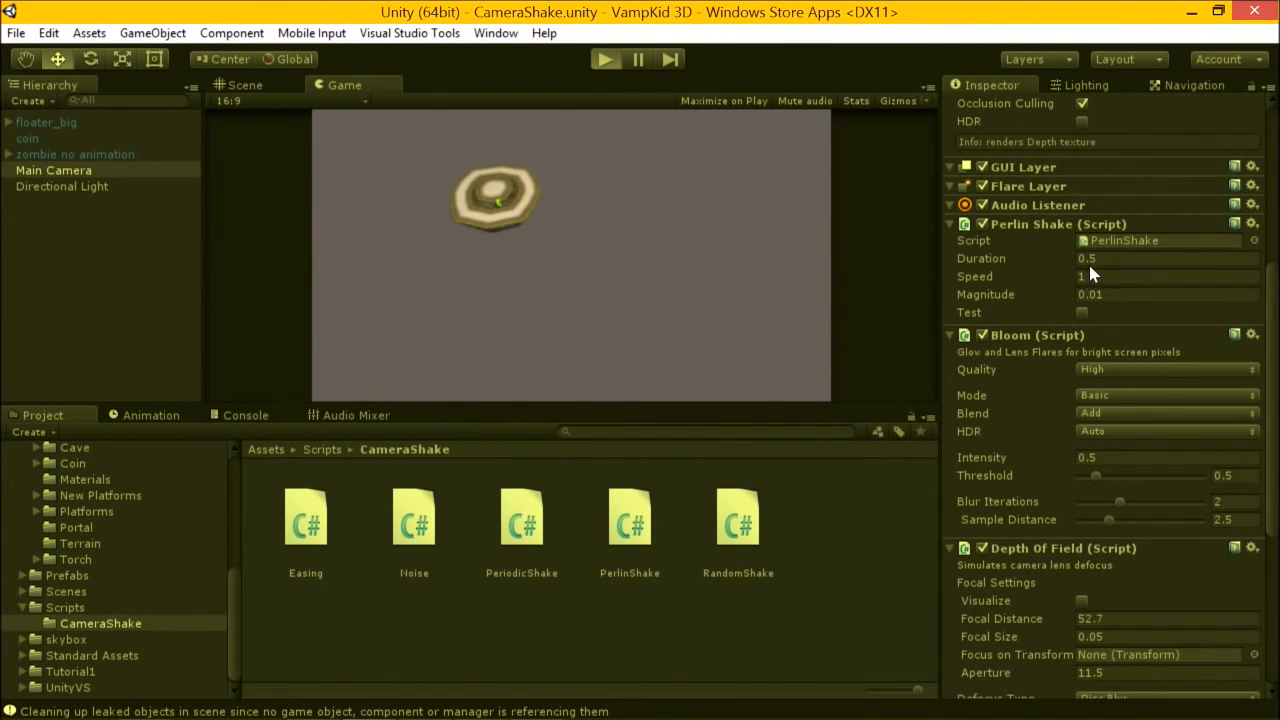
While the scene plays, raise Perlin Shake Magnitude from 0.01 through 0.1 and 0.5 to 5
click(604, 60)
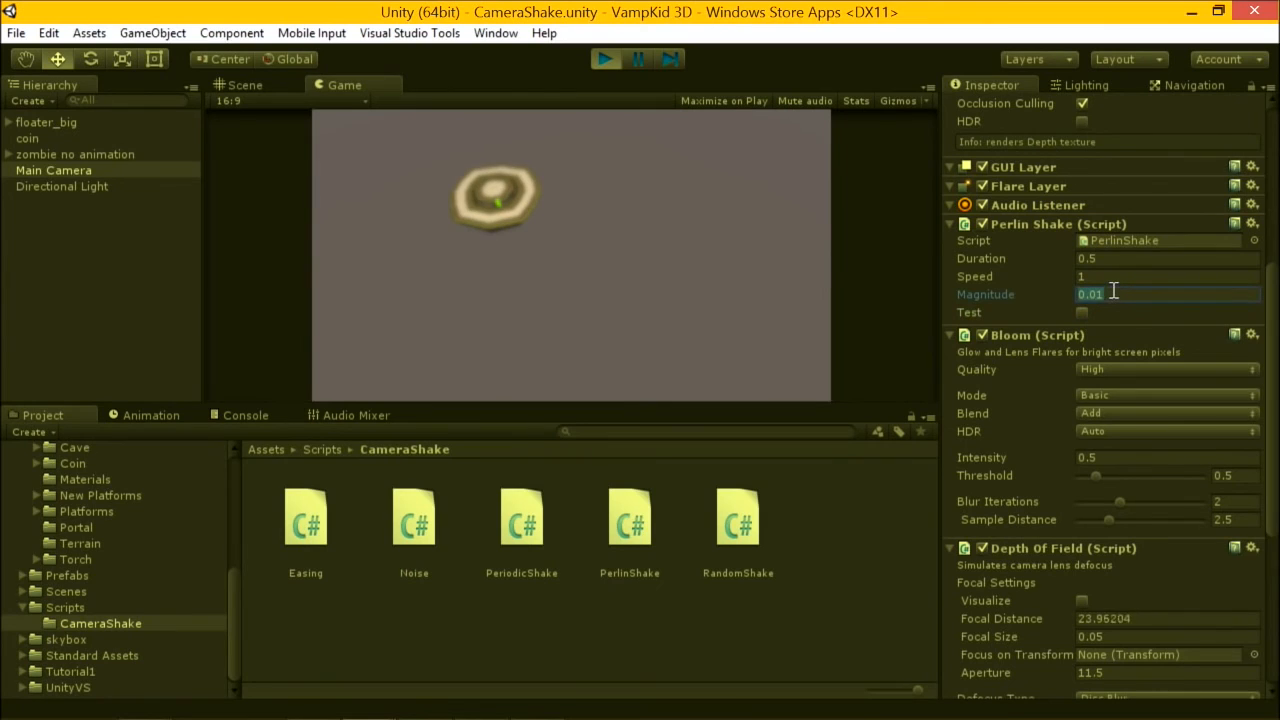
text(0.1)
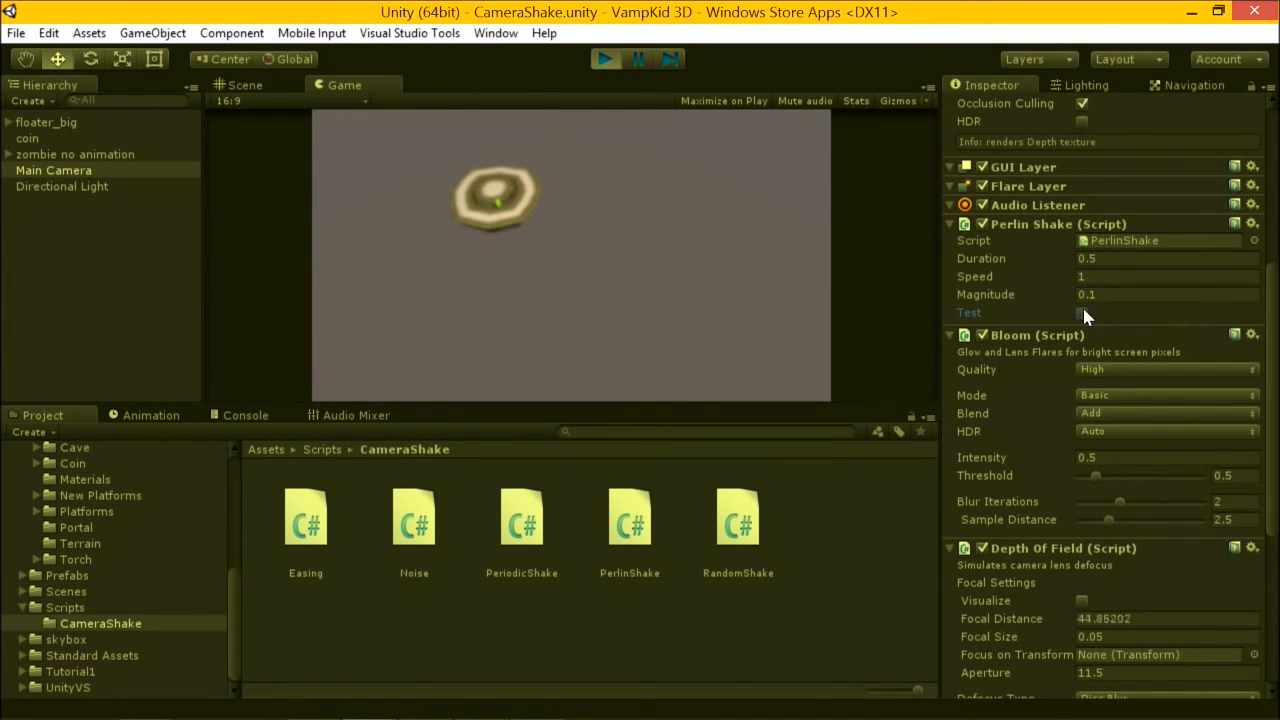
click(1164, 294)
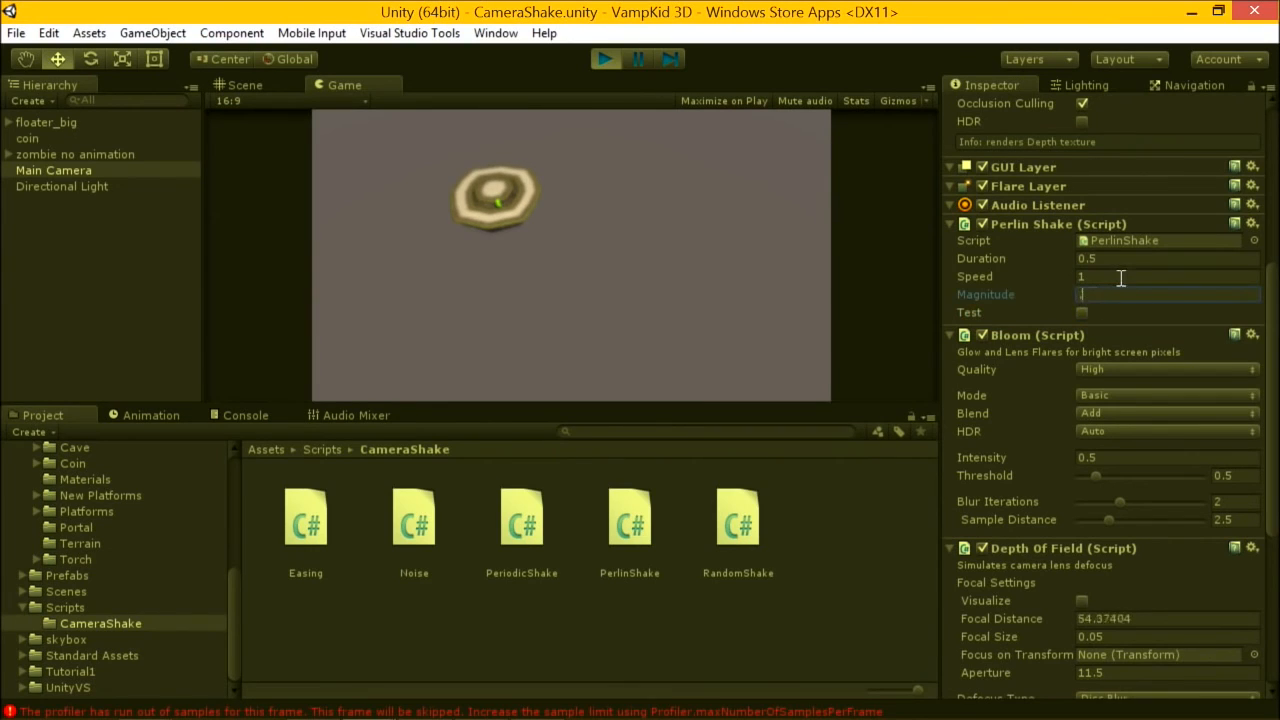
text(0.5)
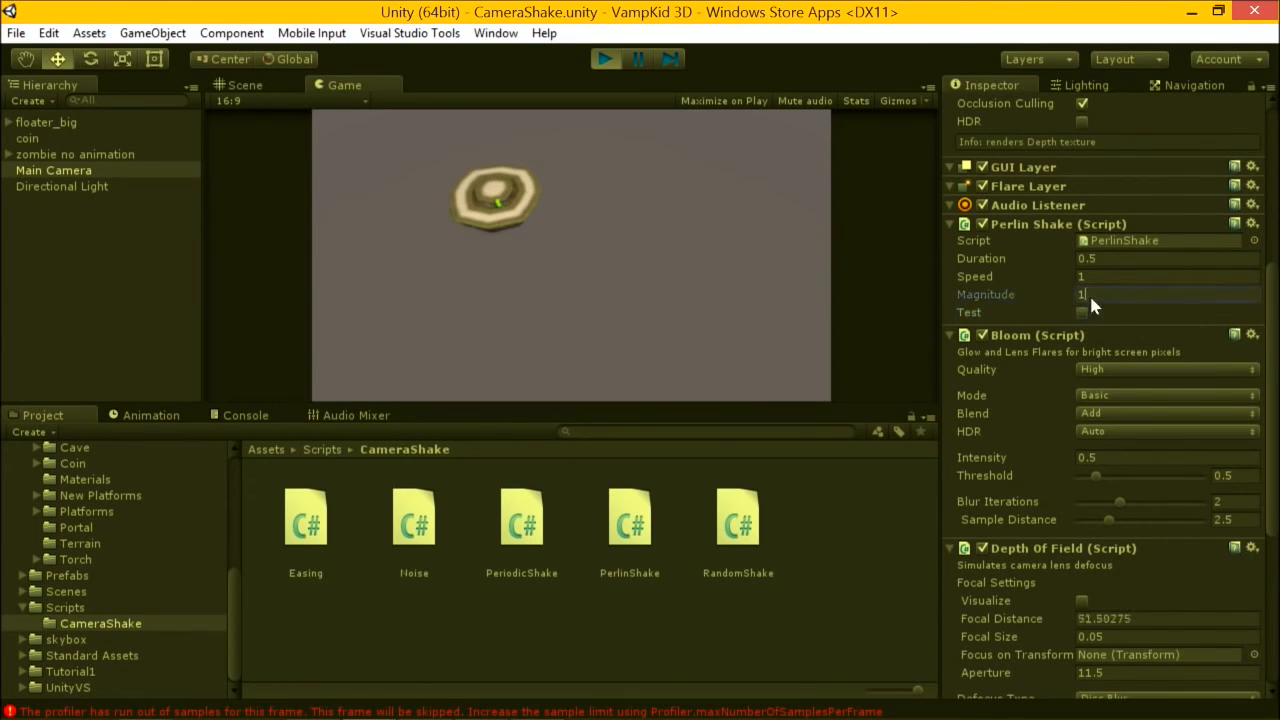
text(5)
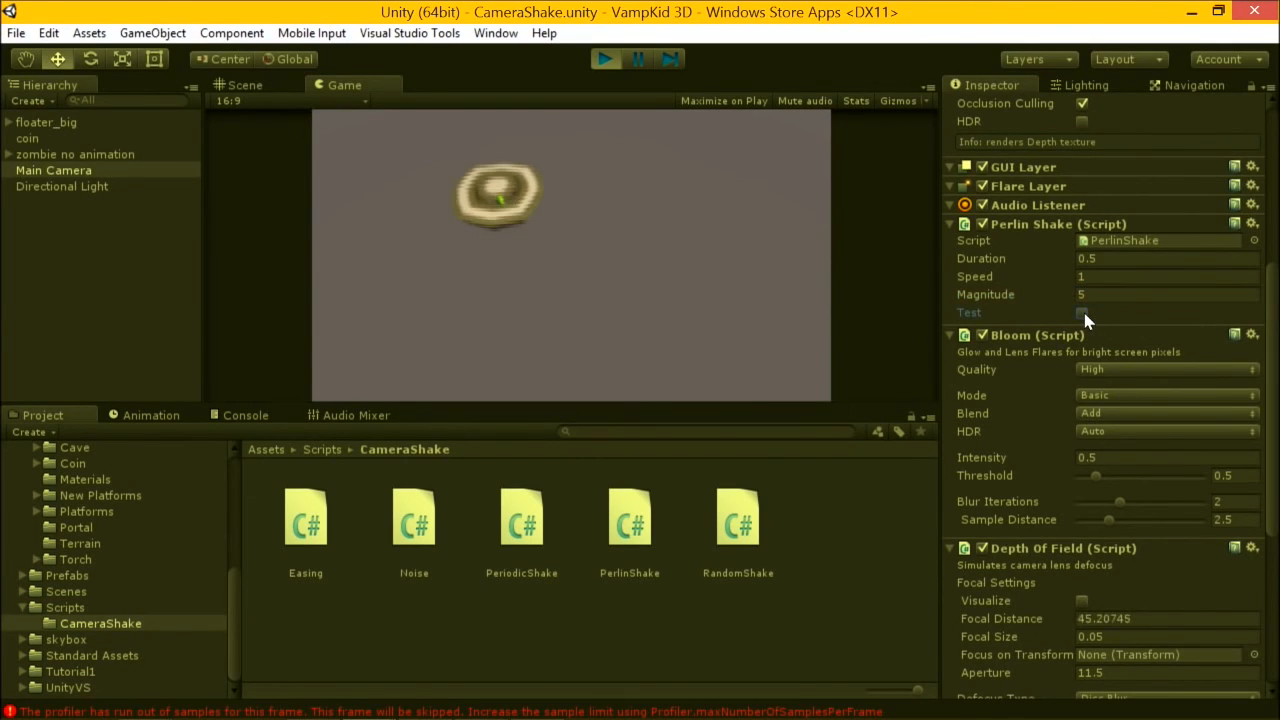